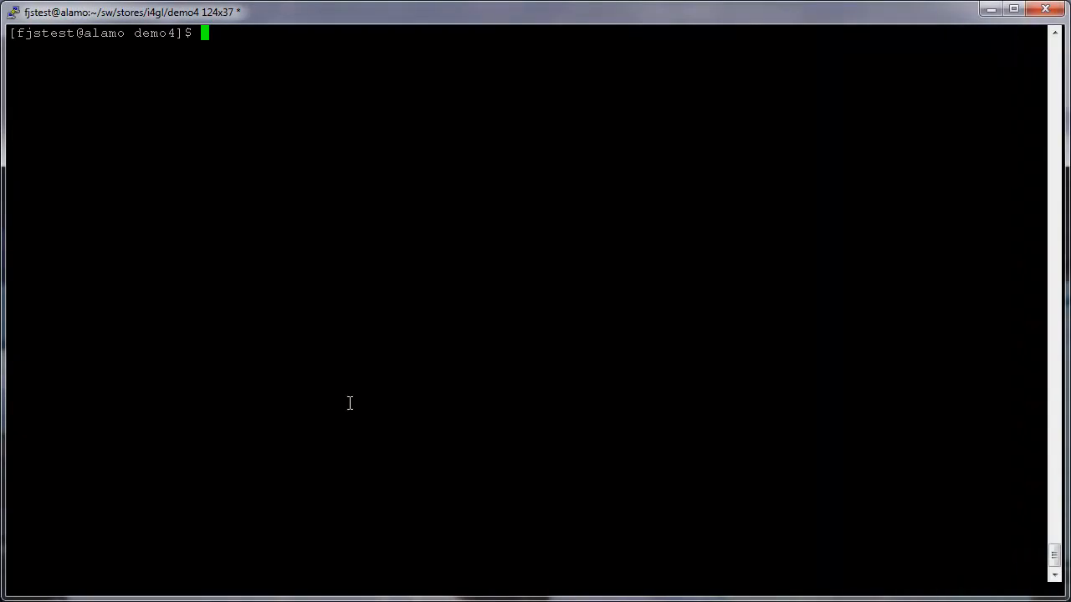
Comment out the first DISPLAY line of input_cust in d4_cust.4gl with a leading #
type("vi d4")
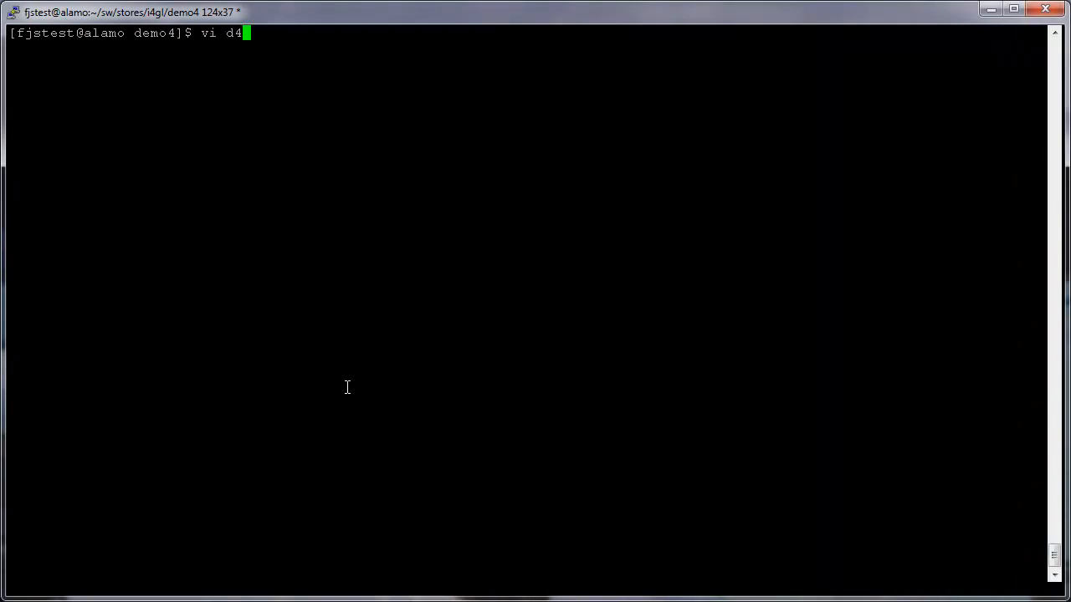
key("Return")
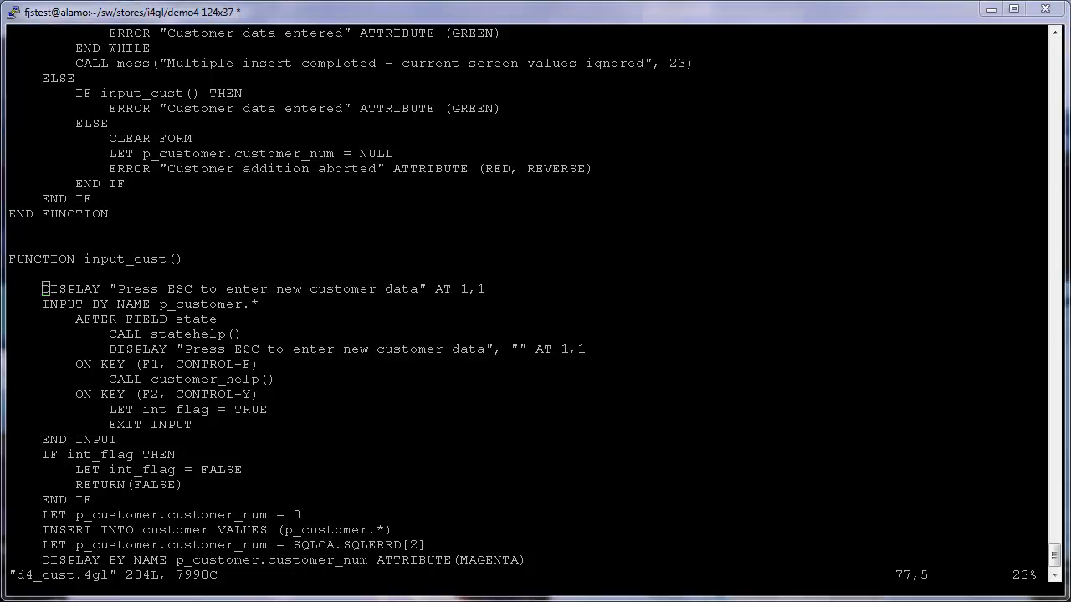
mouse_move(598, 368)
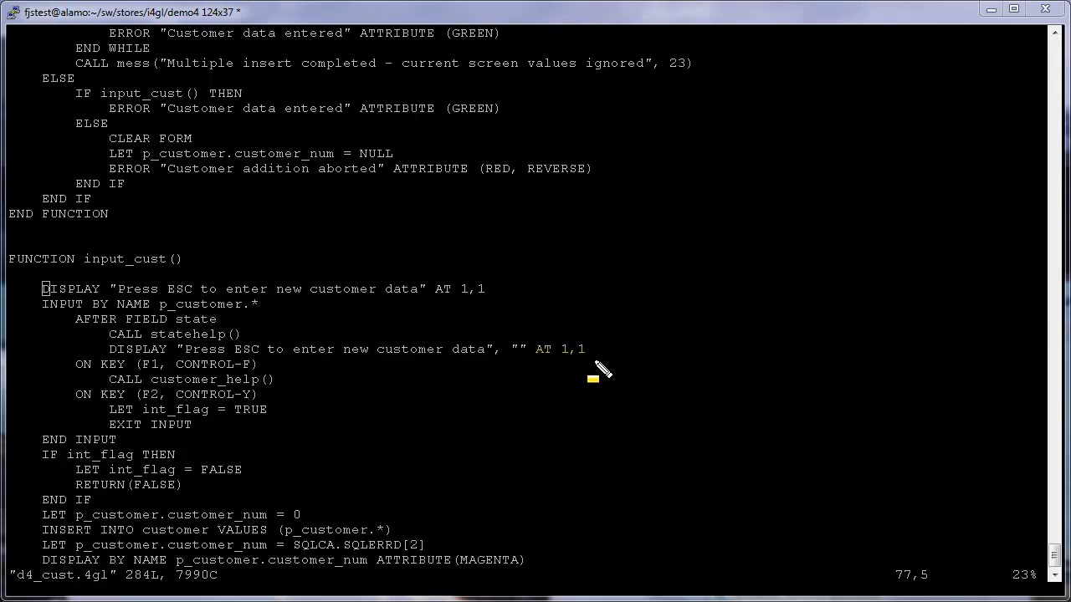
mouse_move(499, 318)
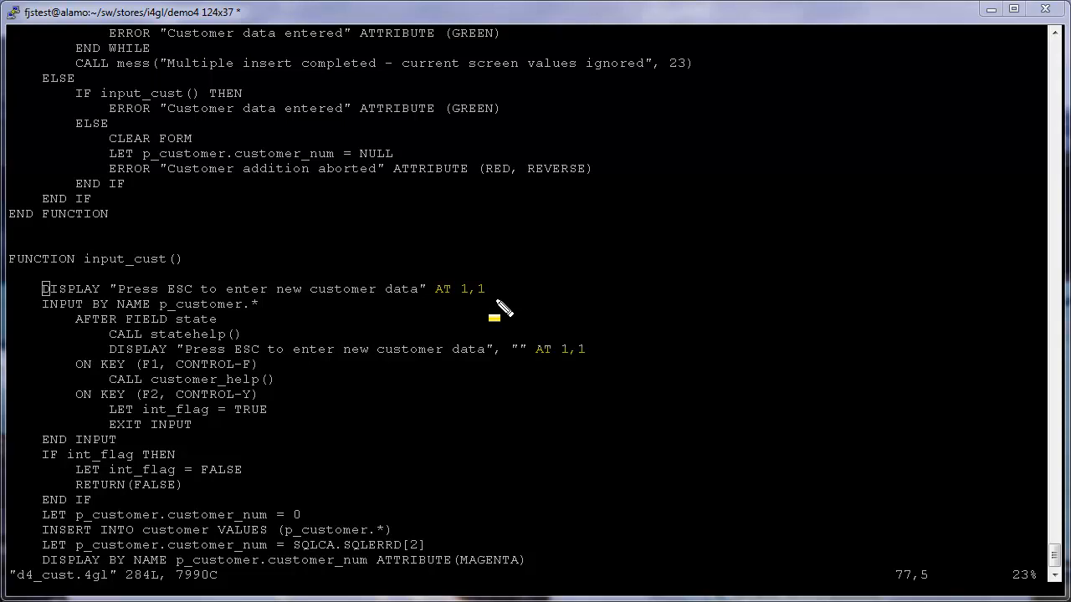
mouse_move(709, 439)
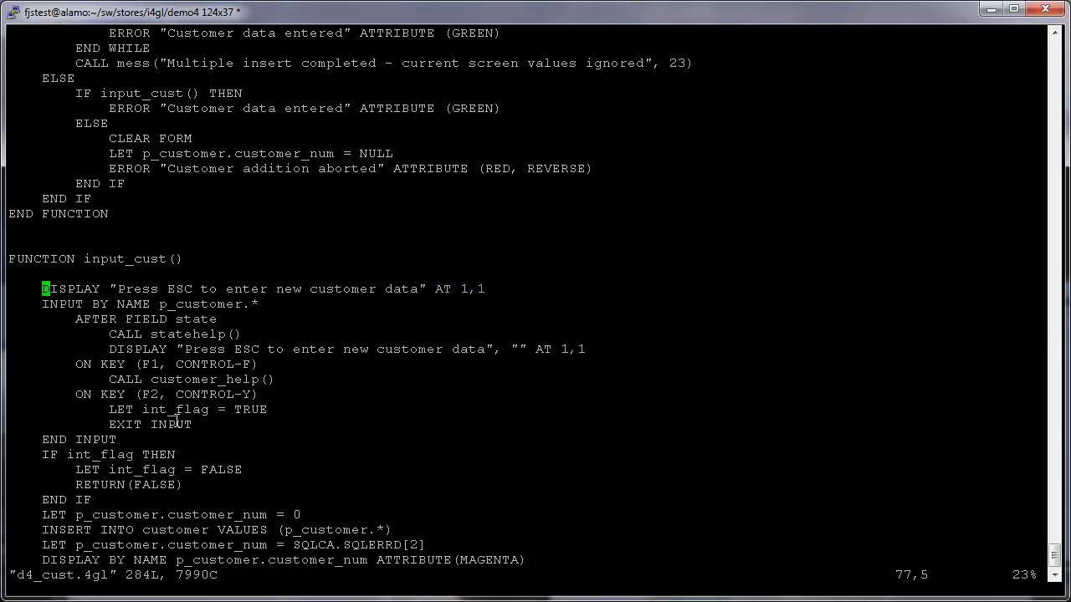
key("i")
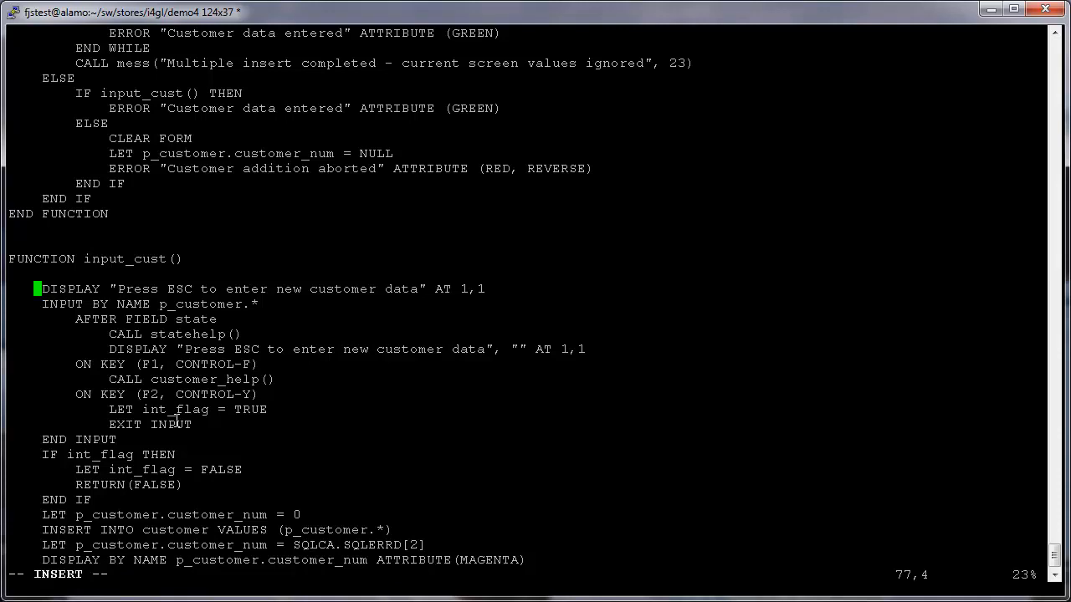
type("#")
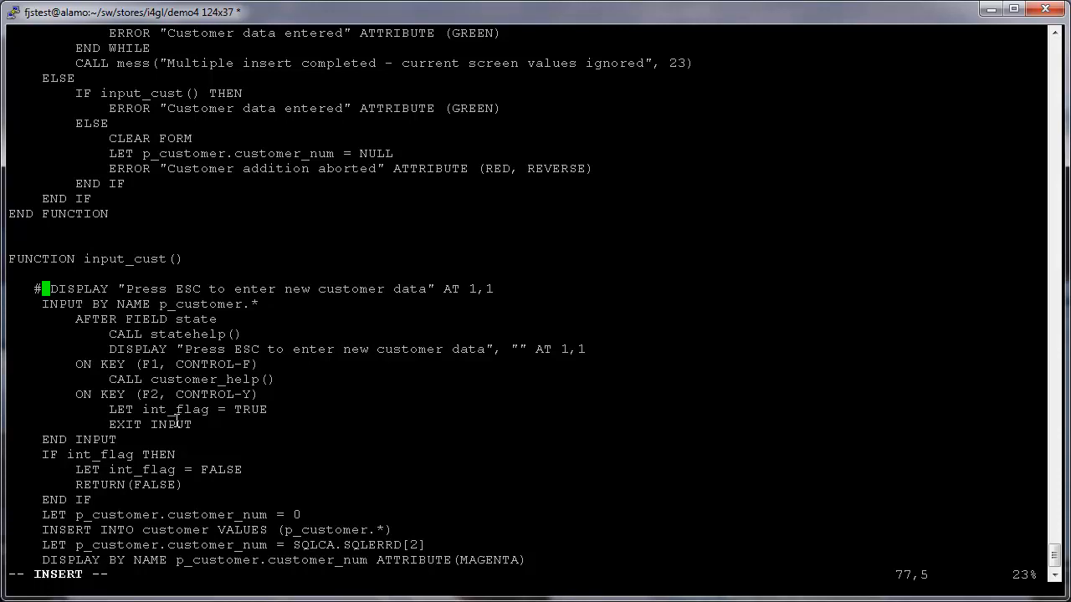
key("Left")
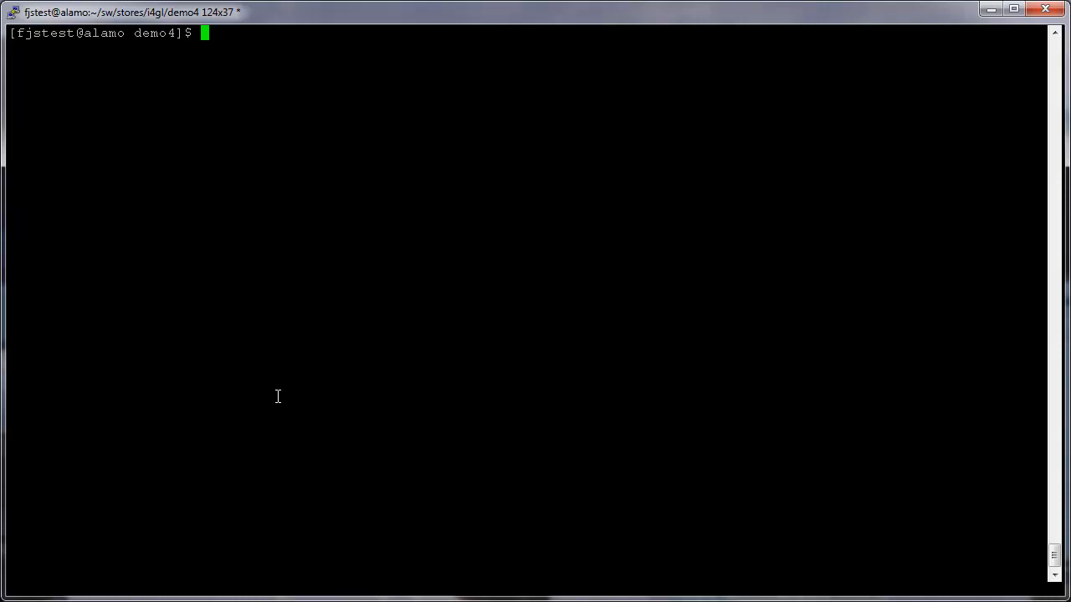
Replace SCREEN in custform.per with LAYOUT (TEXT="Customer Form") and start a new line below
type("vi custform.p")
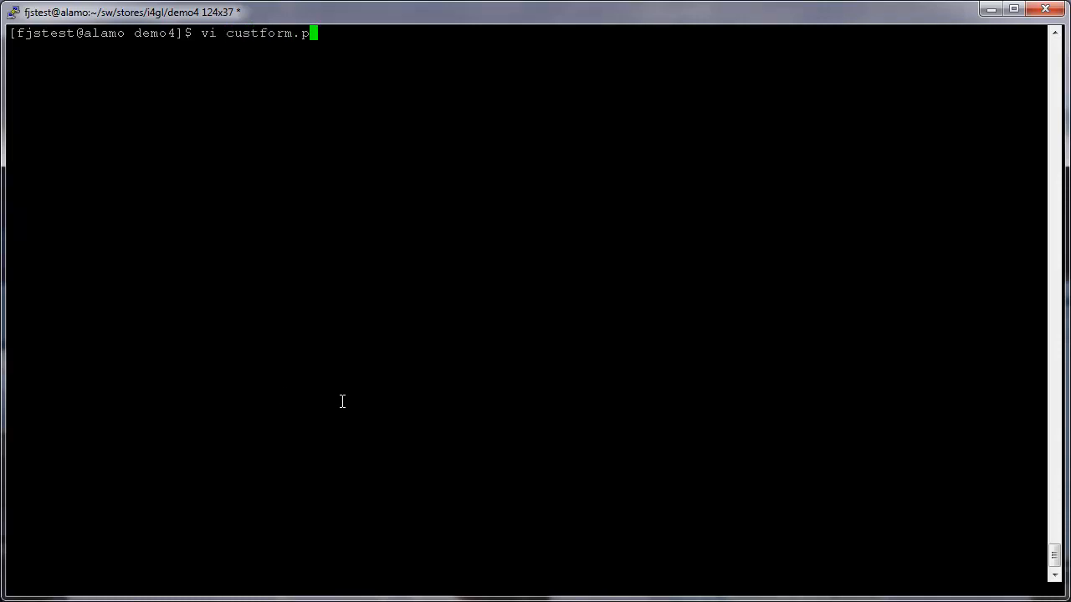
key("Return")
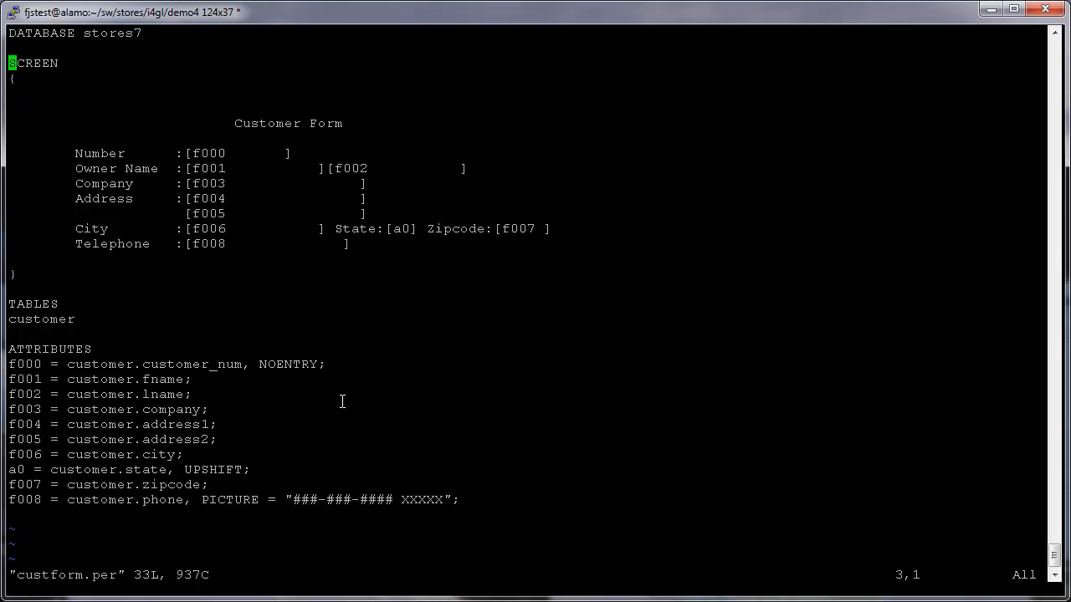
type("LAYOUT")
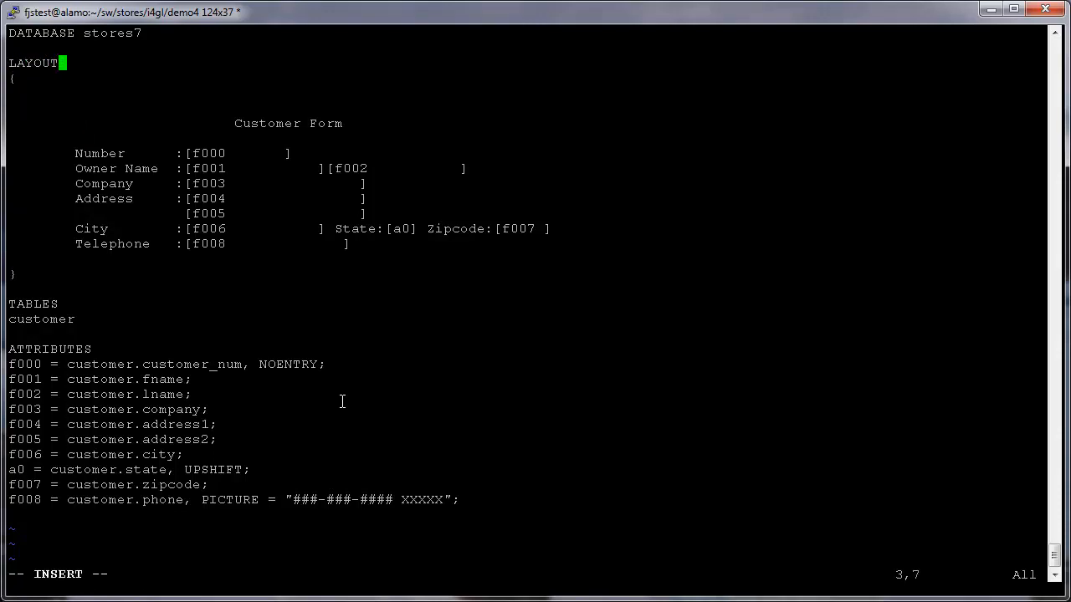
type("(TEXT")
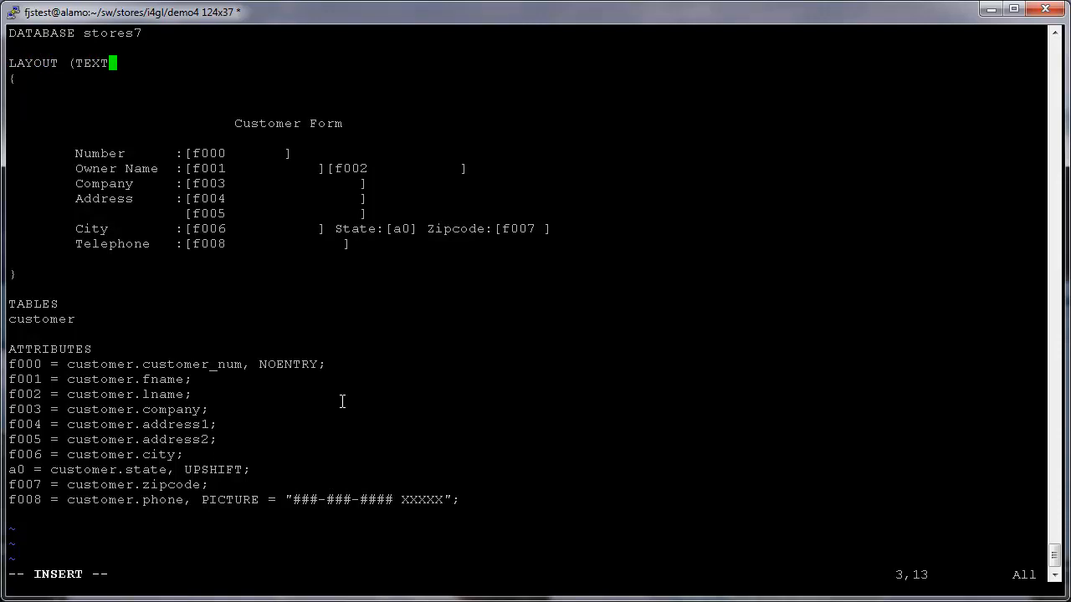
type("=\"")
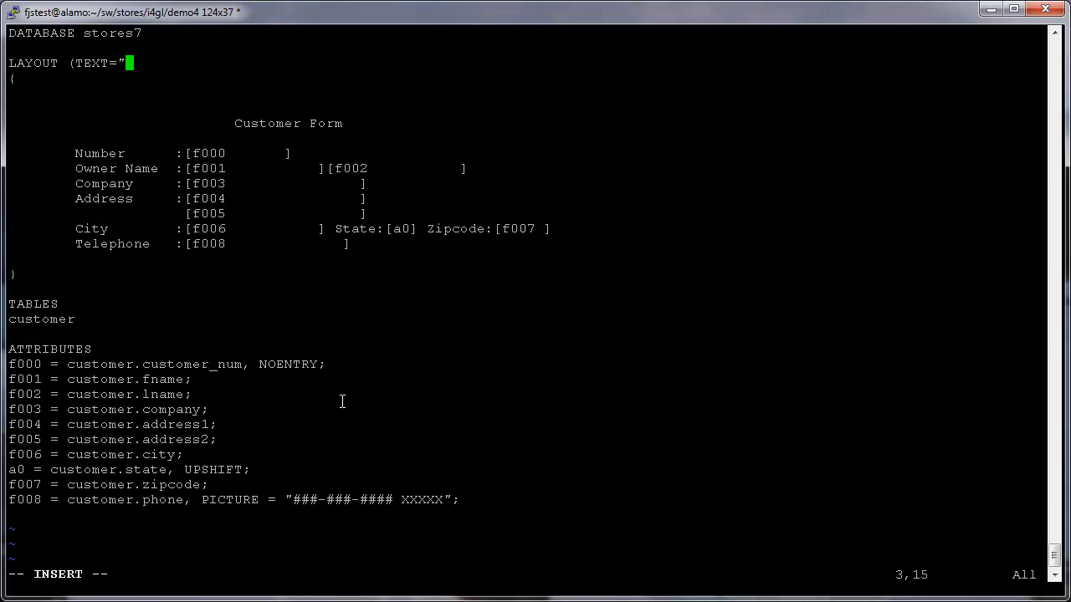
type("Customer Fo")
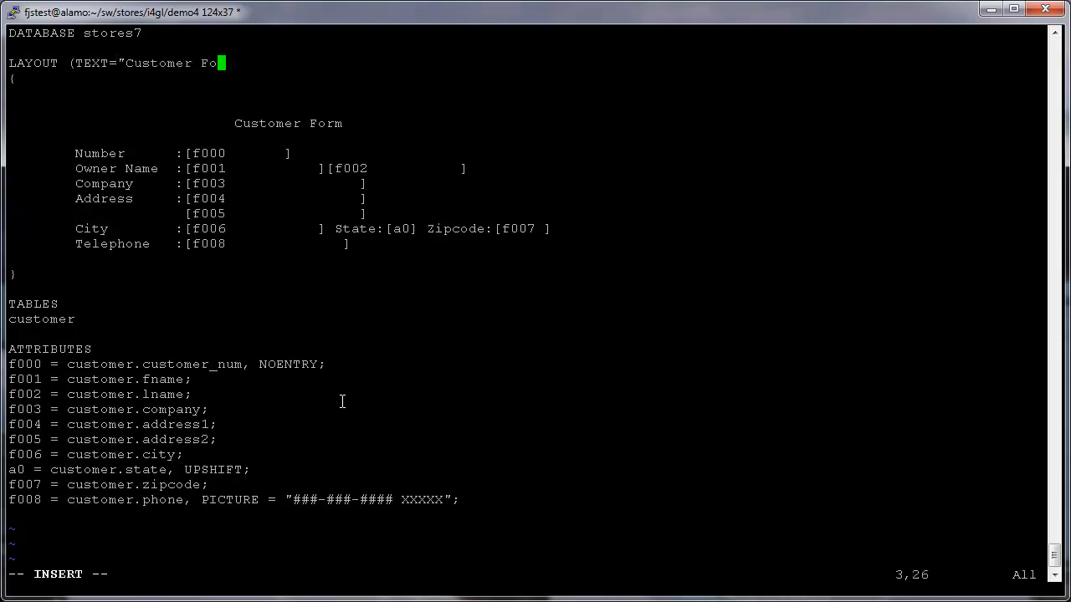
type("rm\"")
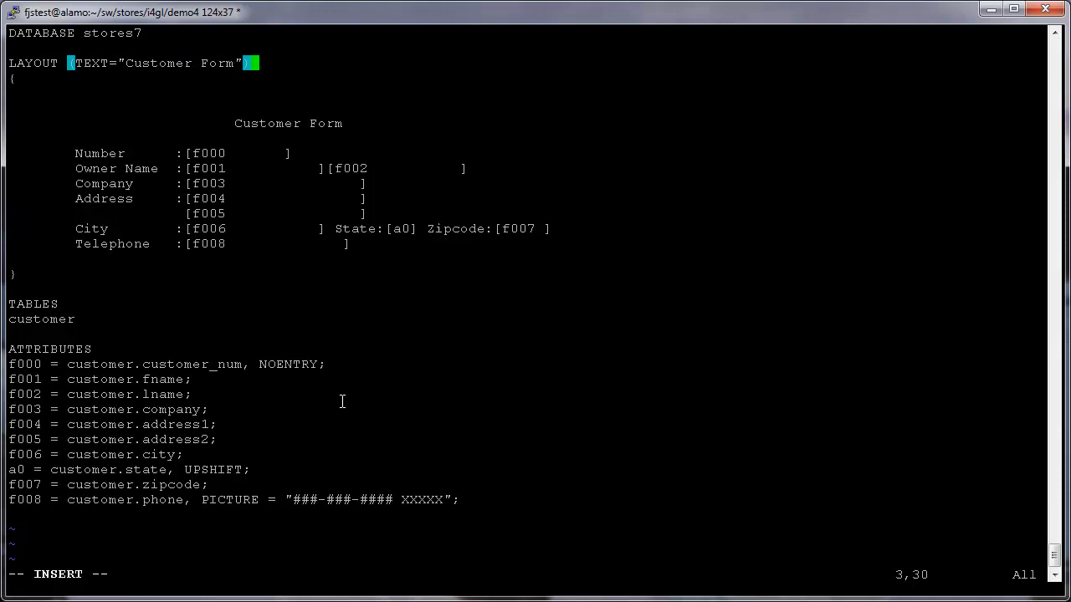
key("Return")
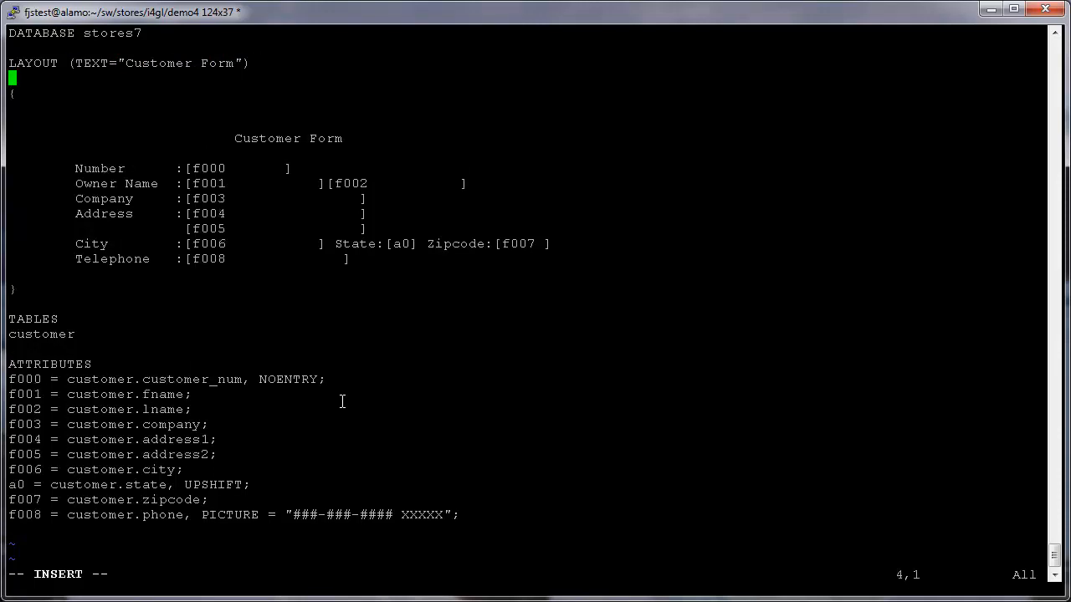
Add a GRID section closed by END --GRID and END --LAYOUT and realign the field labels with colons
type("GRID")
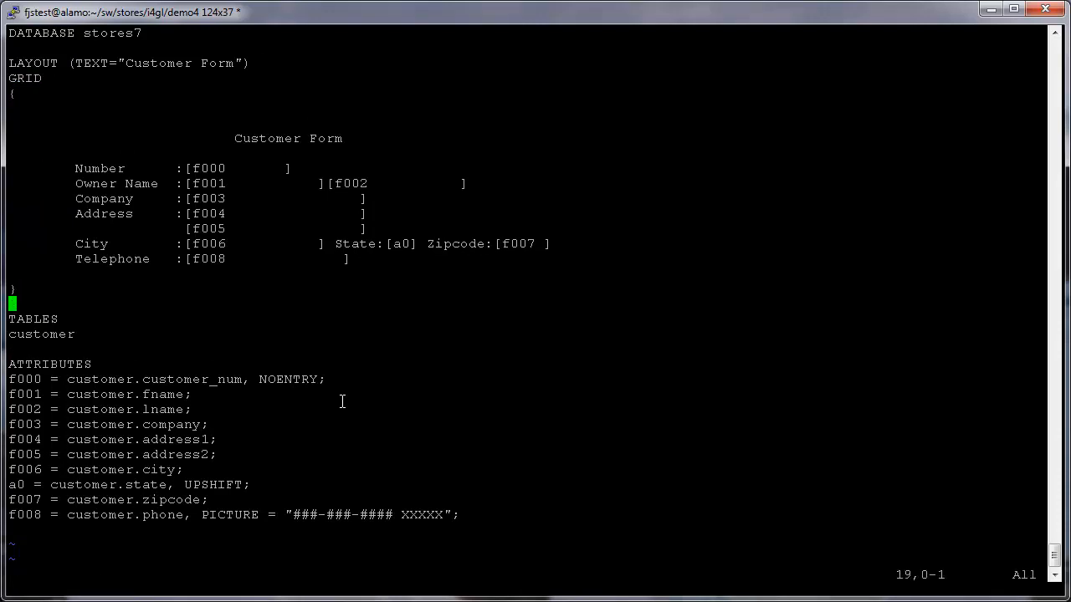
key("i")
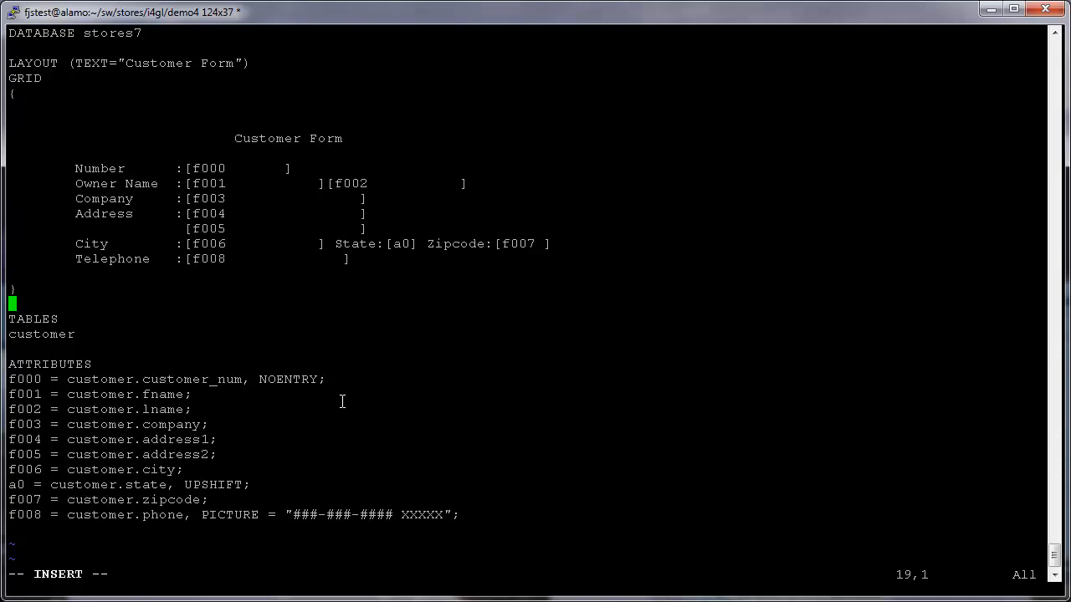
type("END --GRID")
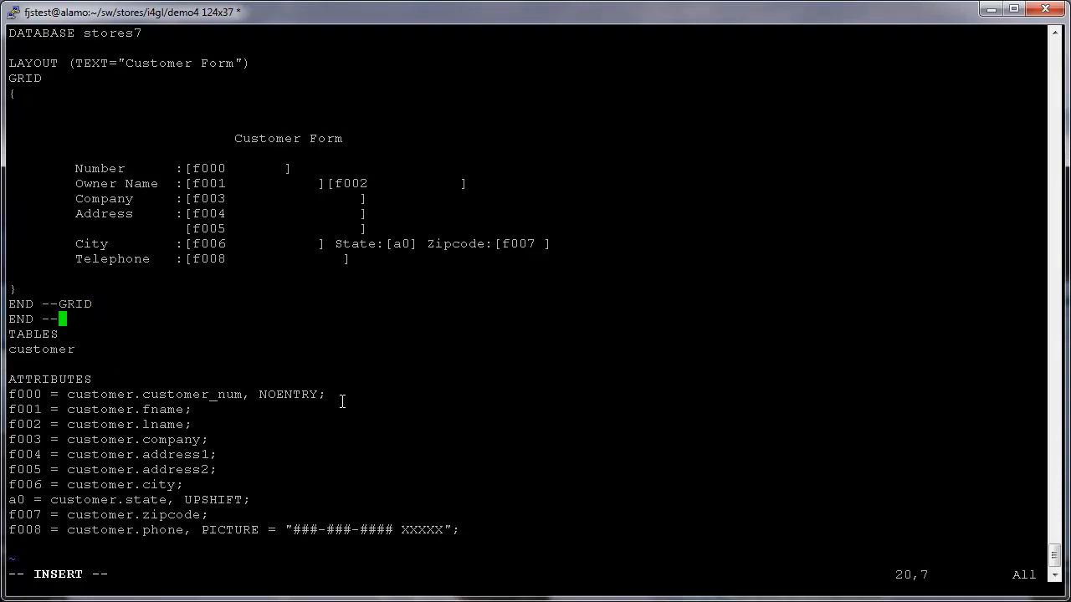
type("LAYOUT")
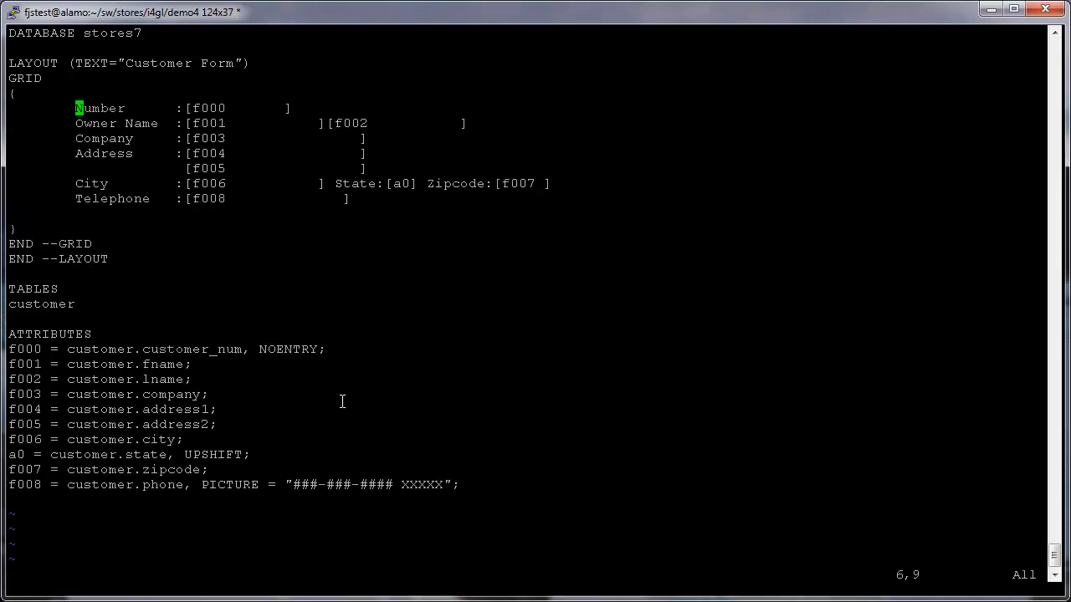
key("Home")
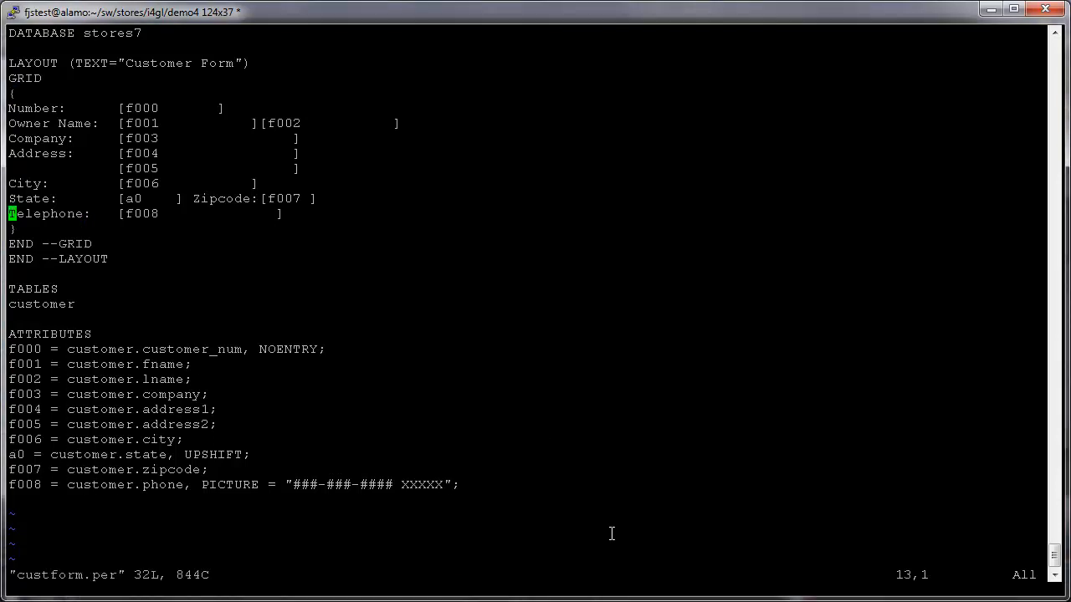
Make the customer.state field a BUTTONEDIT with ACTION=z_state
key("Down")
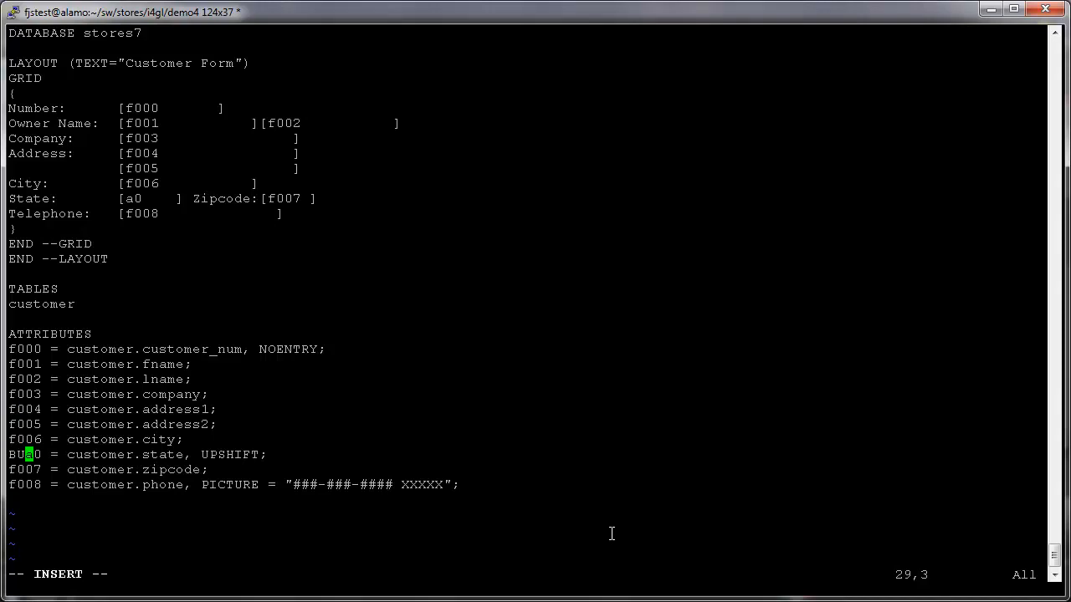
type("TTONEDIT")
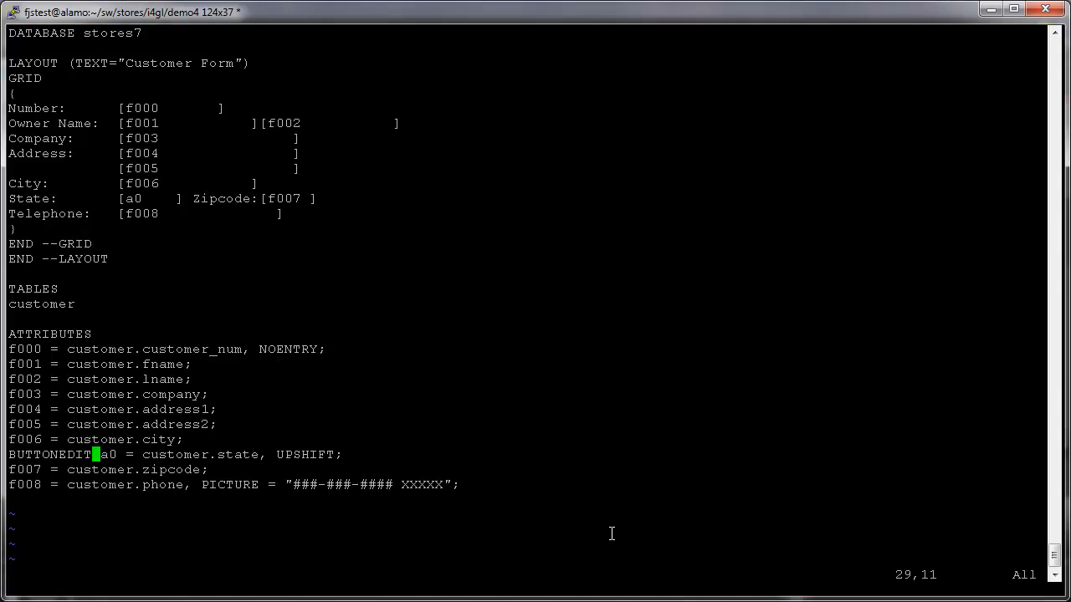
key("Right")
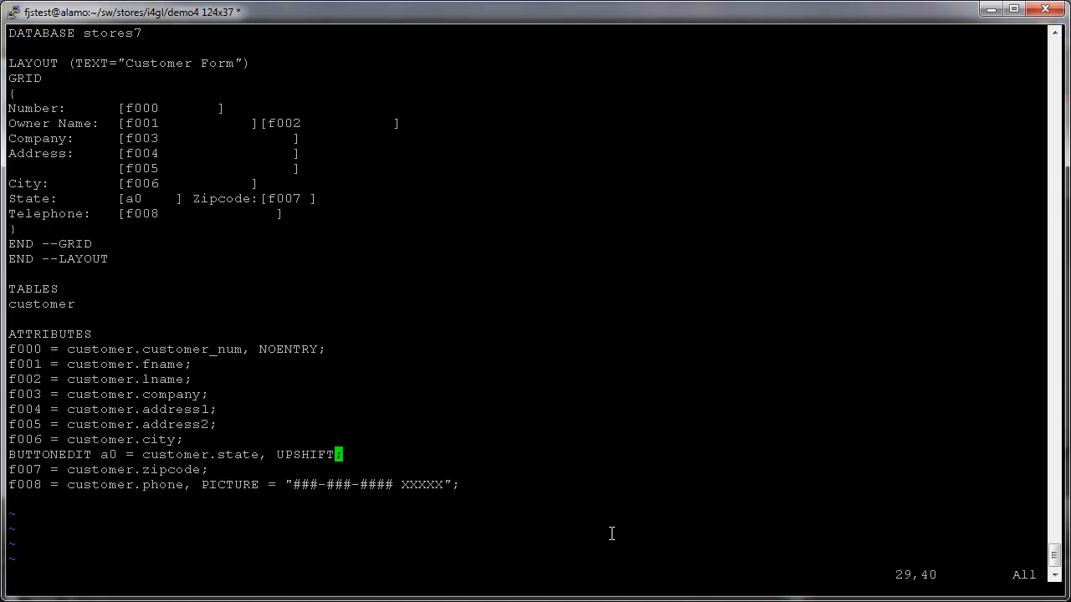
type(", ACTION")
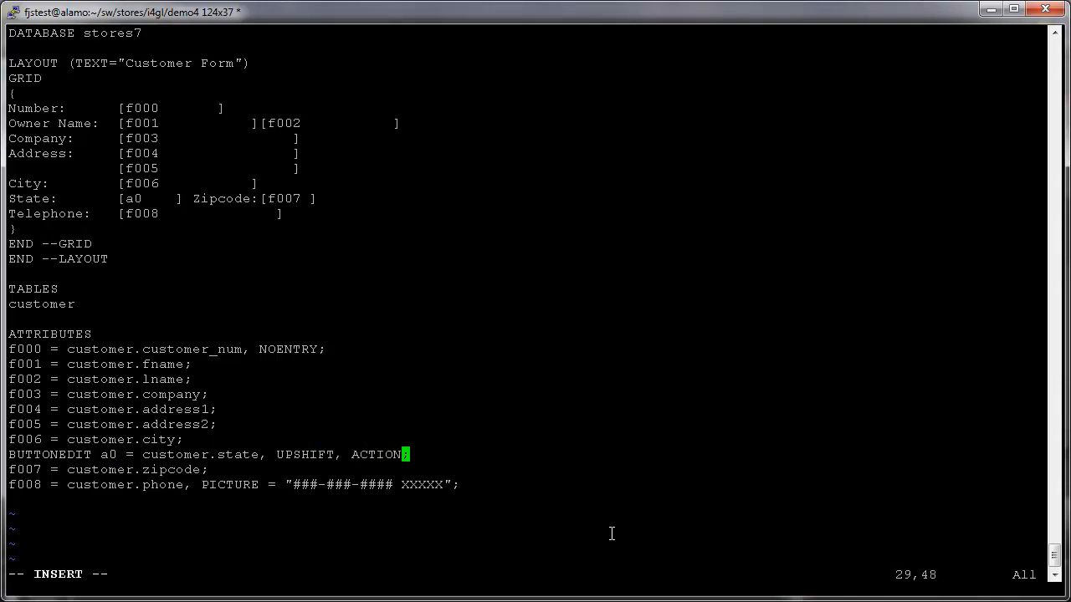
type("=")
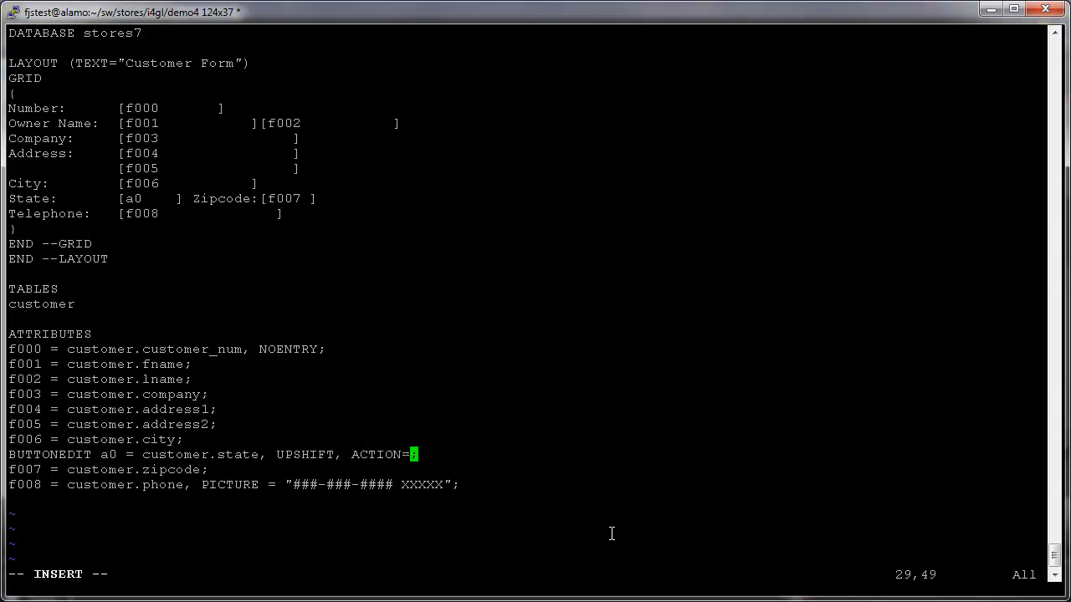
type("z_state,")
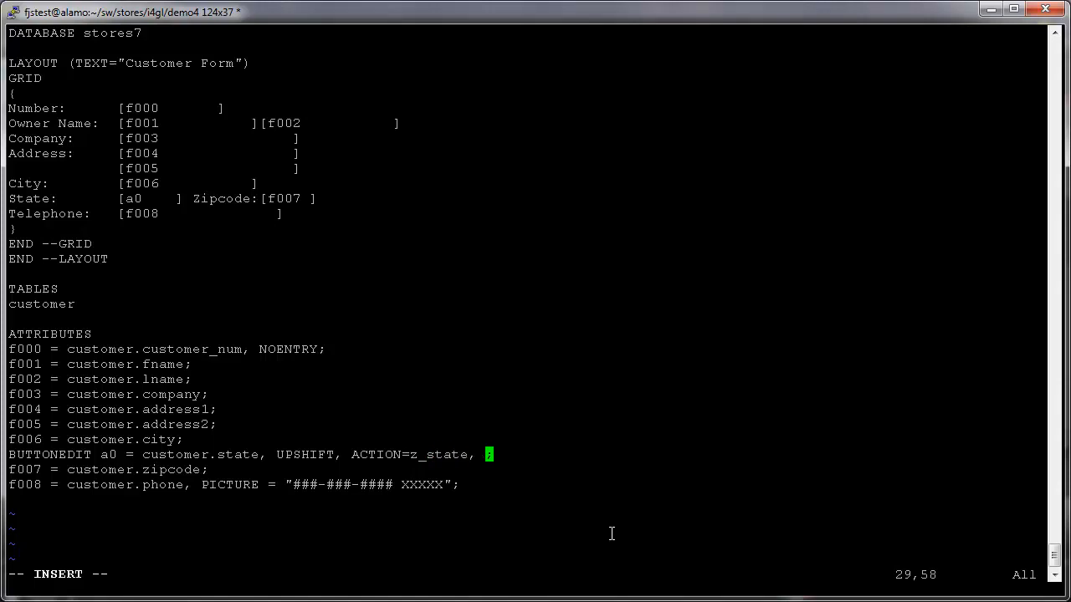
Set the state button-edit's IMAGE to "zoom"
type("IMAGE=")
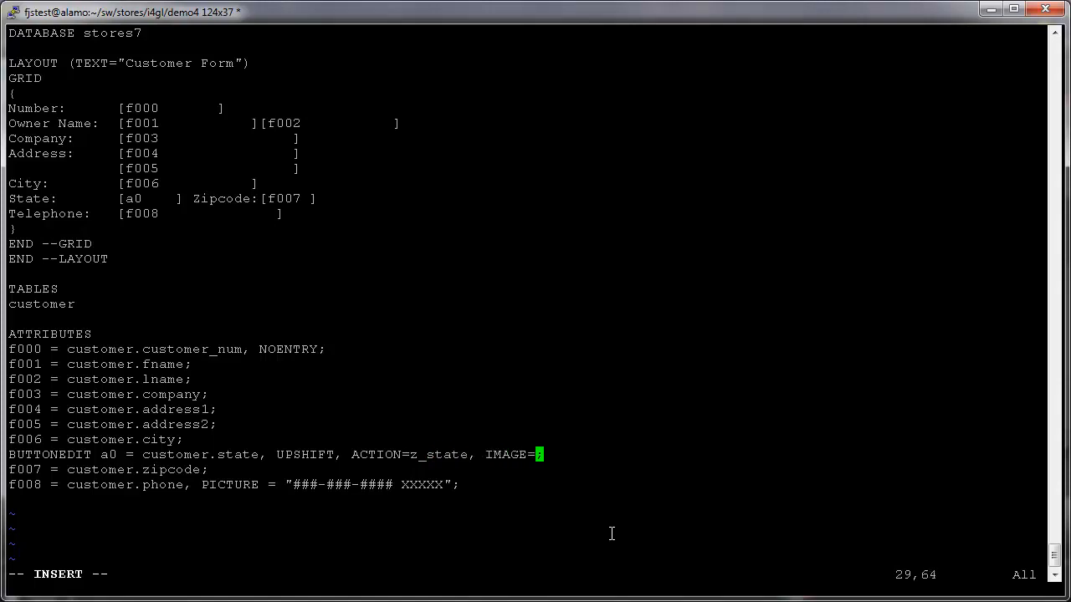
type("\"")
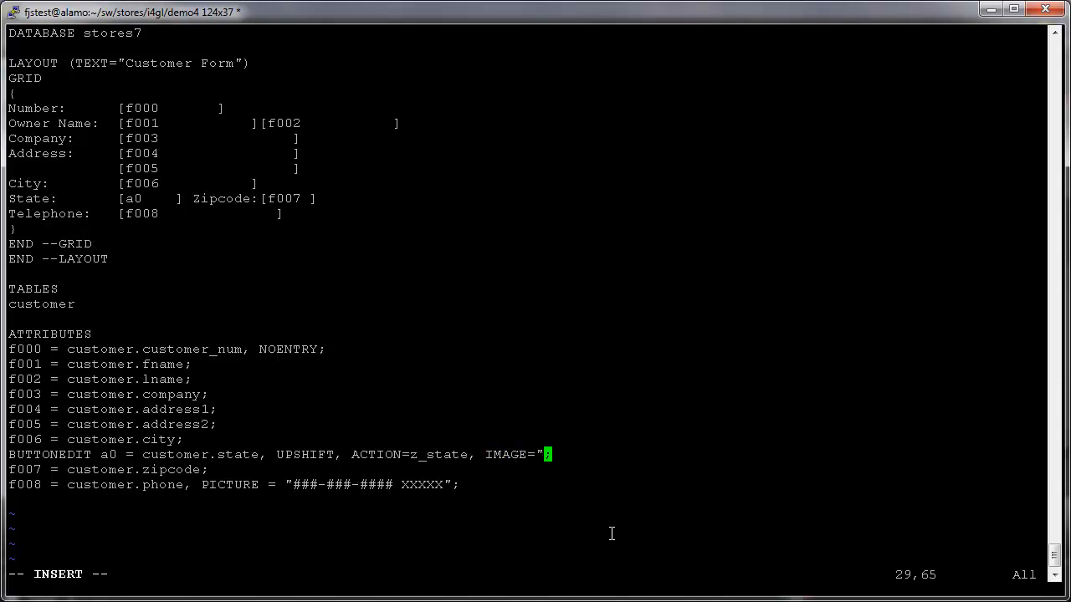
type("zoom")
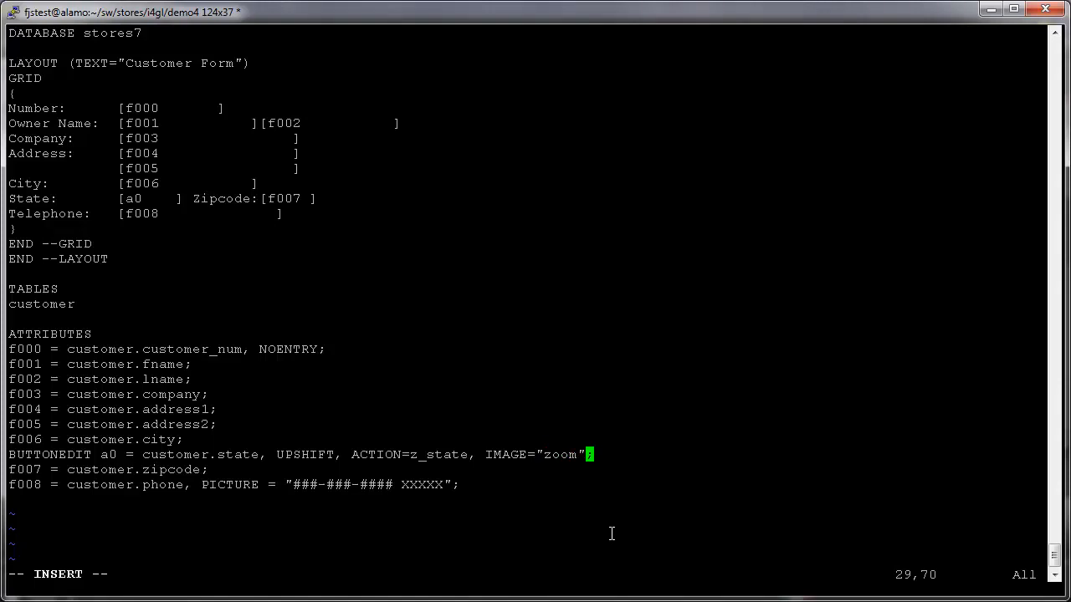
key("Escape")
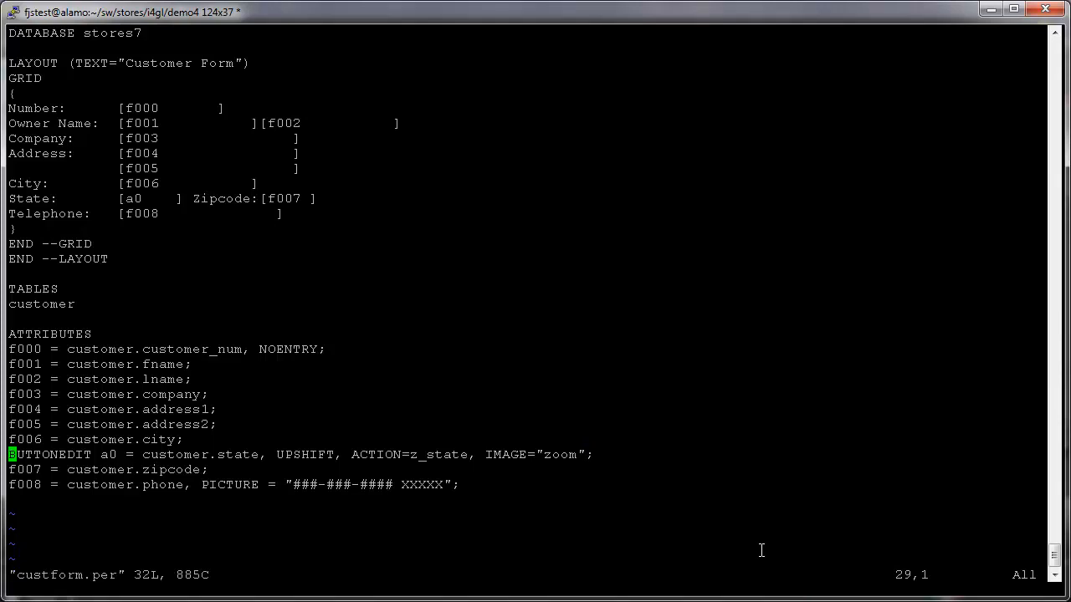
Start a TOOLBAR section with END --TOOLBAR at the top of custform.per
key("gg")
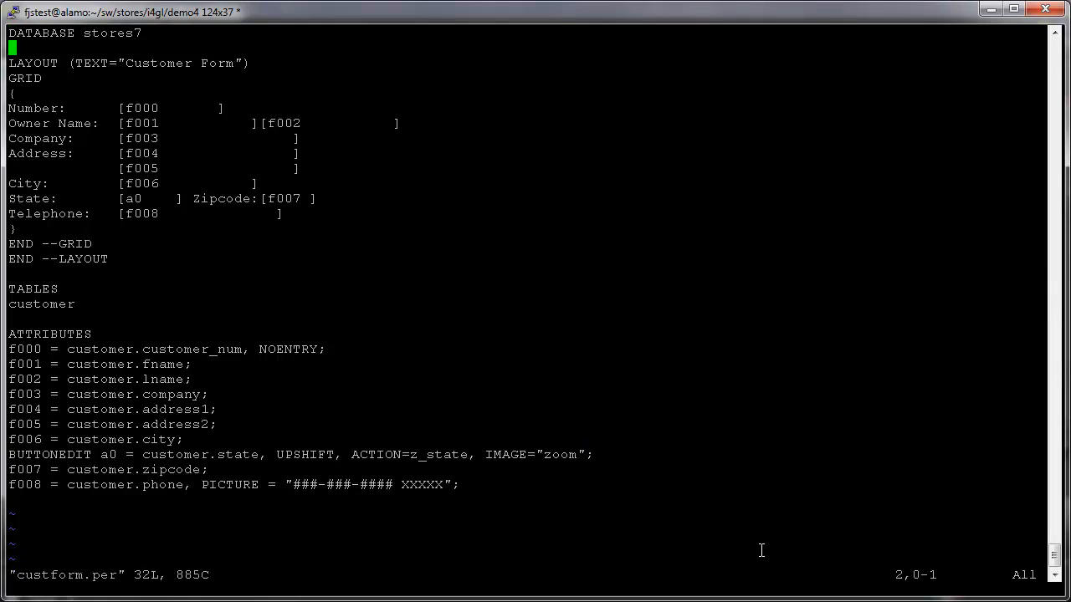
type("TOOLBAR")
type("END")
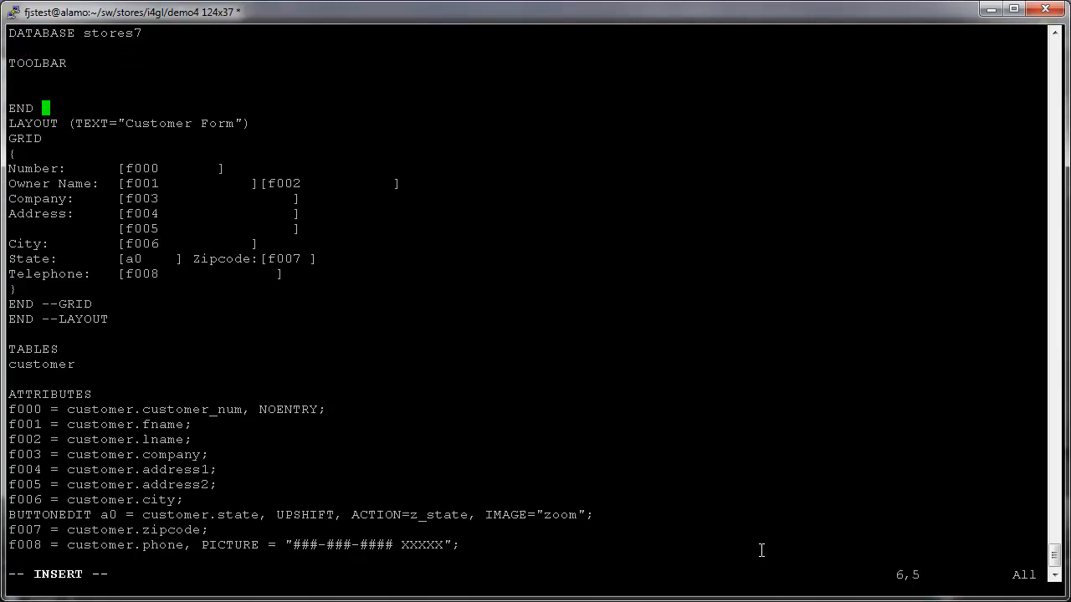
type("TOOLBAR")
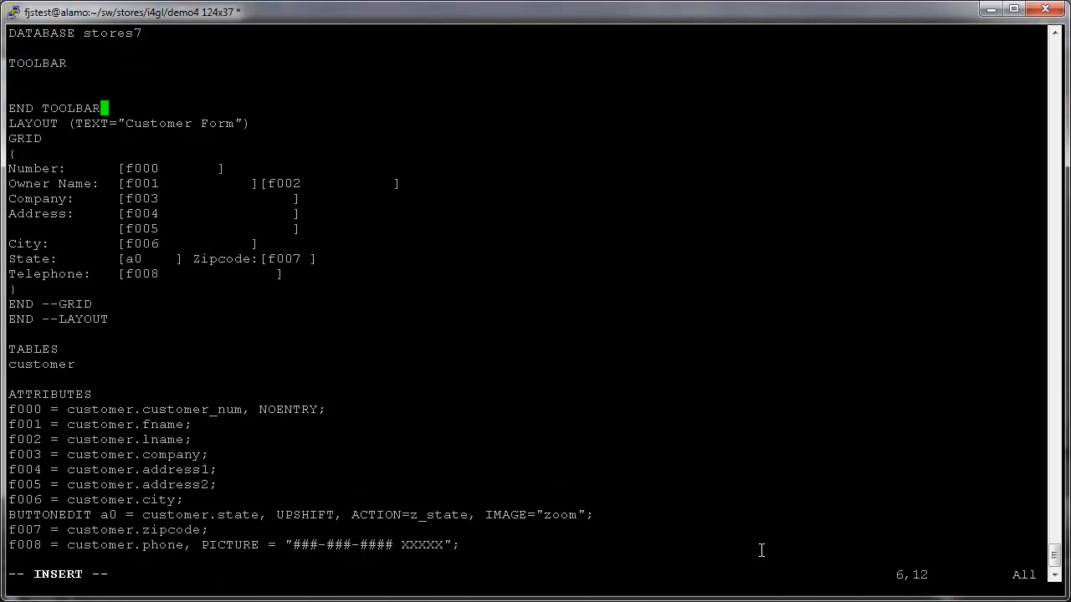
key("Home")
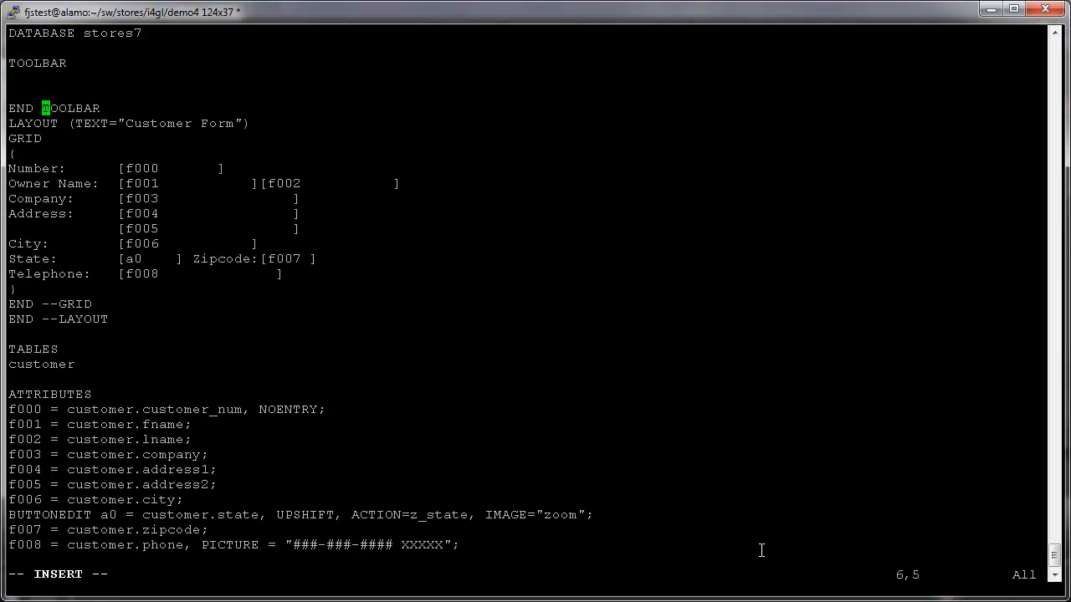
type("--")
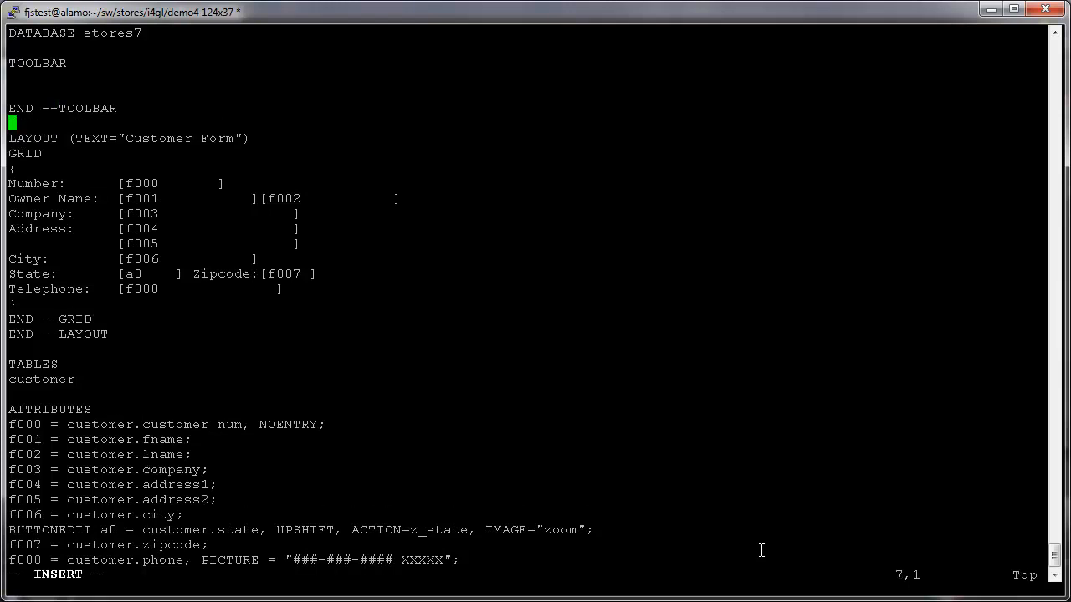
Add ITEM accept, ITEM cancel and a SEPARATOR to the toolbar
type("T")
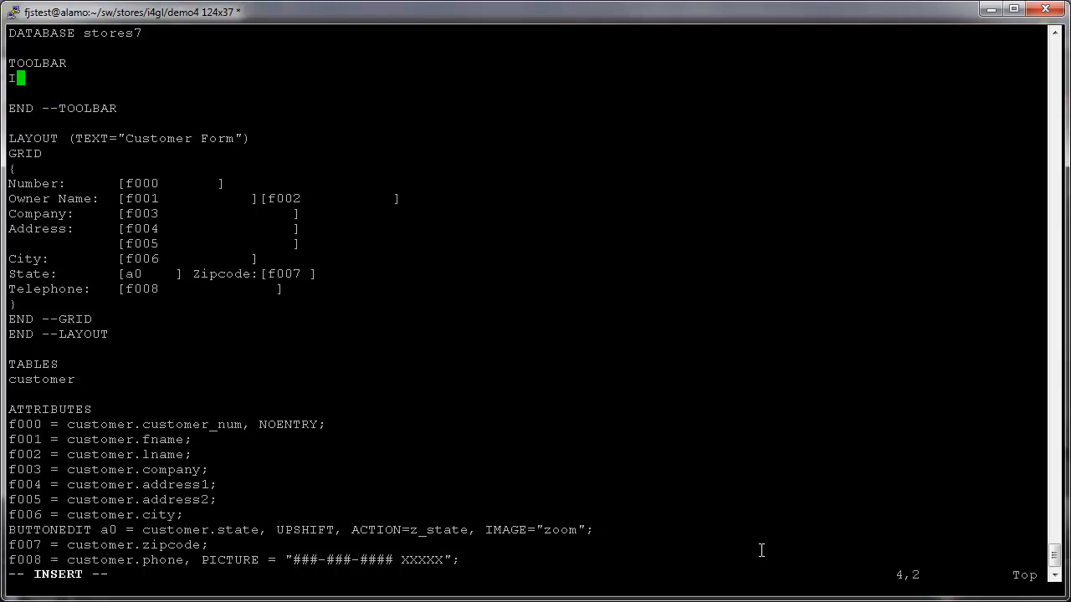
type("TEM accept (IMAGE=\"ok2")
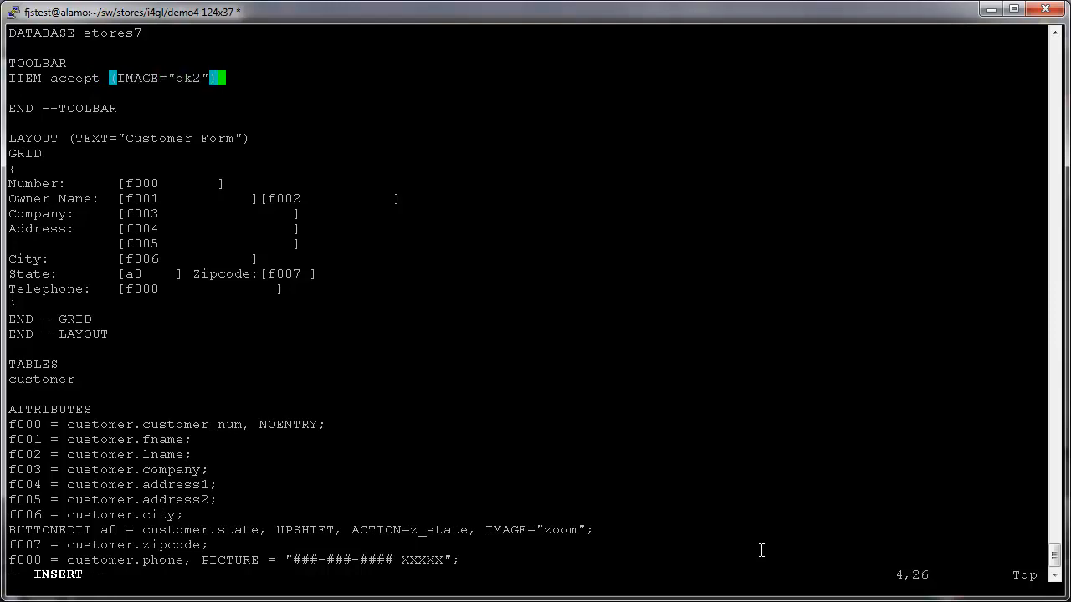
type("ITEM cancel (IMAGE=\"cancel2")
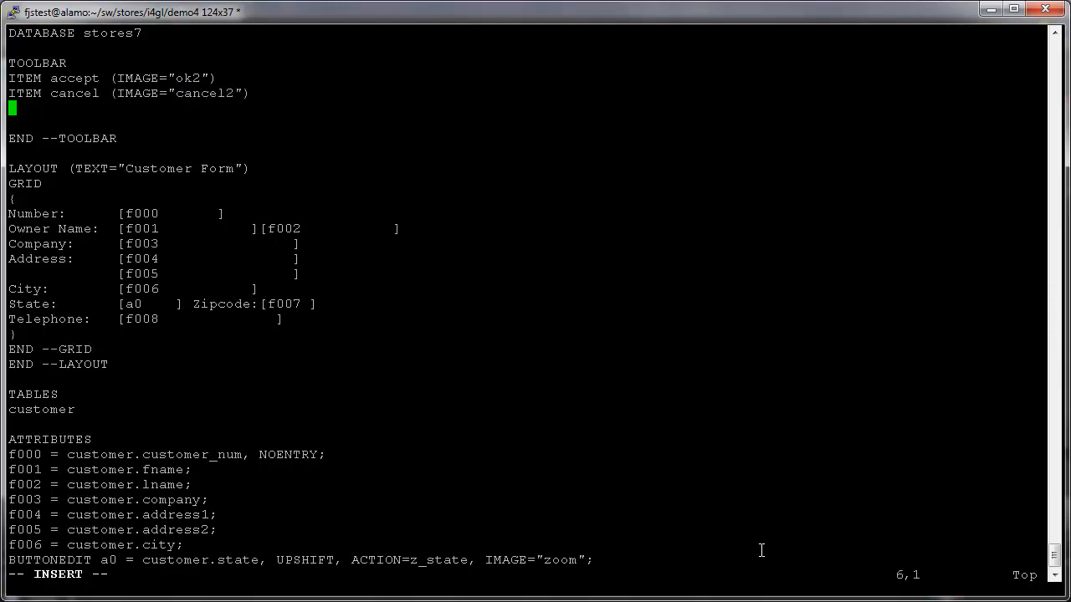
type("SEPARATOR")
left_click(522, 123)
type("ITEM exit (IMAGE=\"exit2")
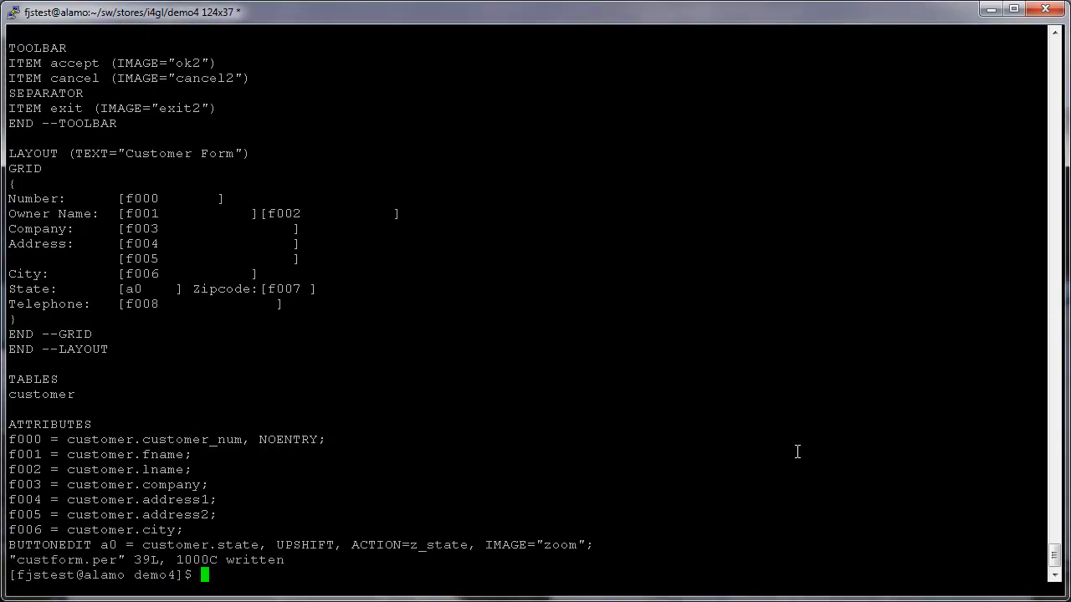
Compile custform.per with fglform -M and begin the fglrun demo command
type("fglfor")
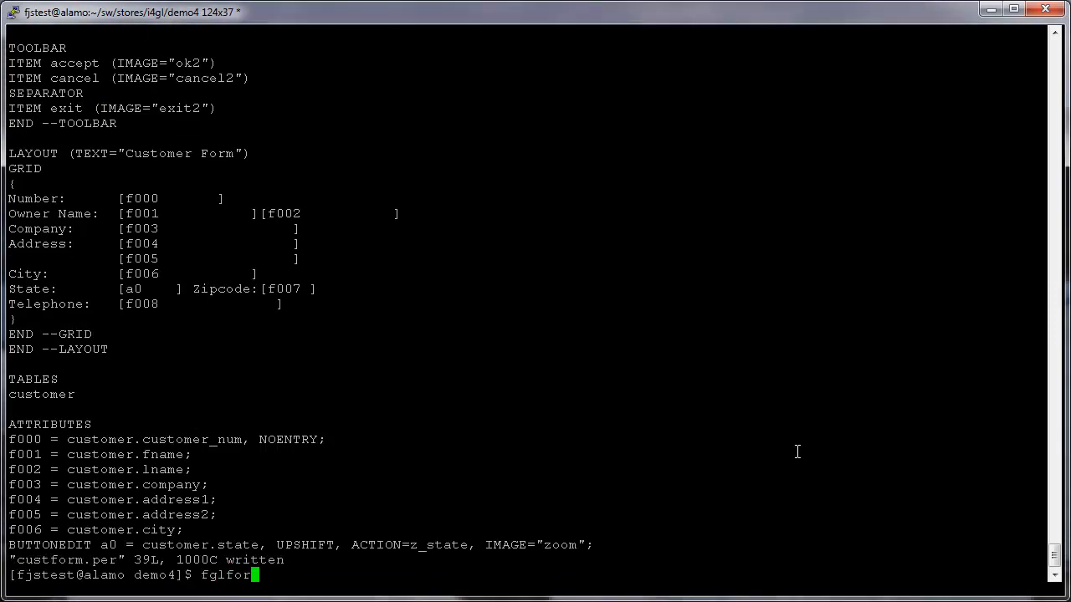
type("m -M")
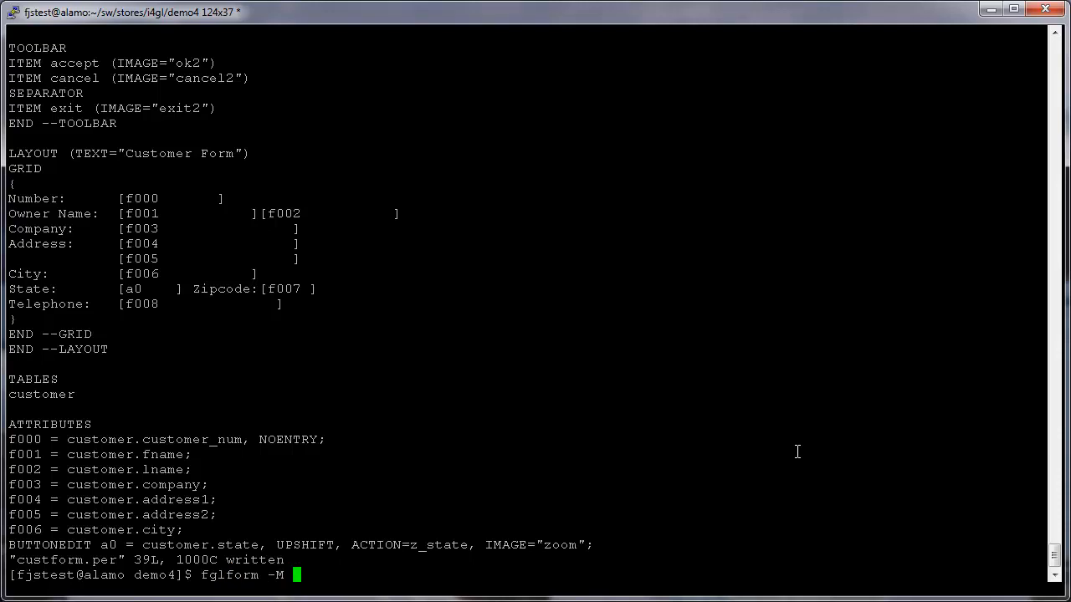
type("custform.")
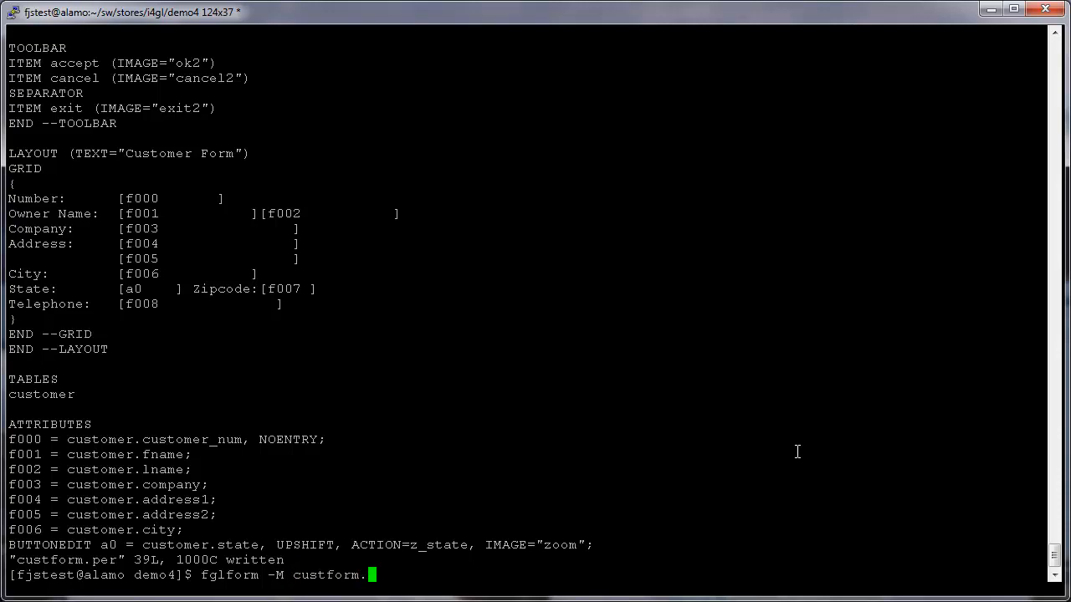
key("Return")
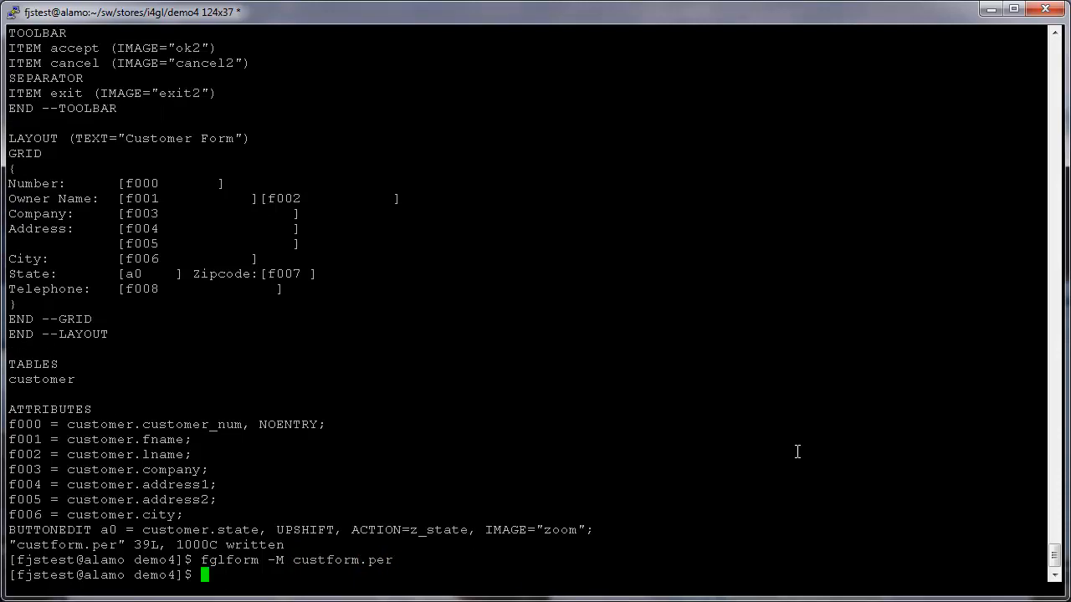
type("fglrun demo")
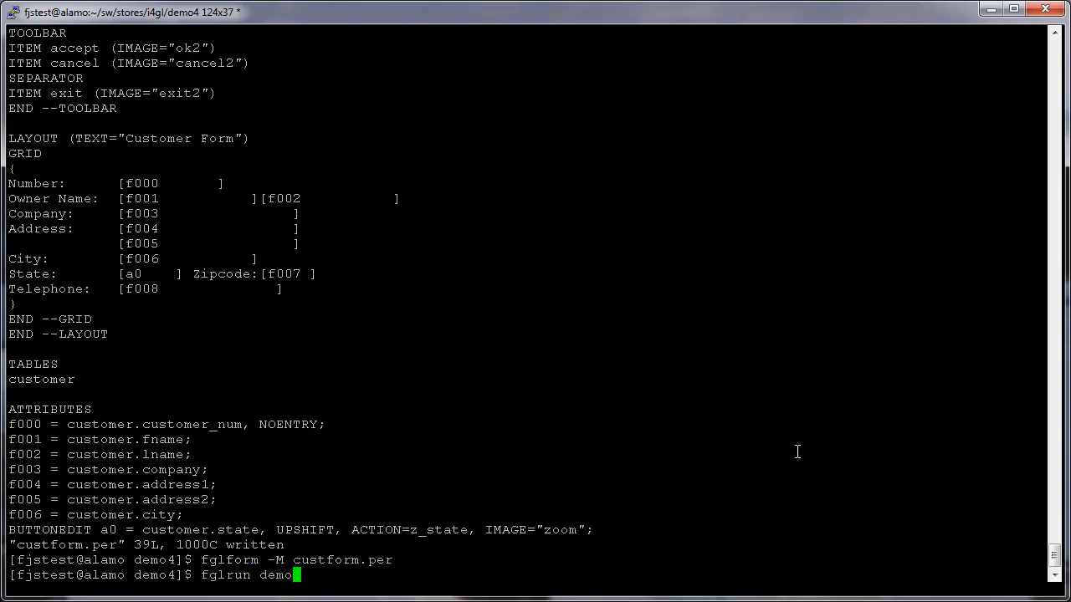
Run demo4, open Customer, start One-add and cancel the entry from the new toolbar
key("Return")
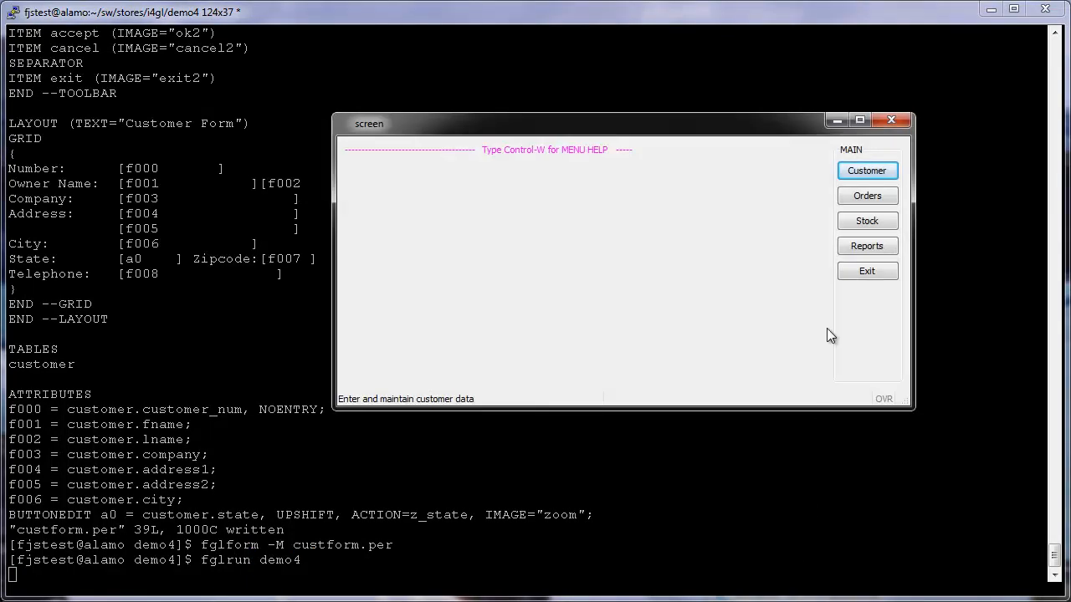
left_click(867, 170)
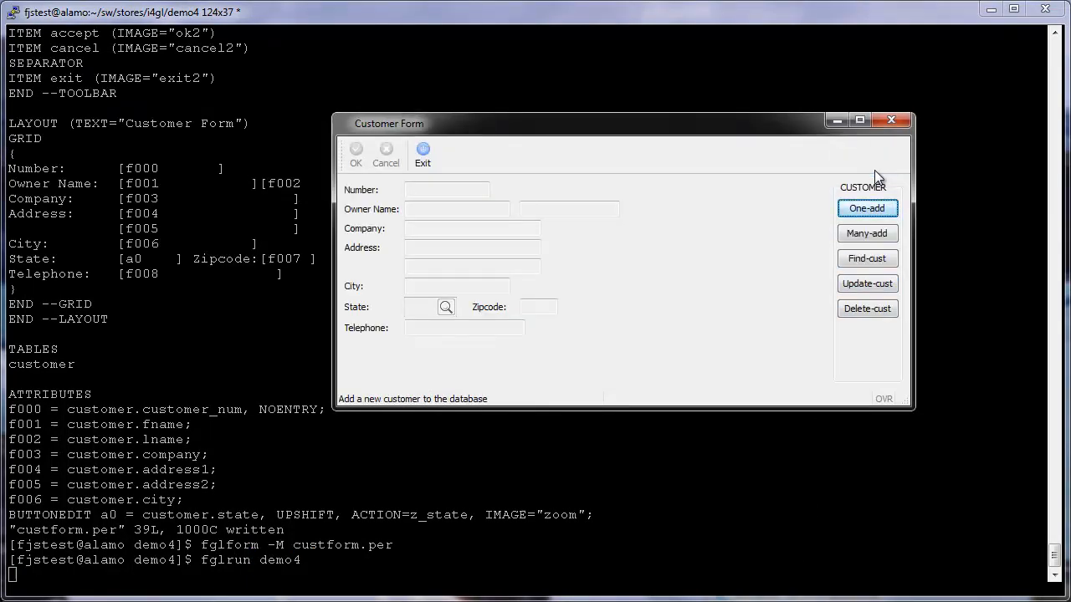
mouse_move(649, 192)
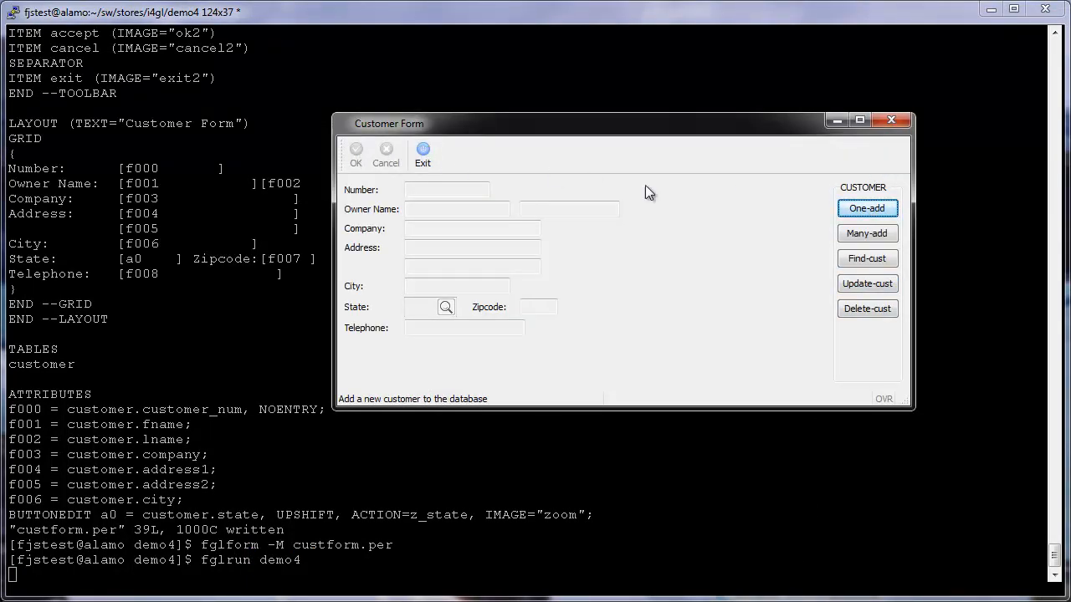
left_click(866, 257)
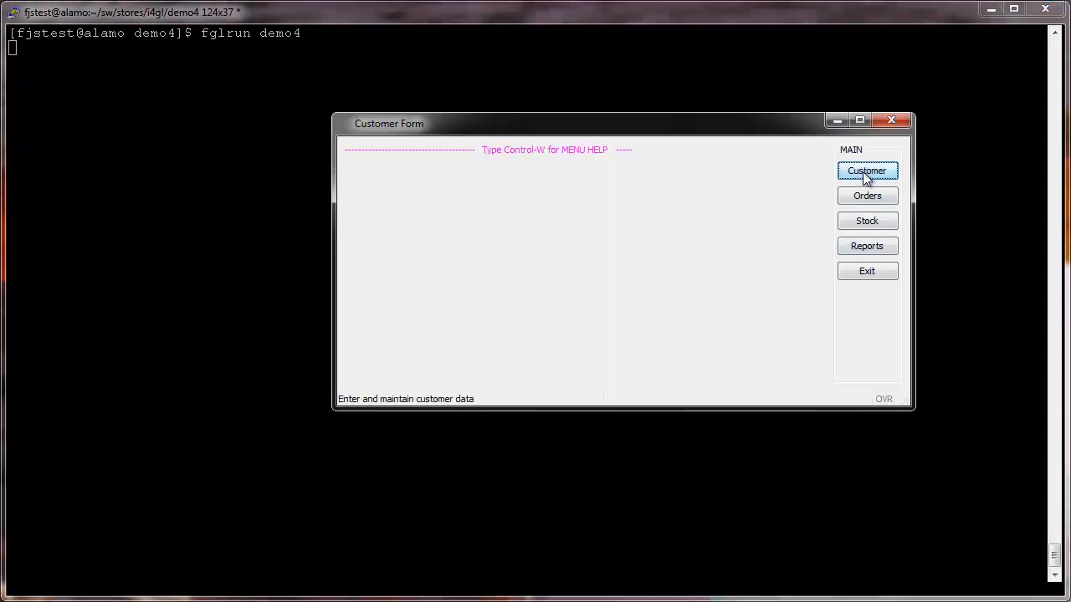
left_click(866, 171)
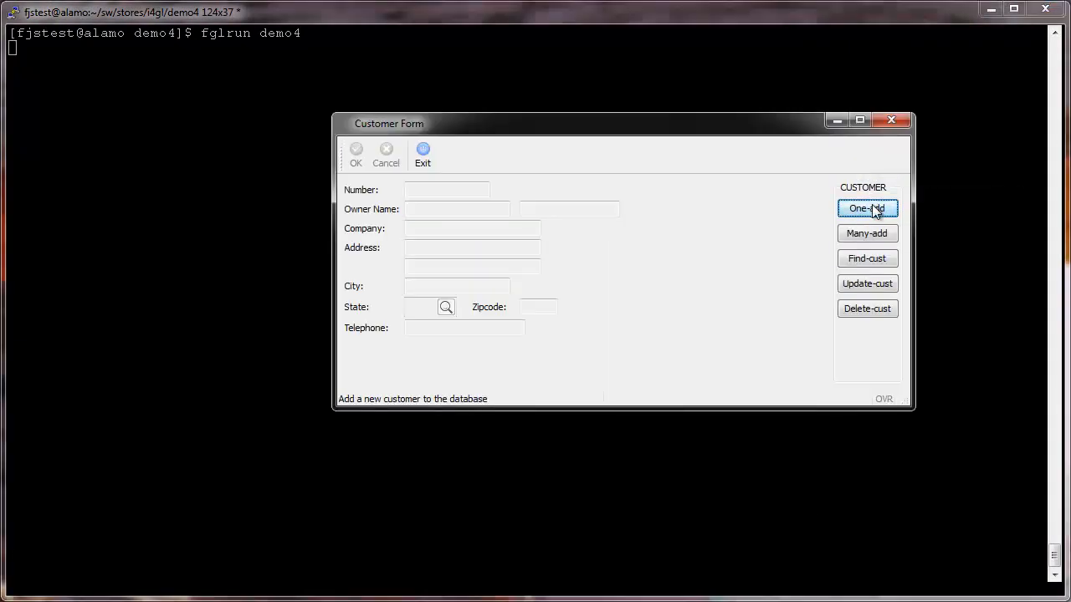
left_click(866, 208)
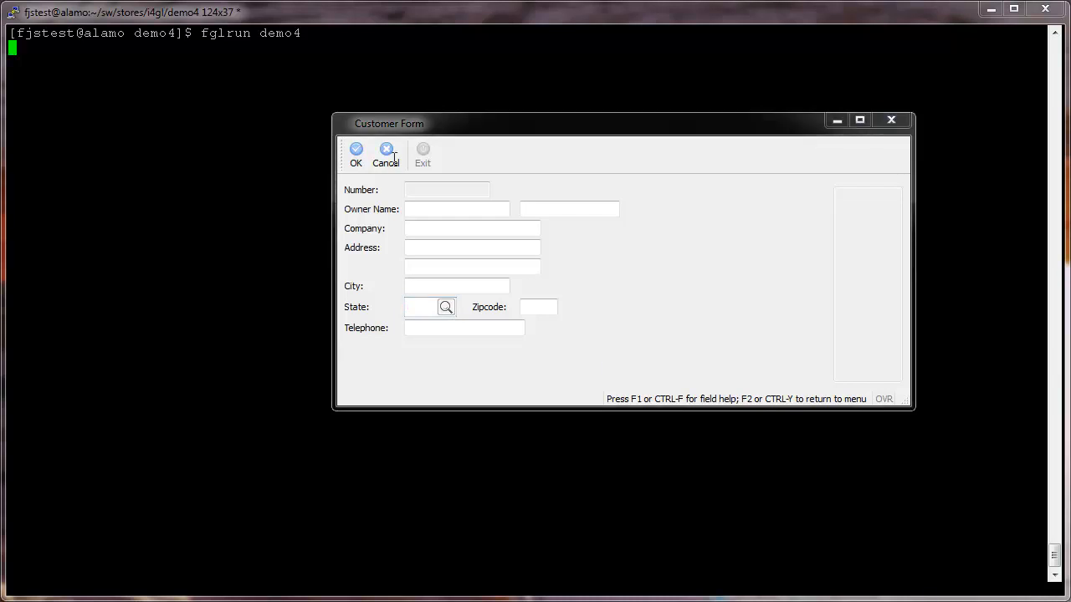
left_click(384, 151)
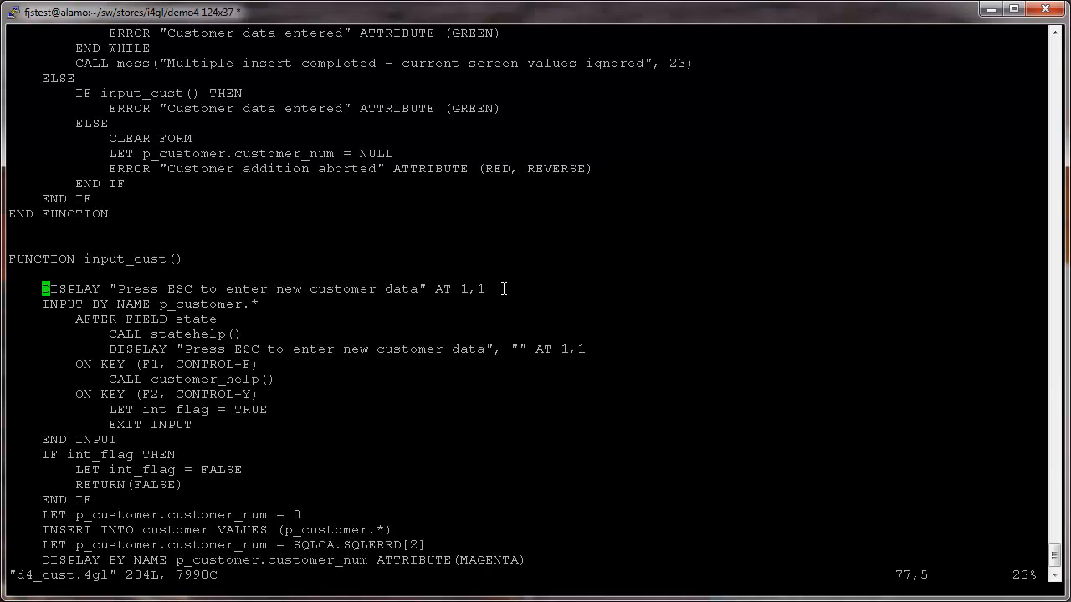
In input_cust, call statehelp(FALSE) on action z_state and statehelp(TRUE) after field state
key("Down")
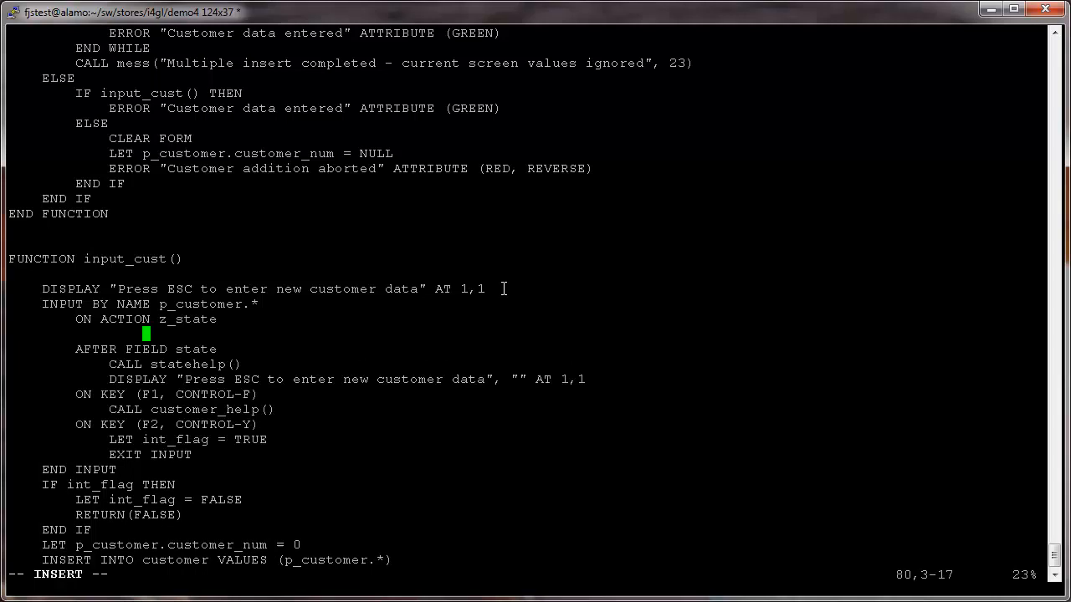
type("CALL statehelp(FALSE")
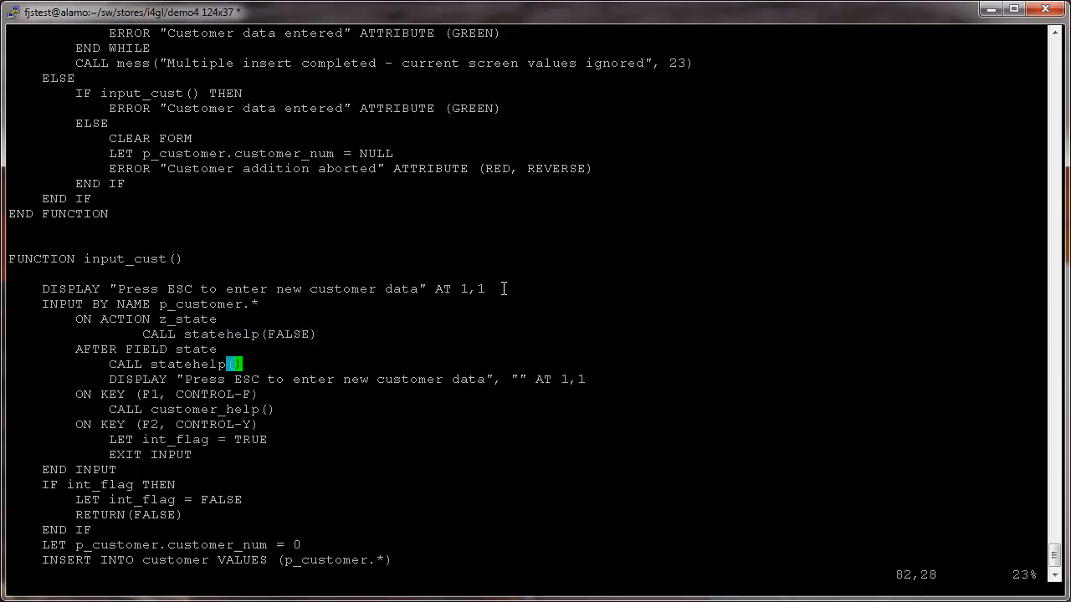
type("TRUE")
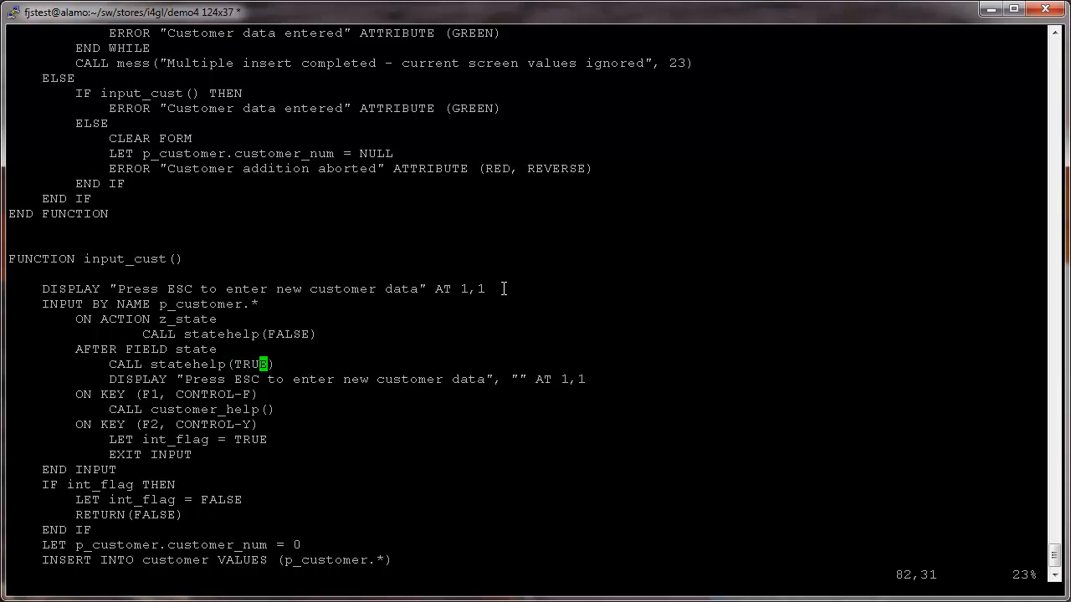
In update_customer, add ON ACTION z_state with statehelp(FALSE) and statehelp(TRUE) after field state
type("/update_customer")
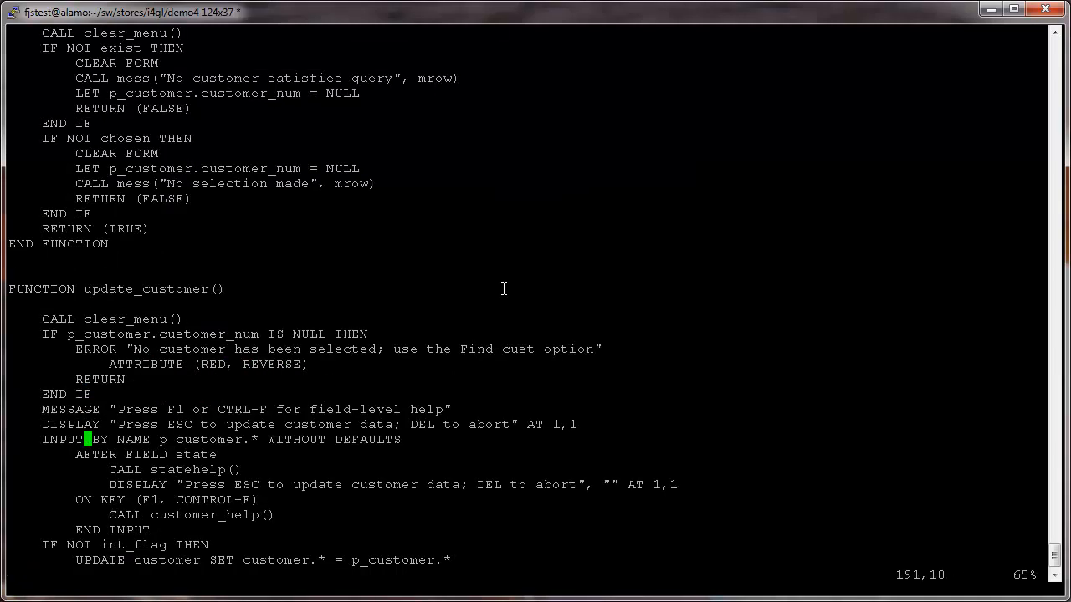
type("ON ACTION z_state")
type("CALL statehelp(FALSE")
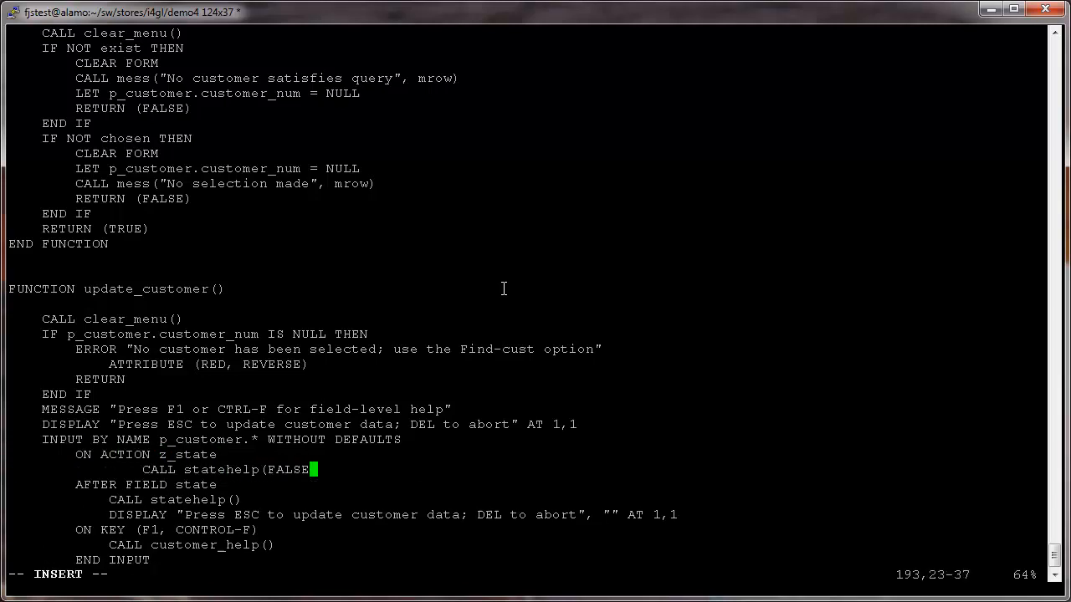
type("TRUE)")
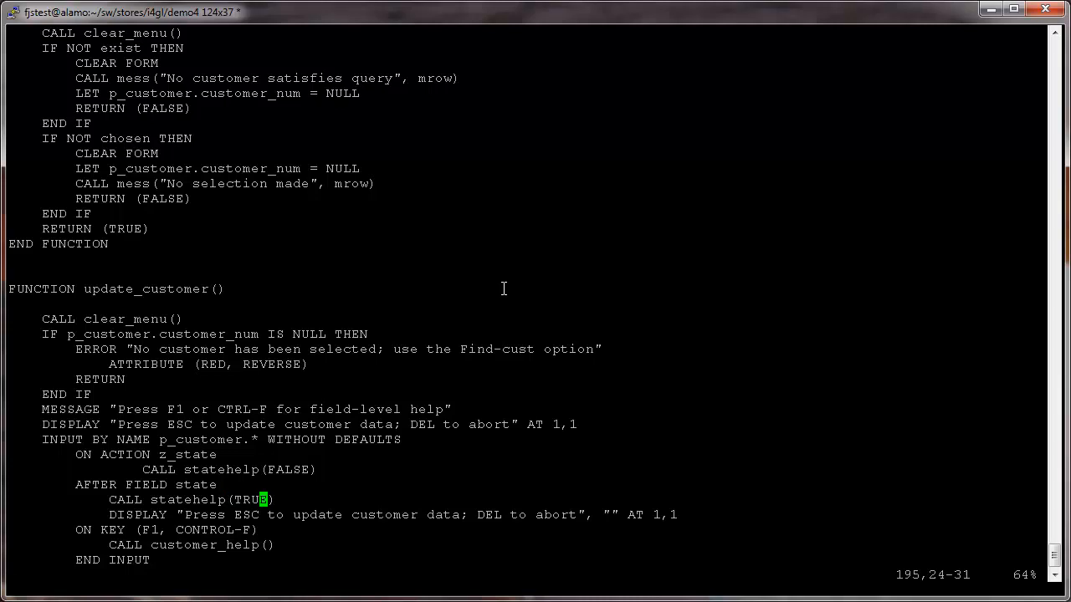
Give statehelp a check BOOLEAN parameter and wrap its lookup in IF check THEN
scroll("down", 3)
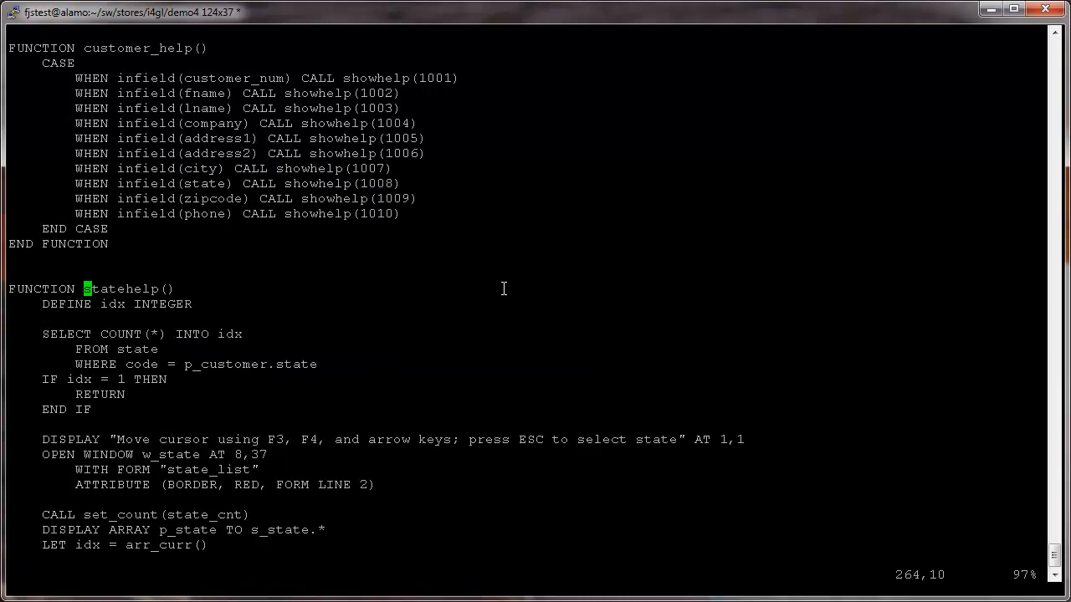
type("check BOOLEAN")
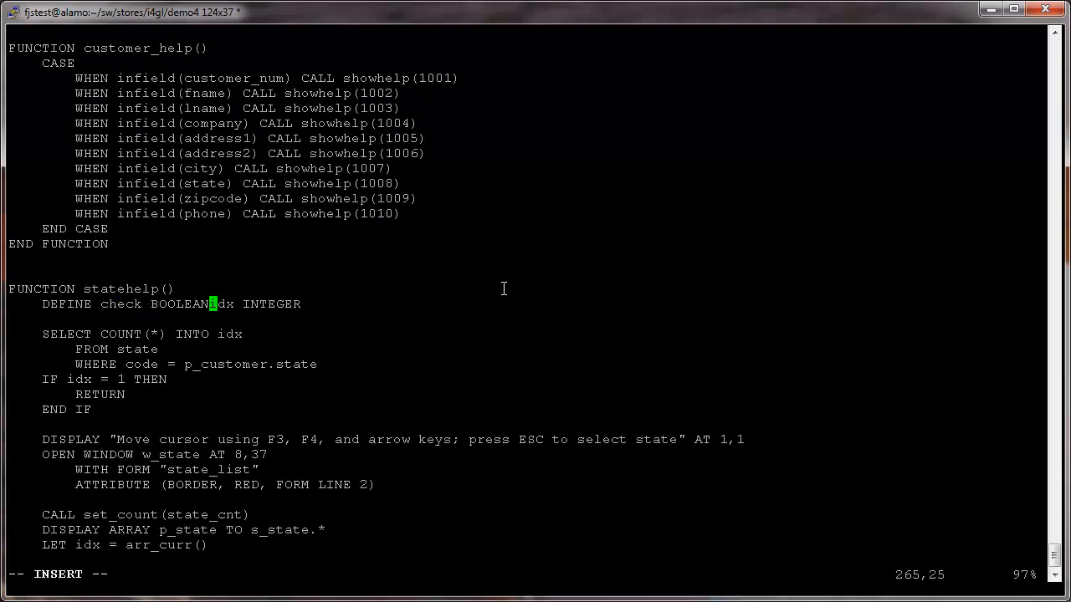
type("(check")
type(", ")
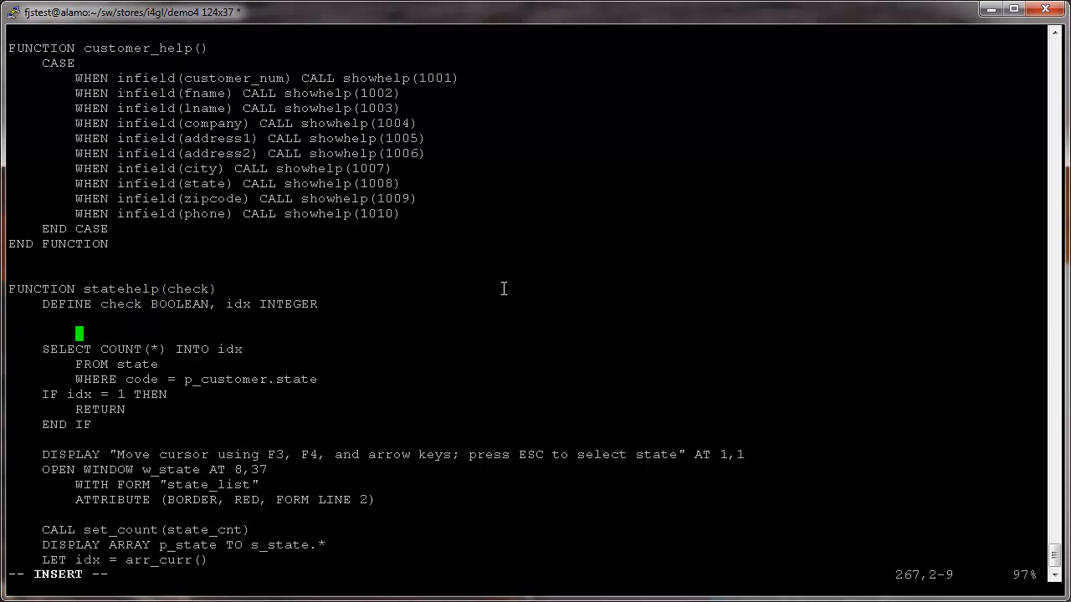
type("IF check THEN")
type("fglcom")
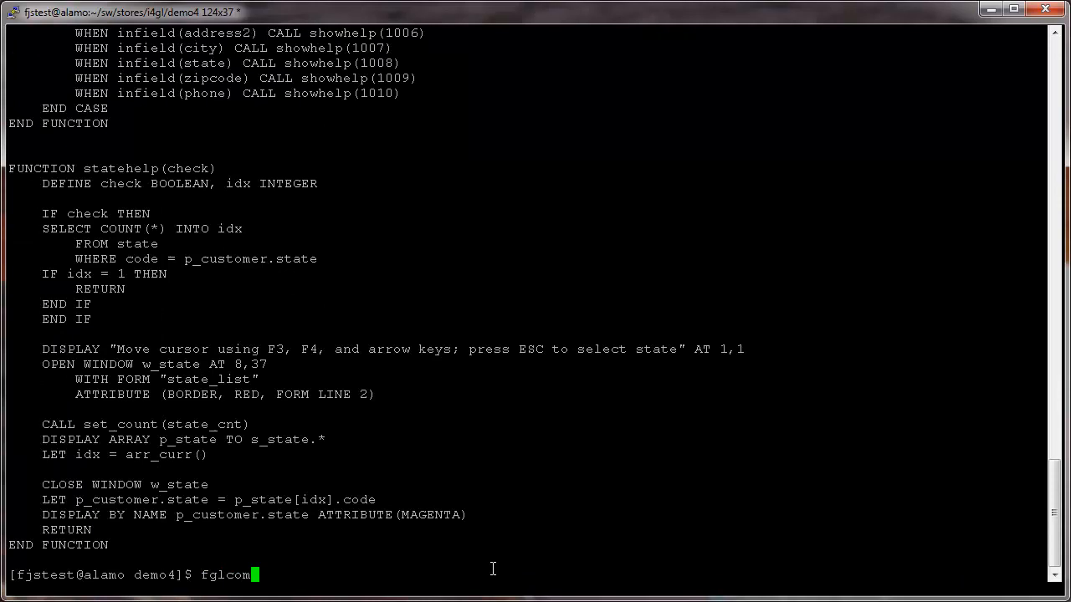
Compile d4_cust.4gl with fglcomp -M and begin typing fglrun demo
type("p -M d4")
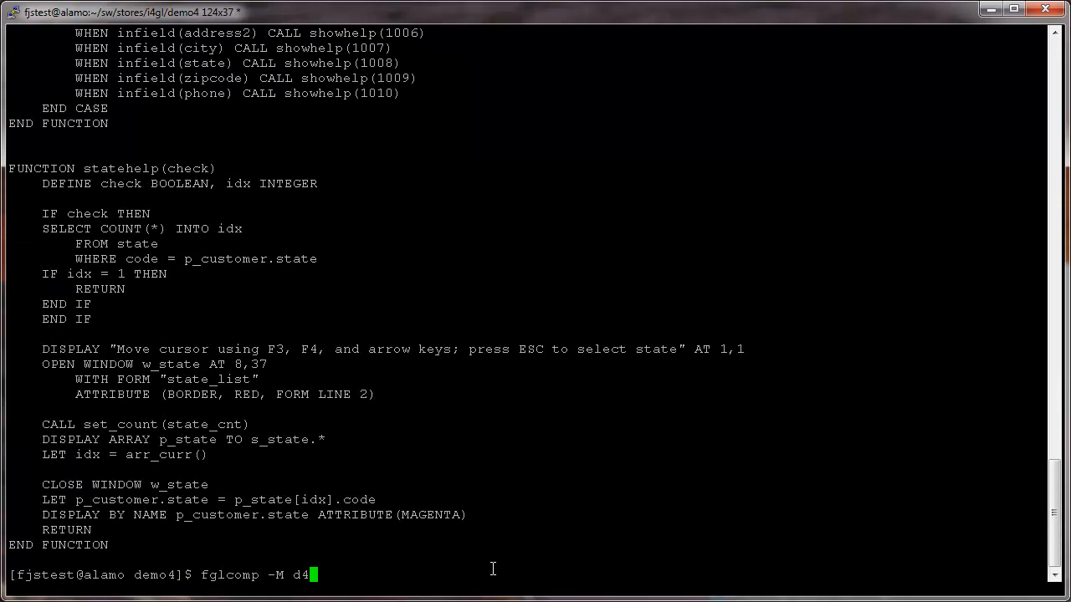
key("Return")
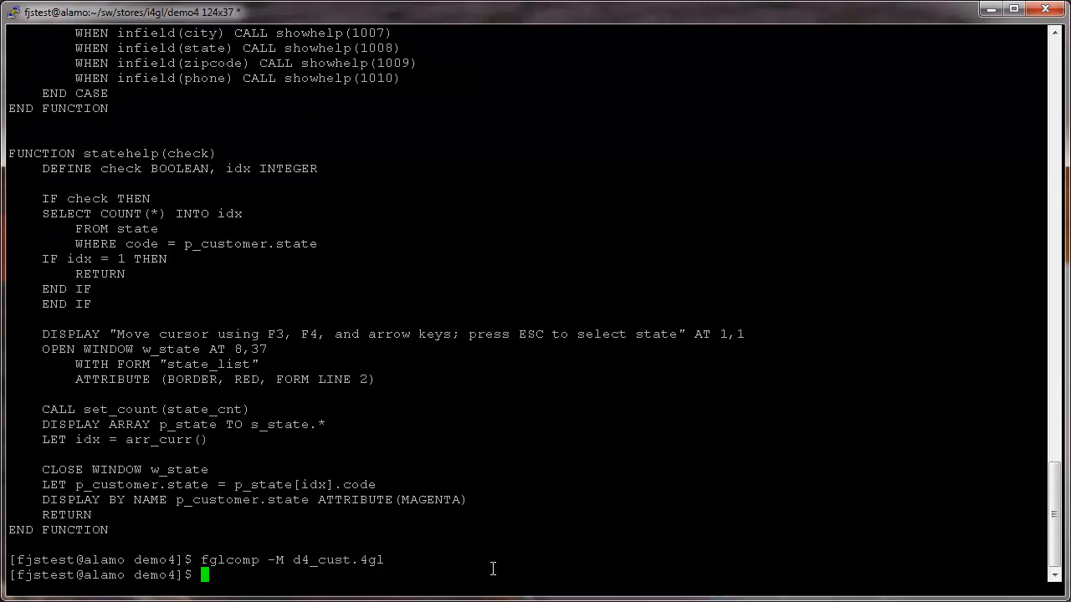
type("fglrun")
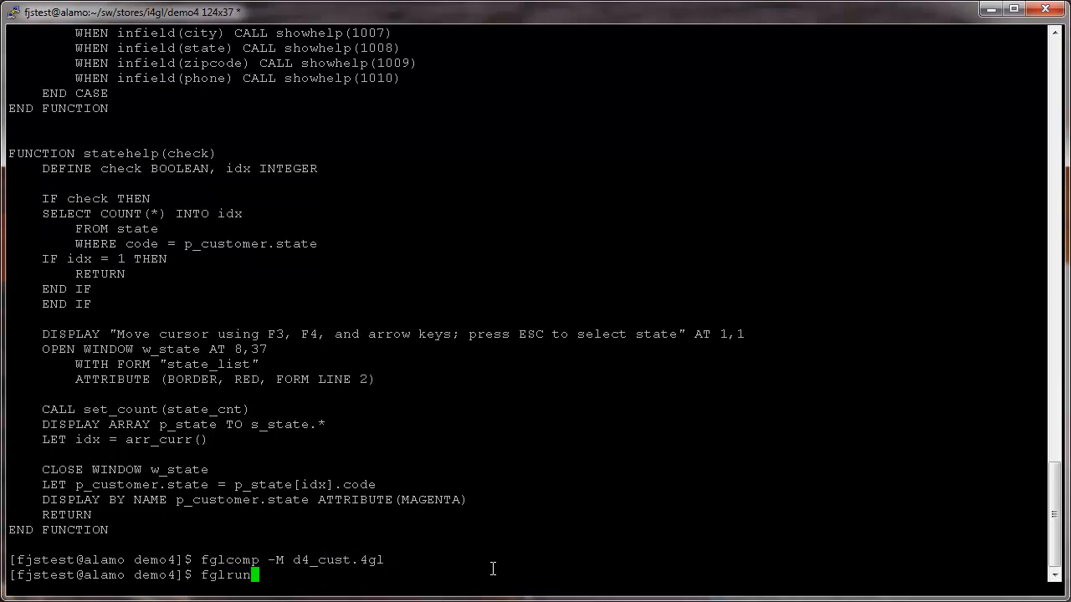
type("demo")
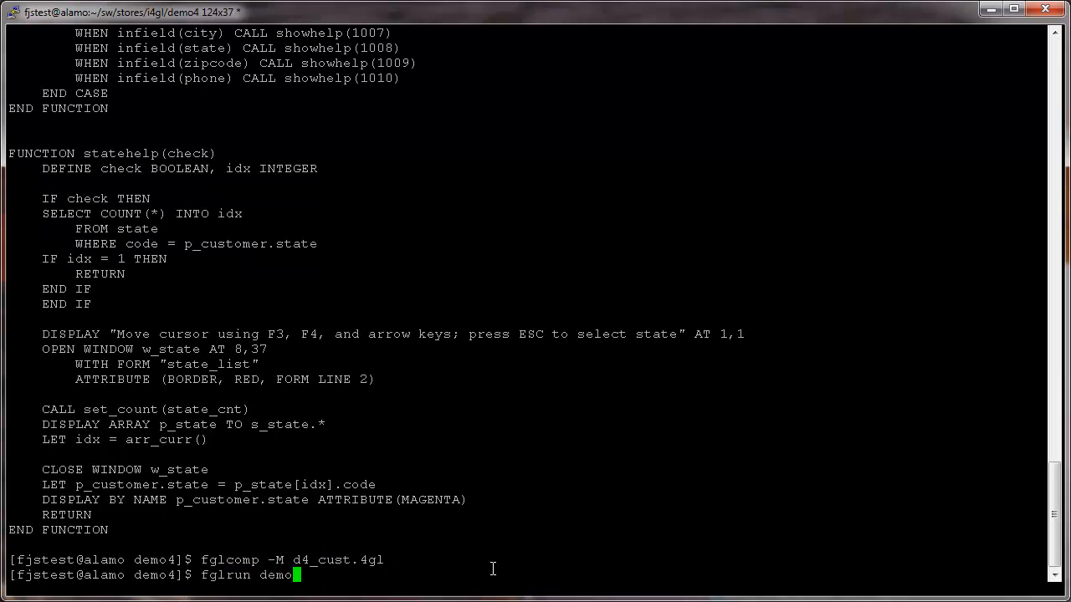
Run demo4, enter the Customer form and bring up the State selection list
key("Return")
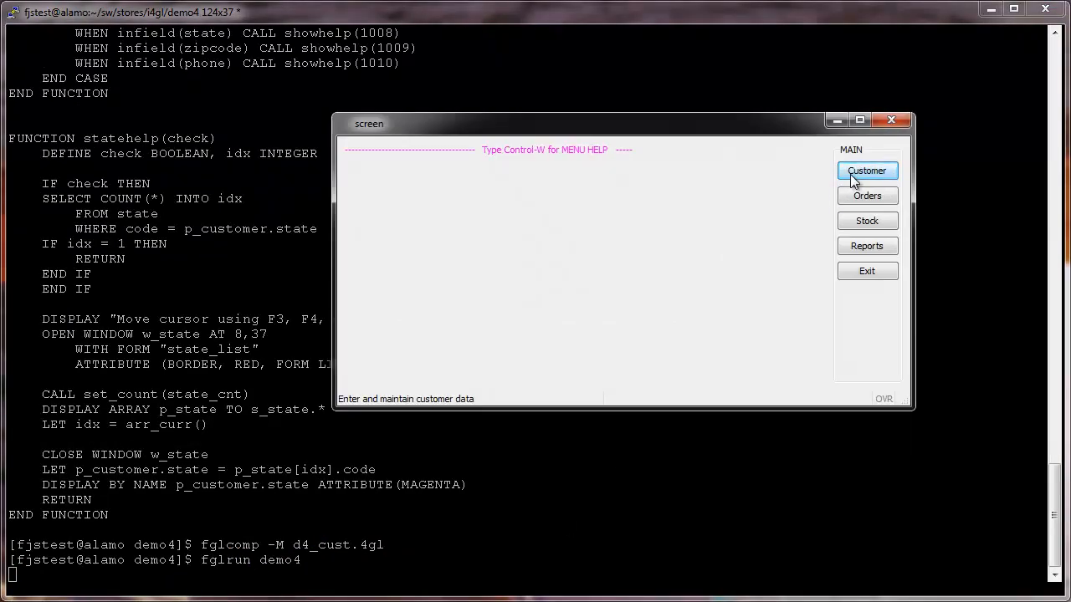
left_click(867, 171)
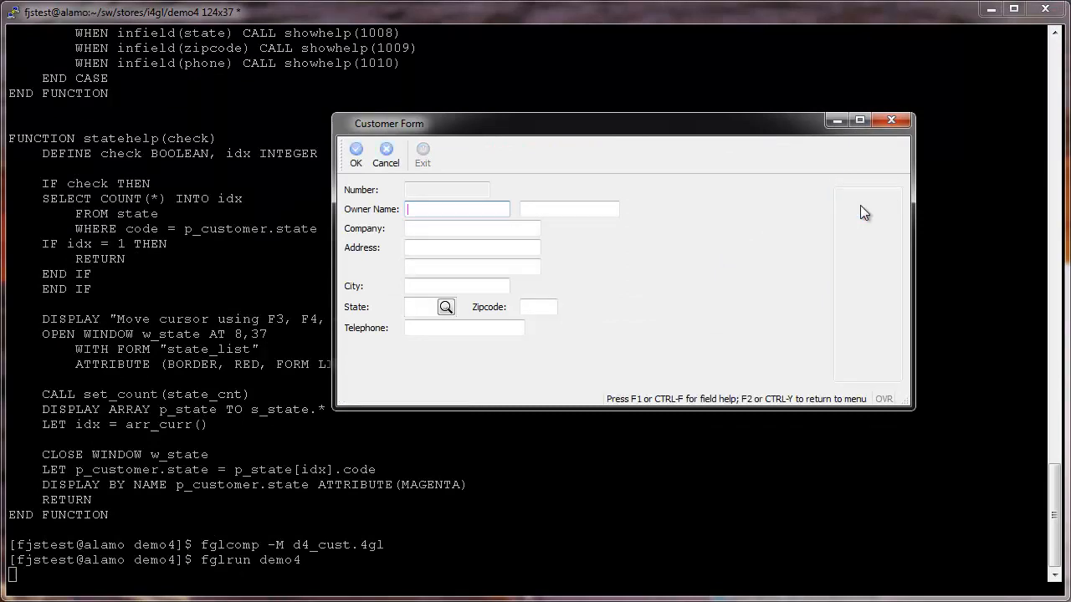
left_click(445, 306)
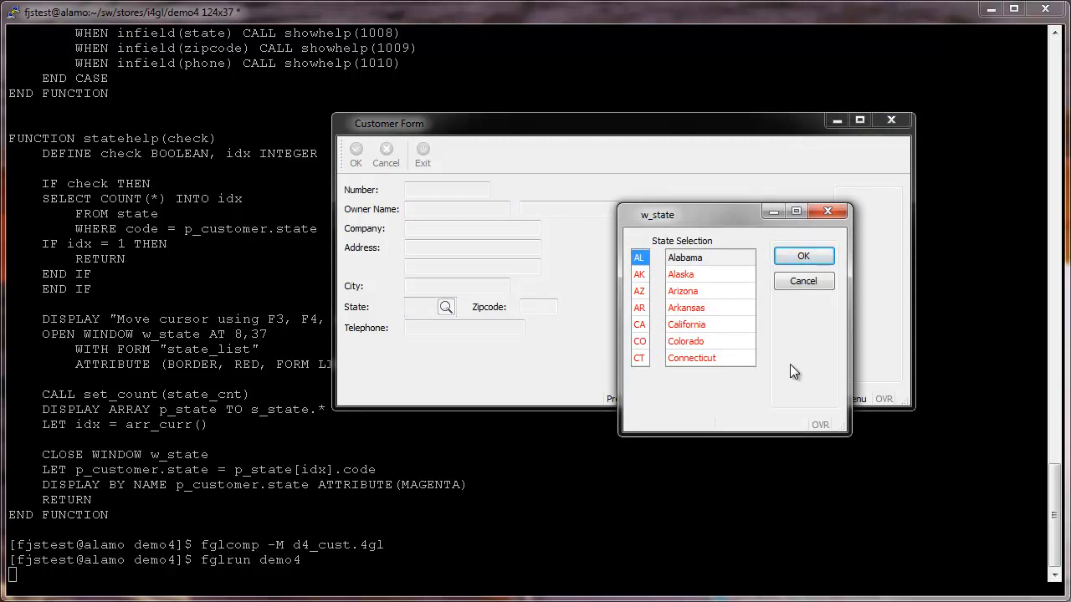
mouse_move(820, 378)
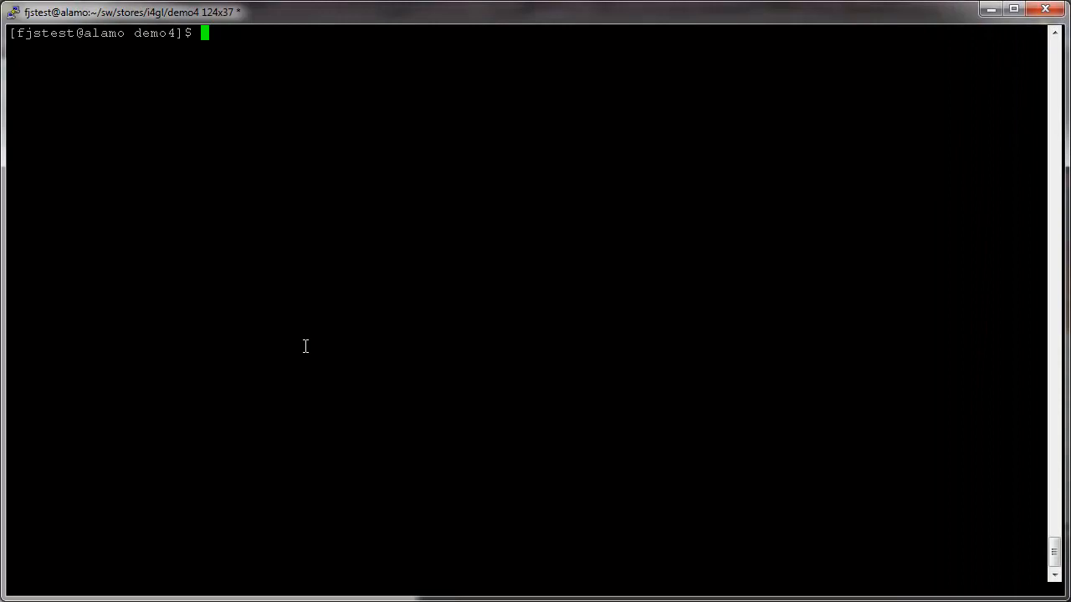
Edit state_list.per so its LAYOUT reads TEXT="State Selection" with STYLE="dialog4"
type("vi state")
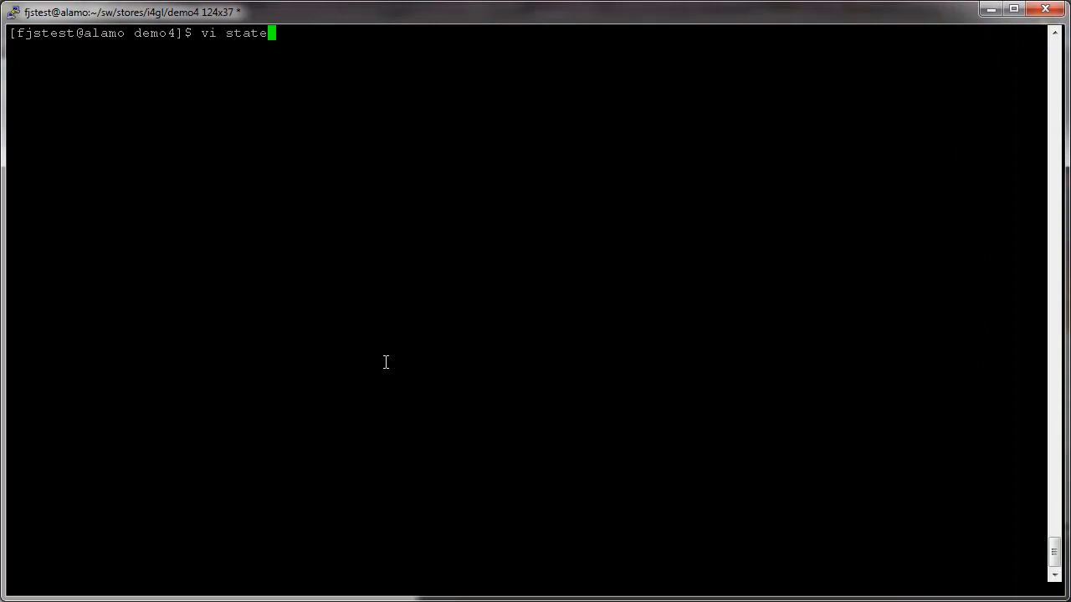
key("Return")
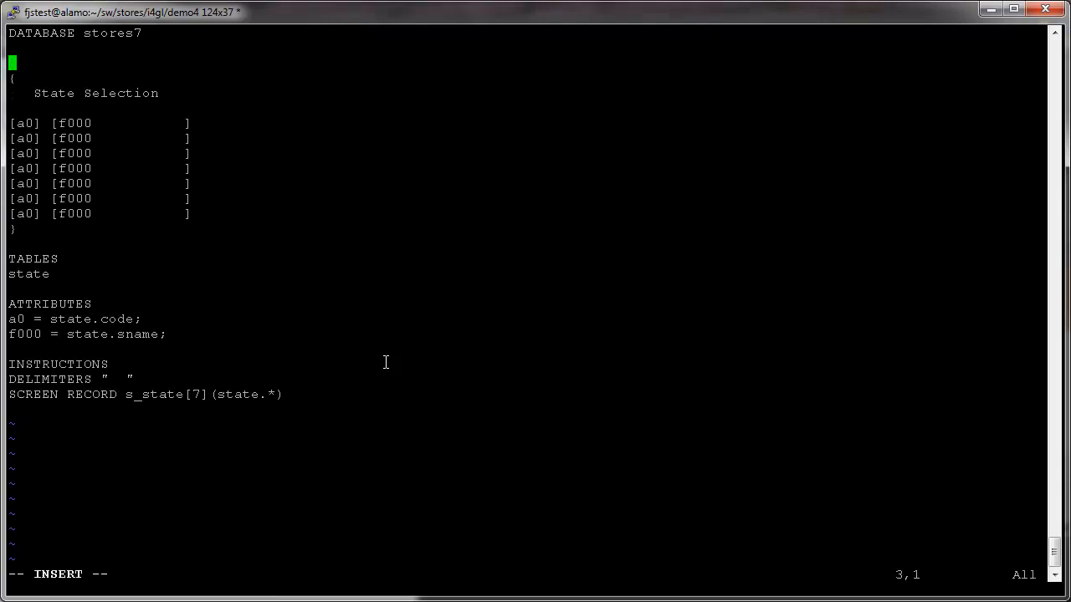
type("LAYOUT")
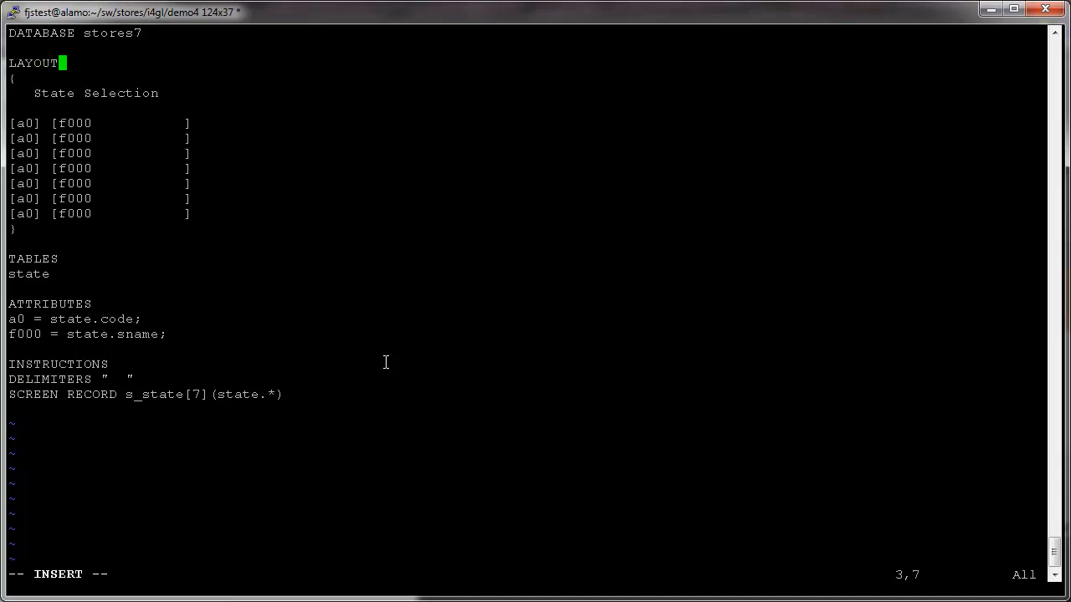
type("(")
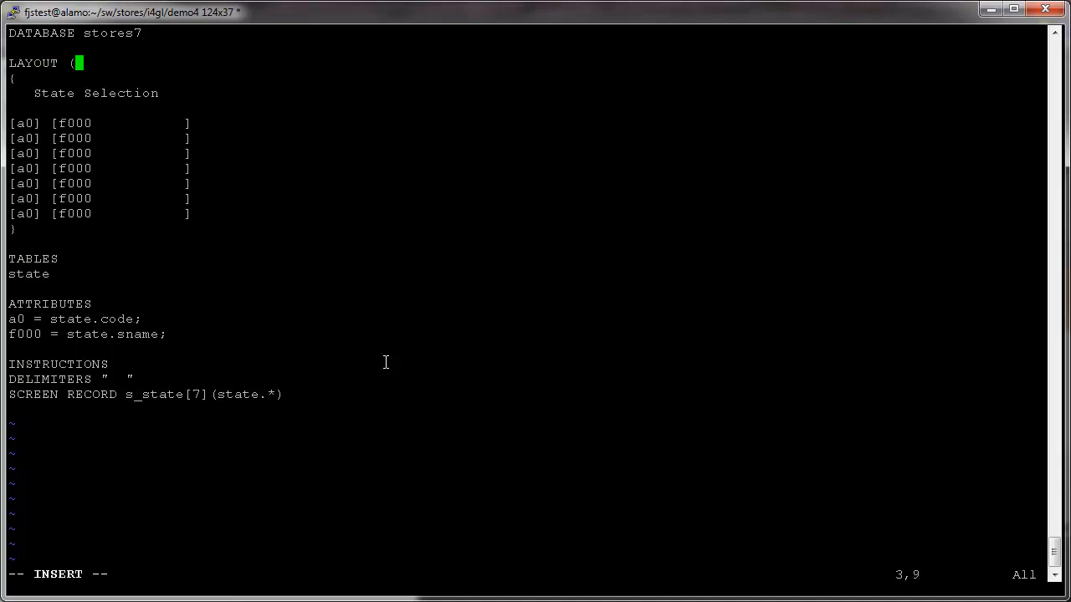
type("TEXT=")
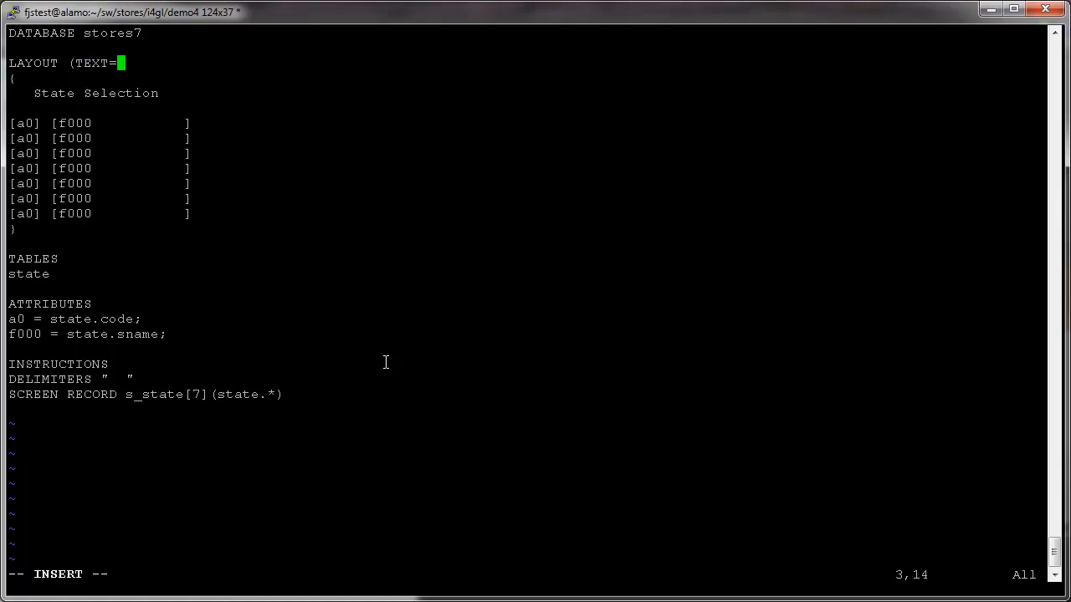
type("\"State")
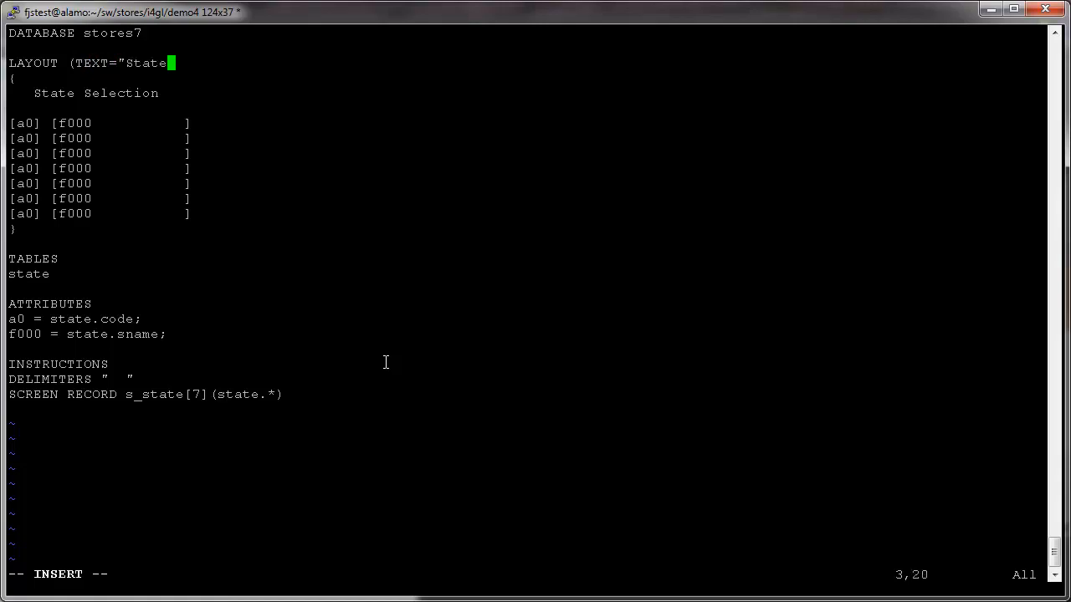
type("Selection\",")
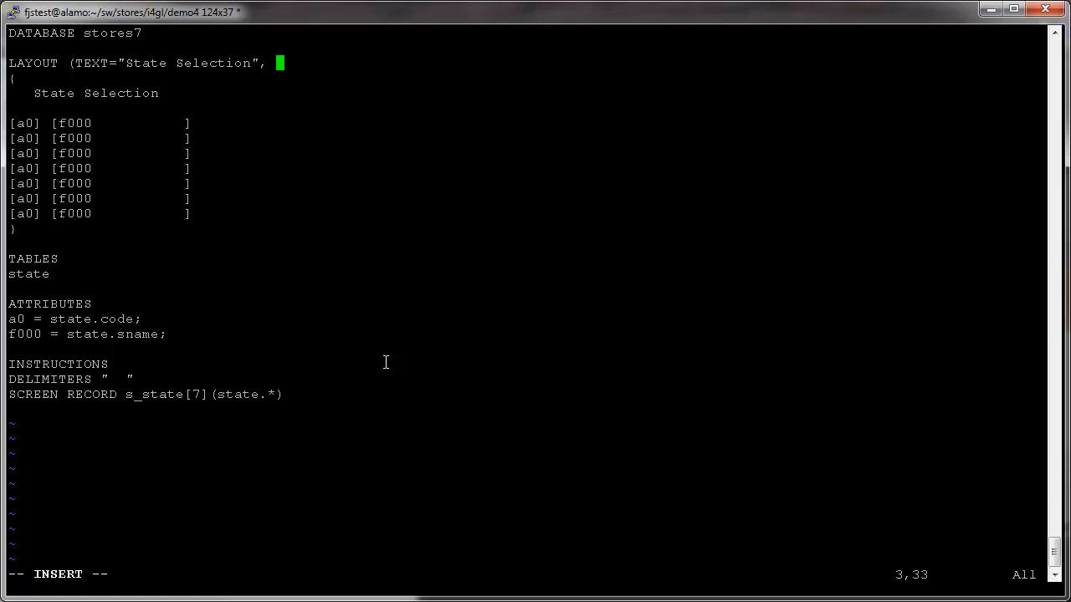
type("STYLE")
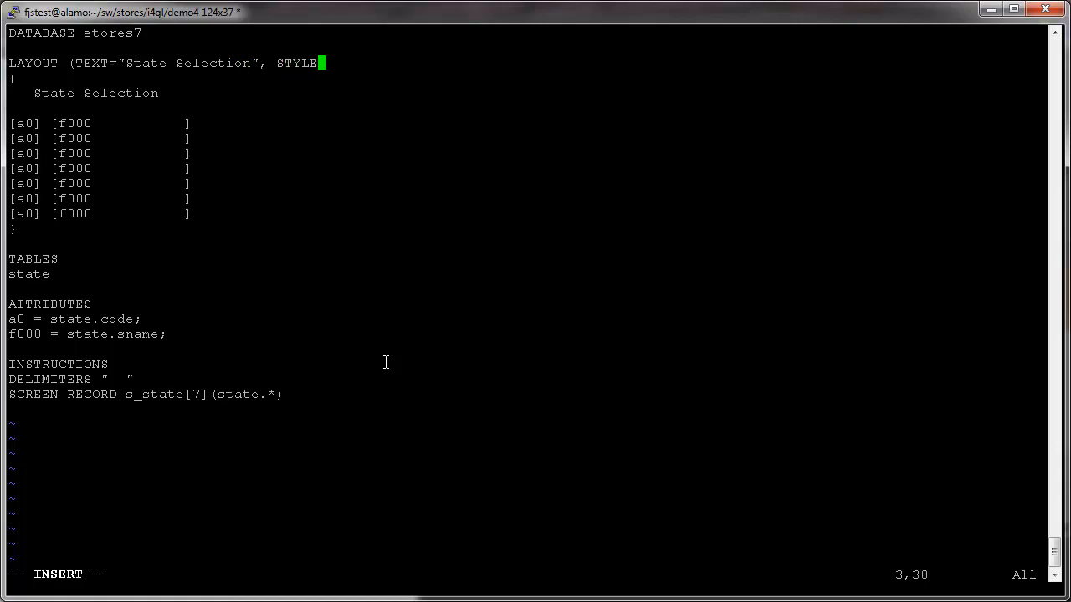
type("=\"di")
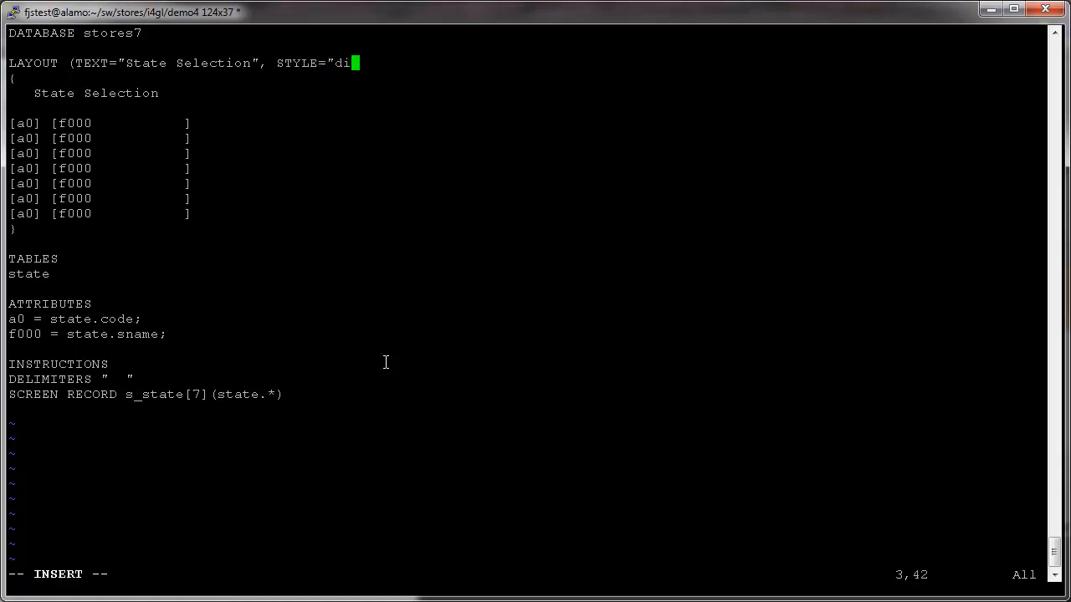
type("alog4\"")
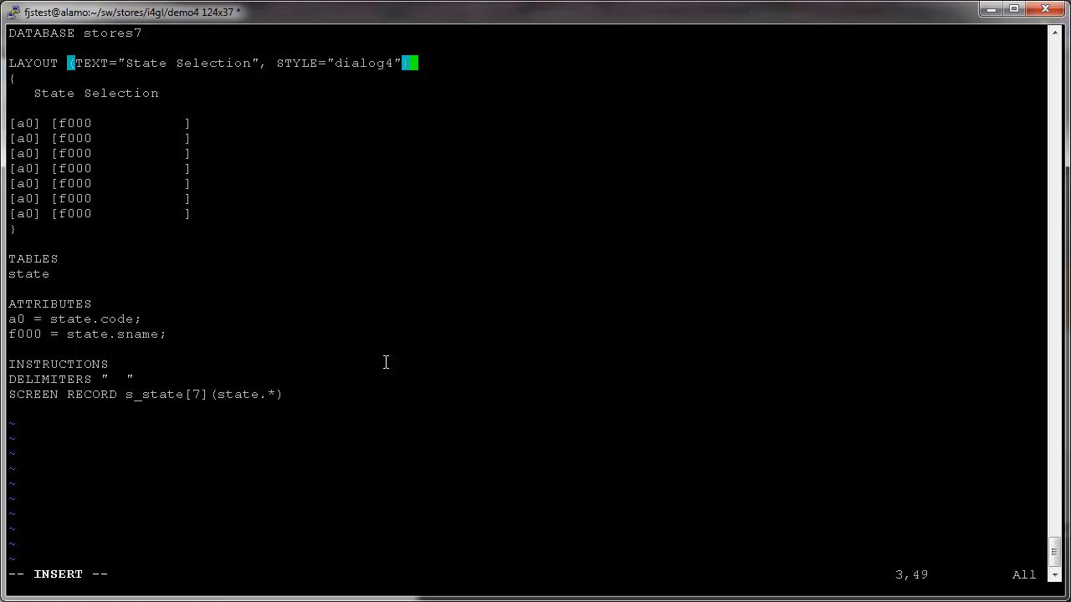
Add a TABLE ... END block with Id and Name column headers for the state rows
key("Return")
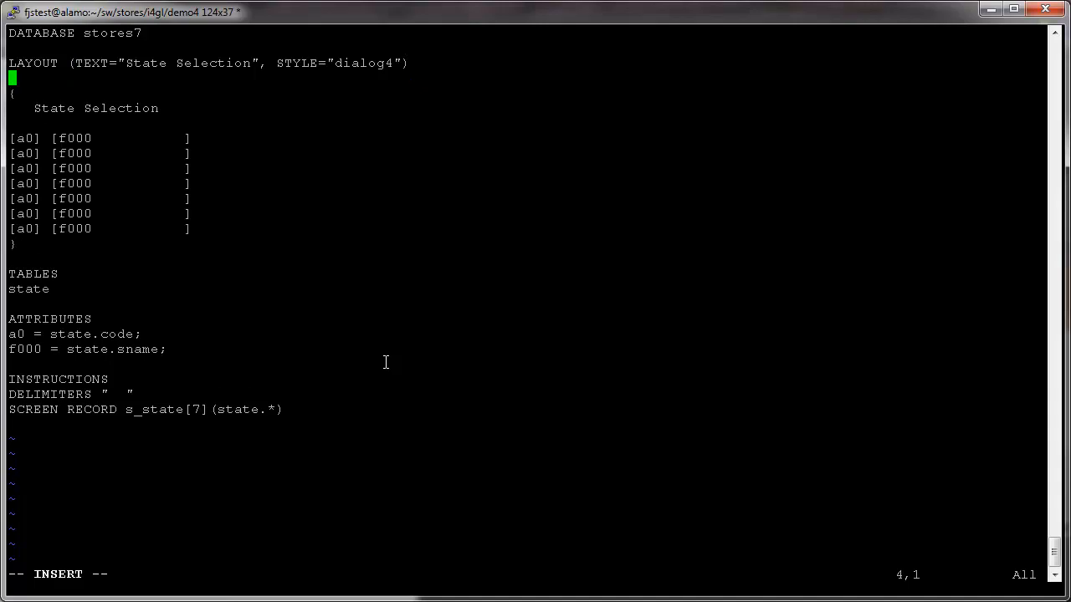
type("TABLE")
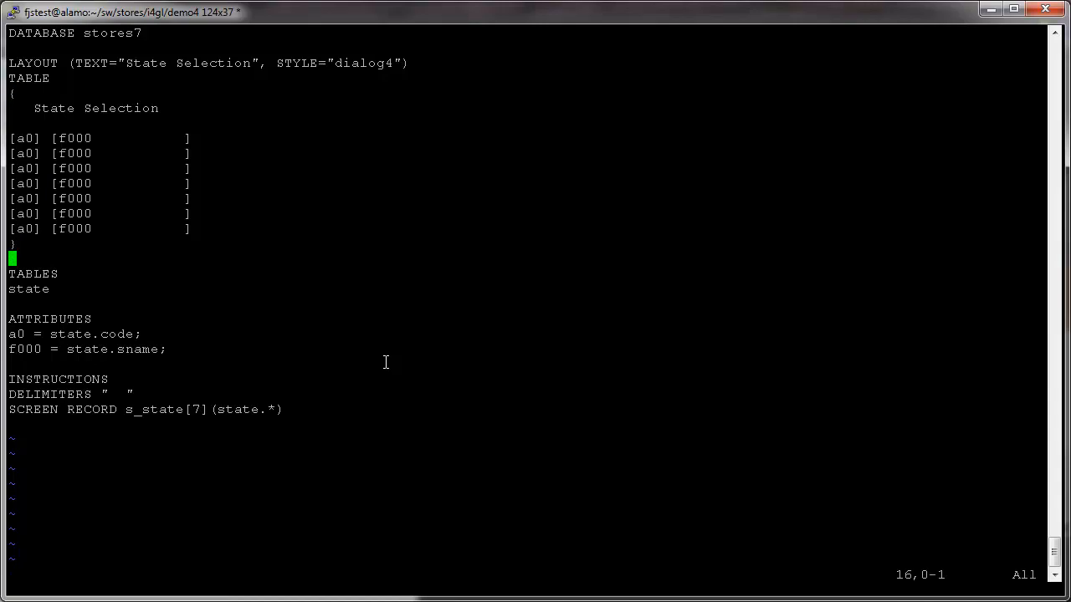
type("END")
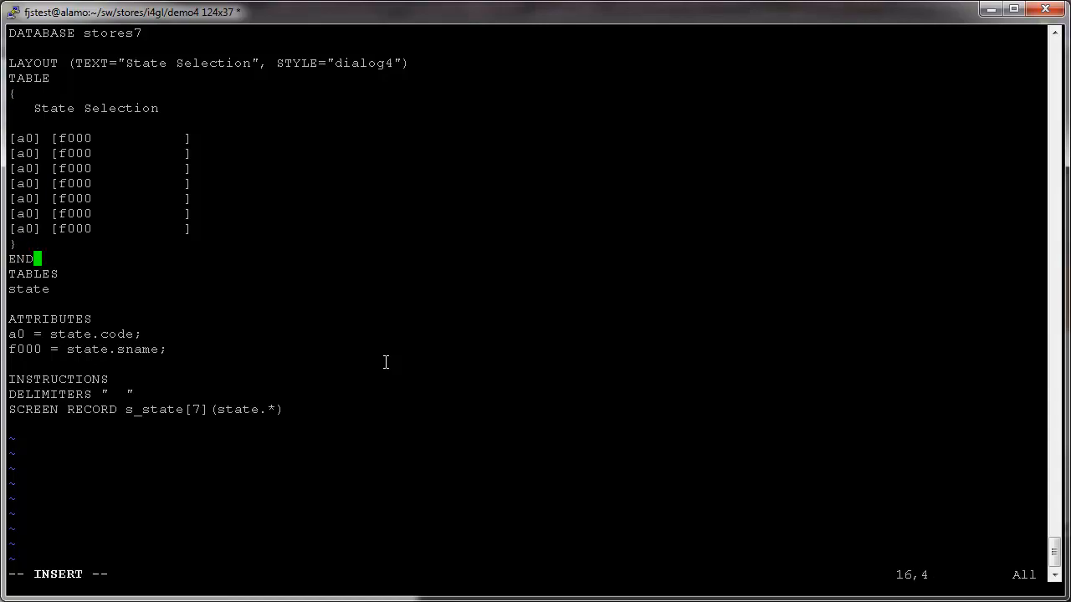
type("--TABLE")
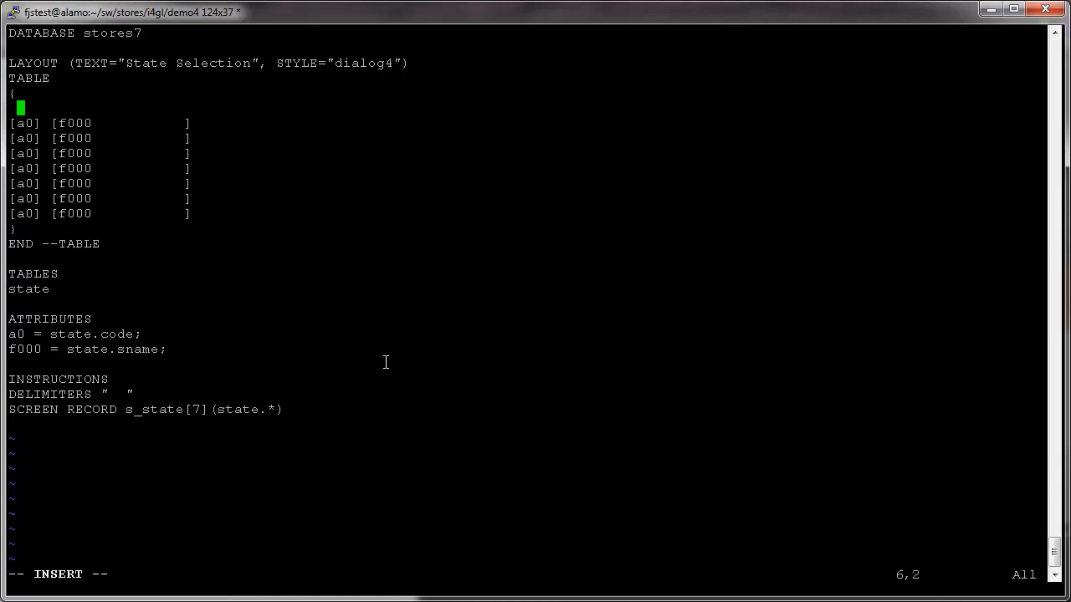
type("Id")
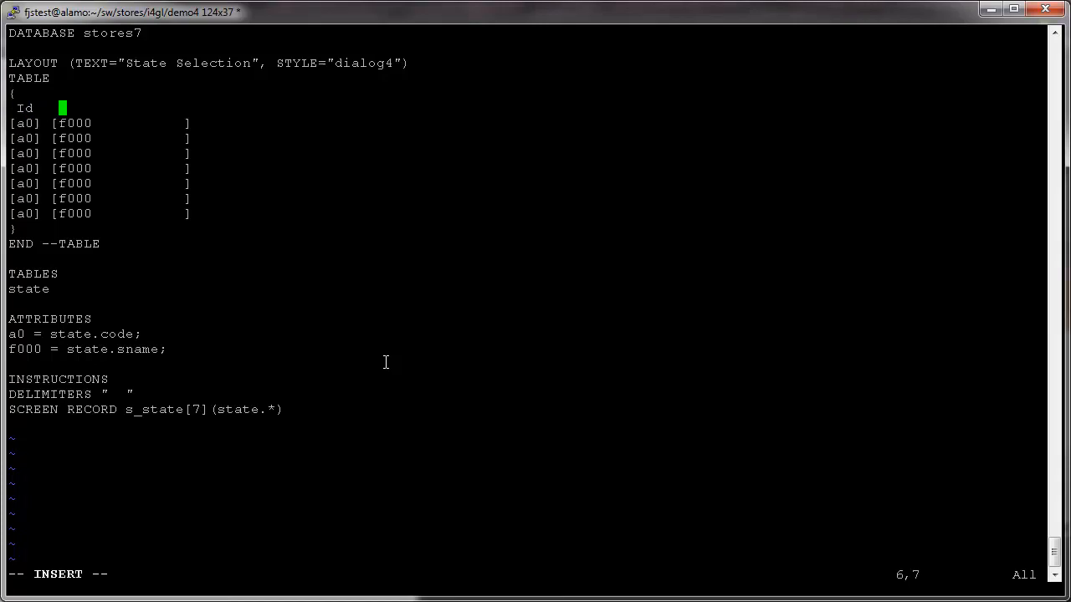
type("Name")
type("fglform -M state_list.per")
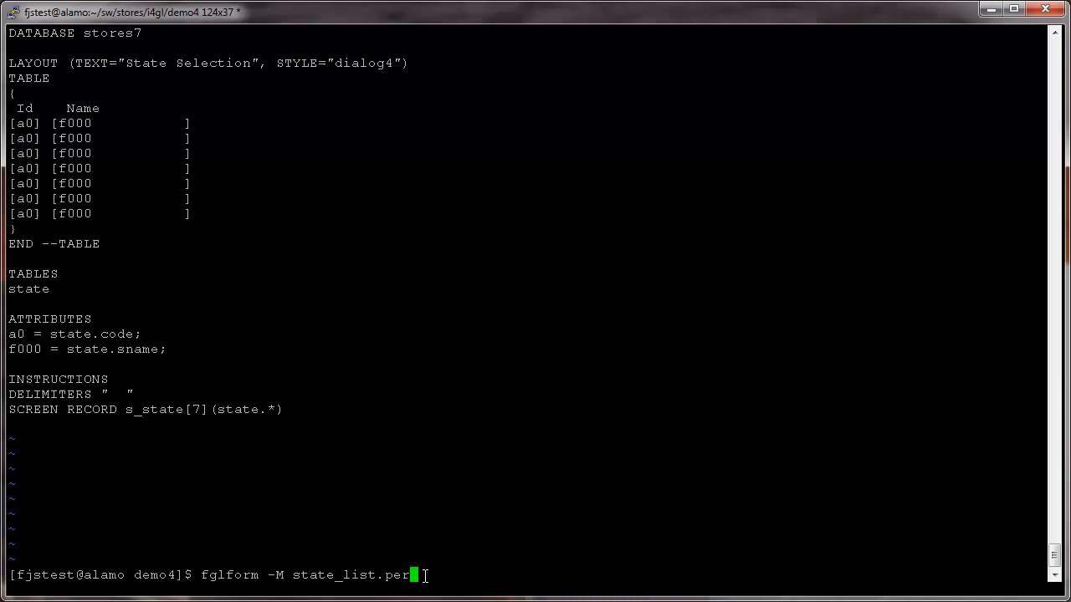
Compile state_list.per with fglform and start relaunching demo4
key("Return")
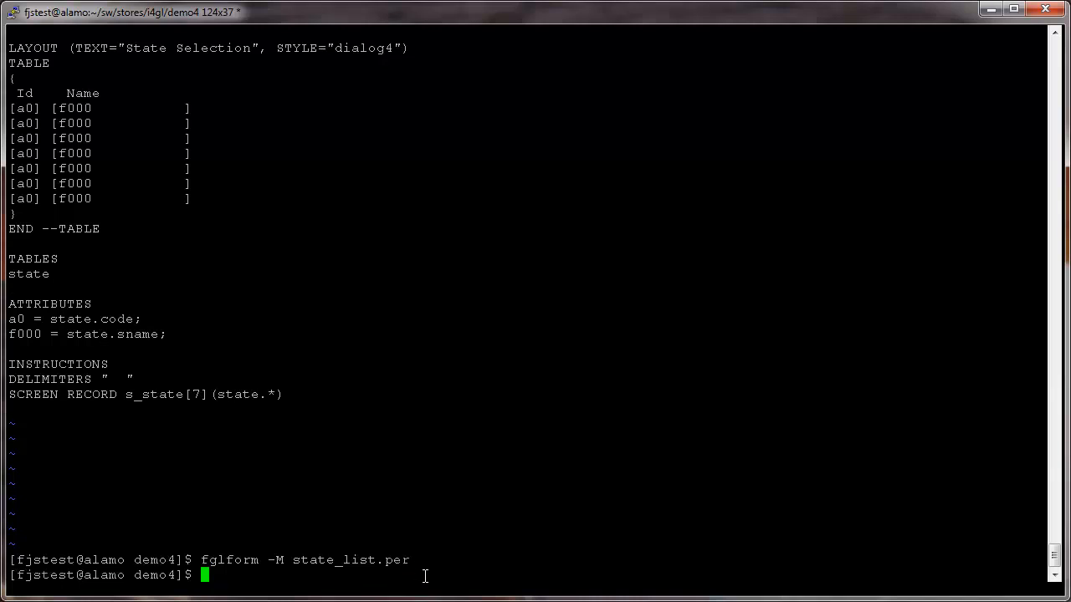
type("fglrun demo4")
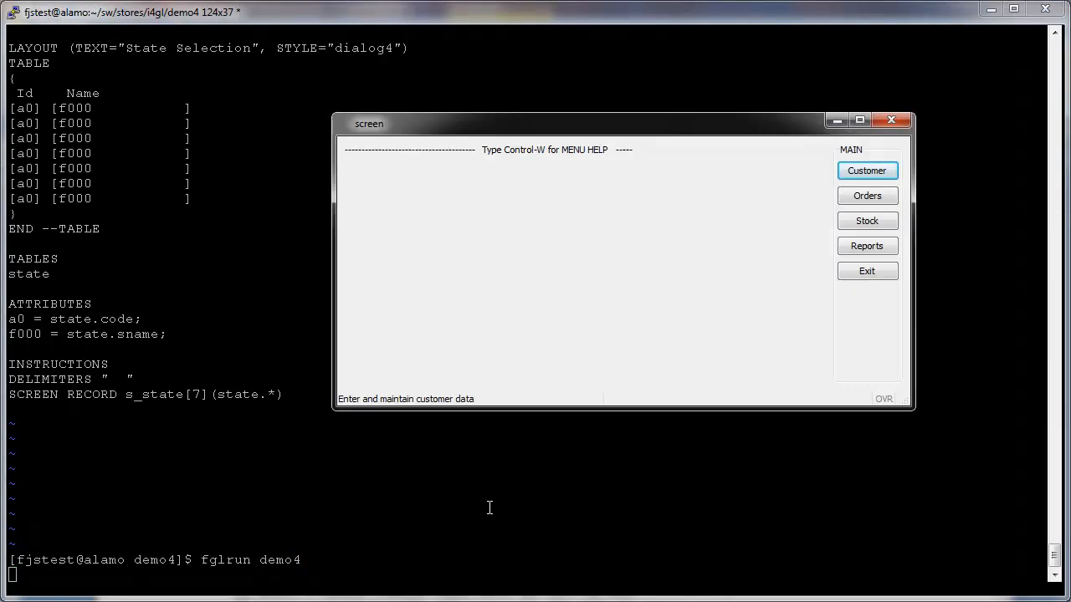
From Customer > One-add, show the State lookup as a sortable Id/Name table
left_click(867, 171)
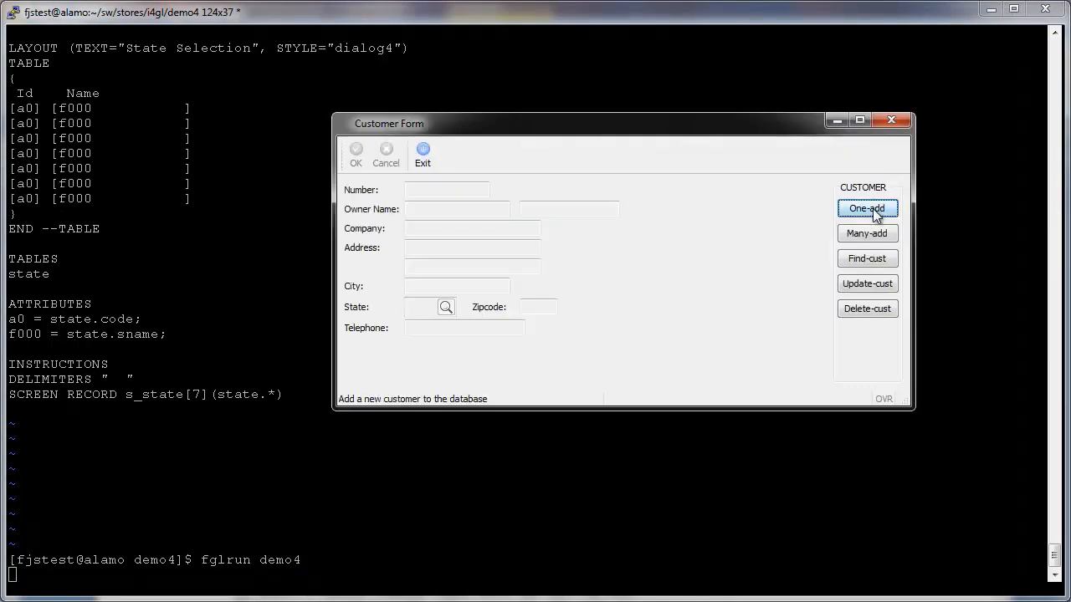
left_click(867, 207)
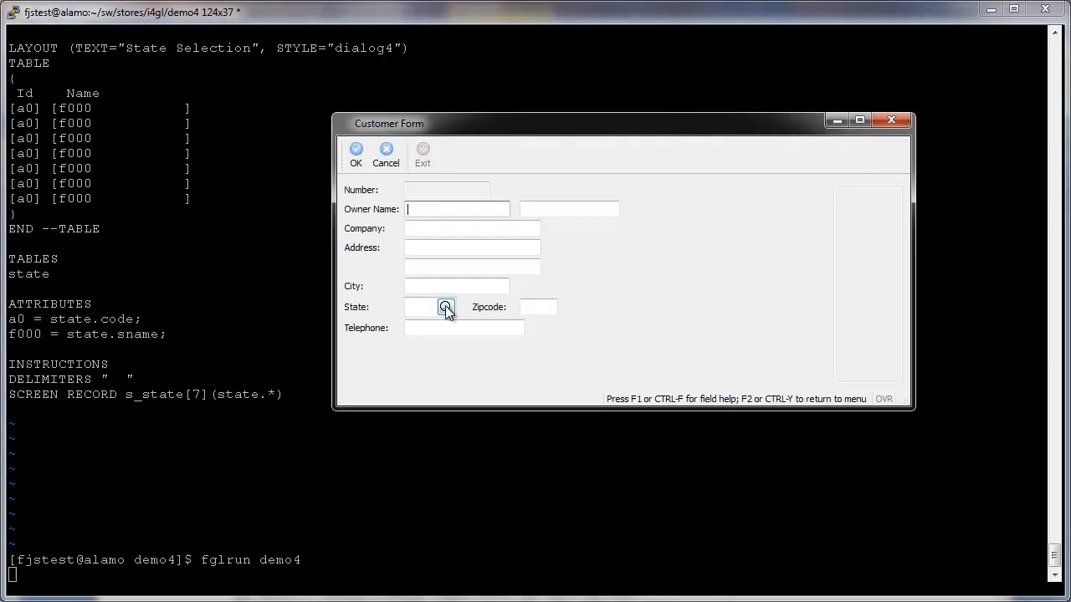
left_click(445, 308)
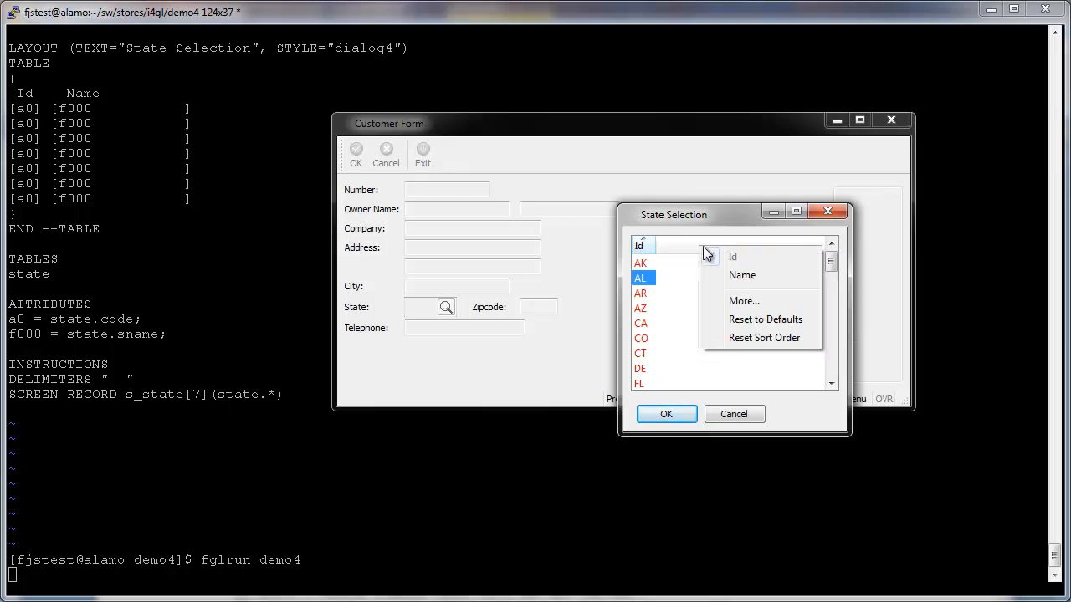
mouse_move(726, 323)
type("vi d4")
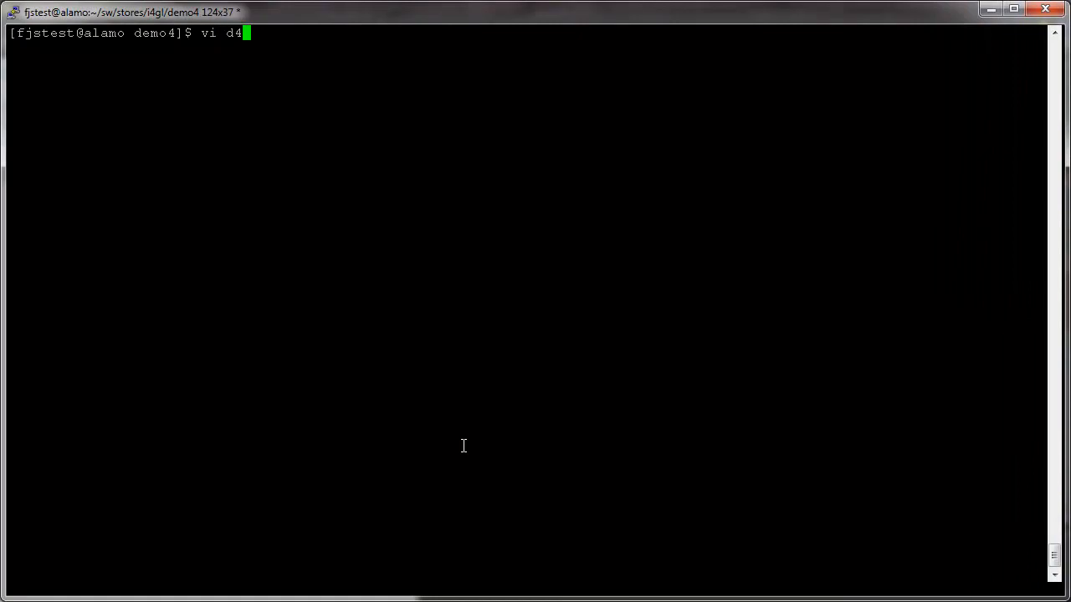
In d4_cust.4gl, comment out each ATTRIBUTE(MAGENTA) with # and -- after searching MAGENTA
key("Return")
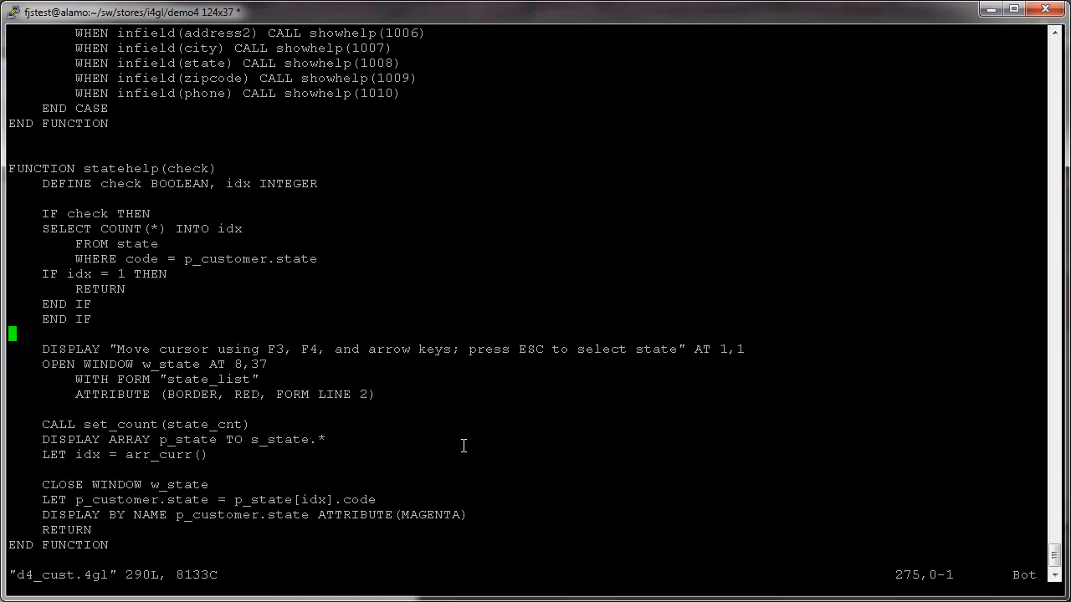
key("gg")
type("/")
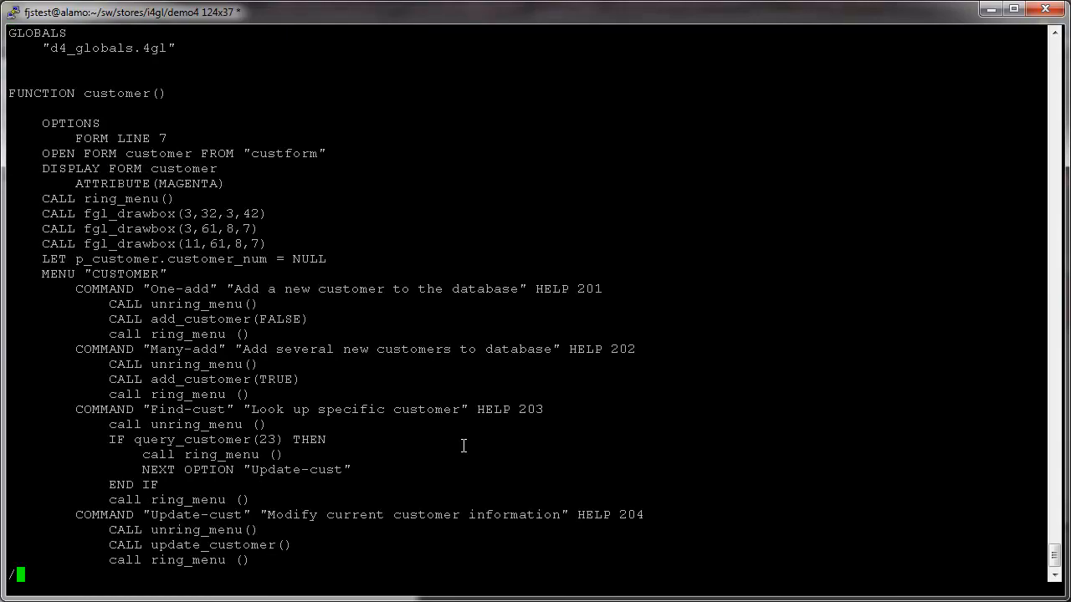
type("MAGENTA")
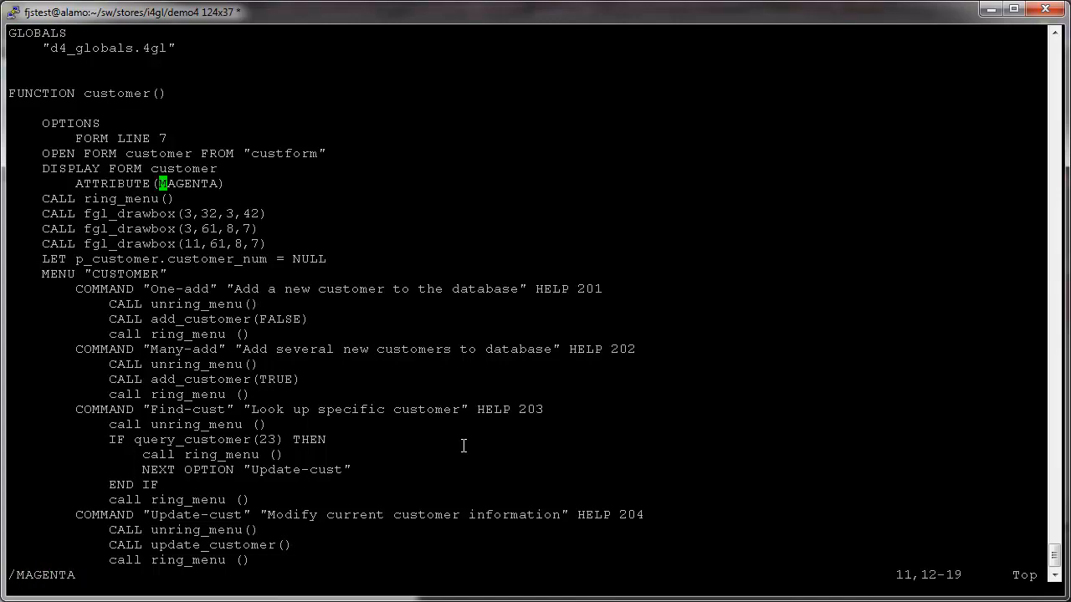
key("Left")
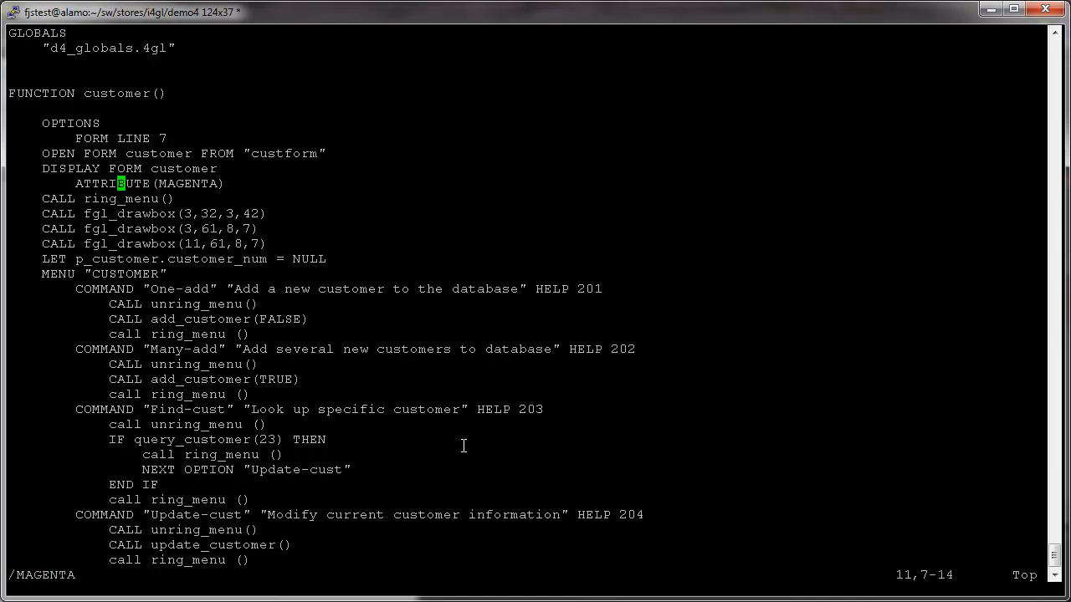
key("i")
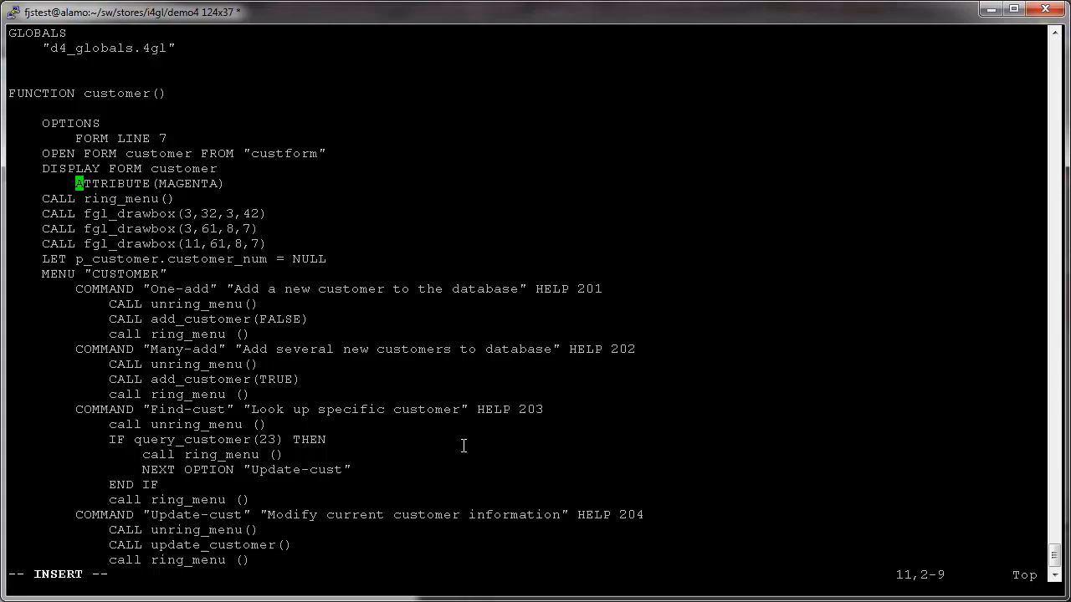
type("#")
left_click(522, 574)
type("/MAGENTA")
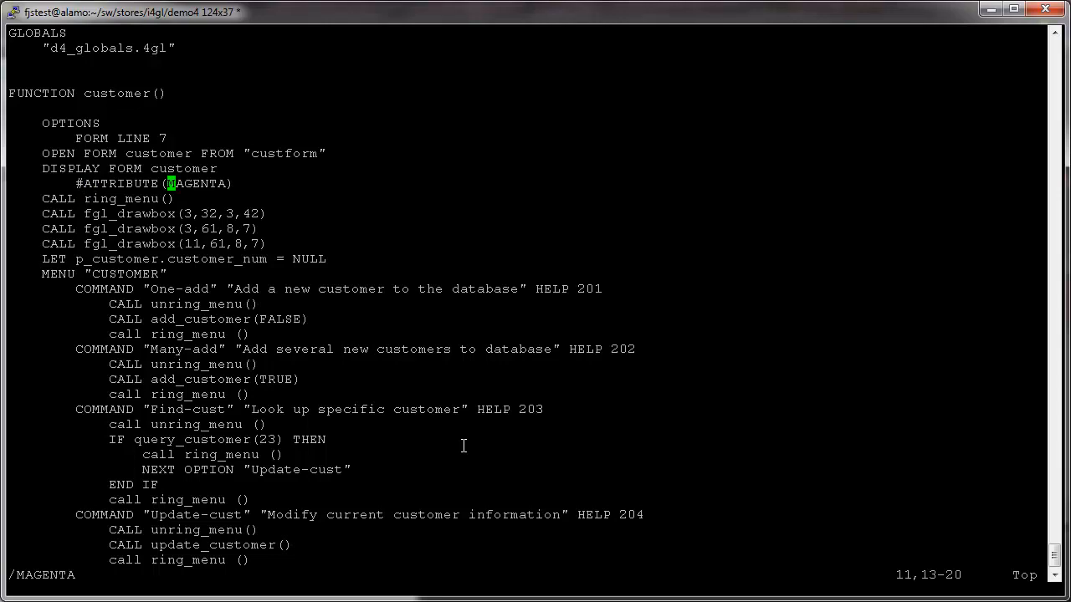
scroll("down", 3)
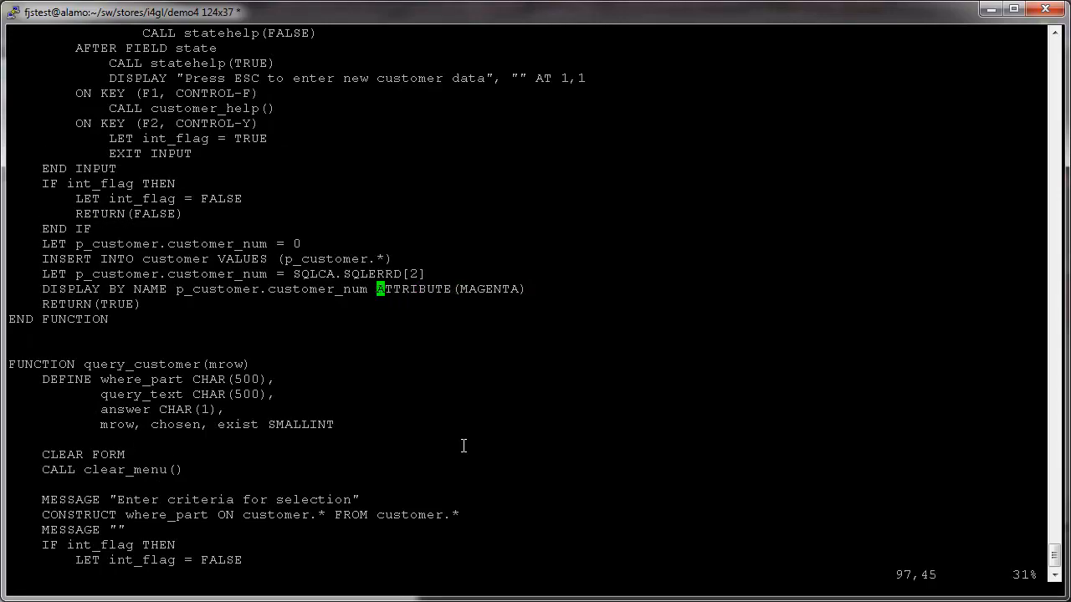
type("--")
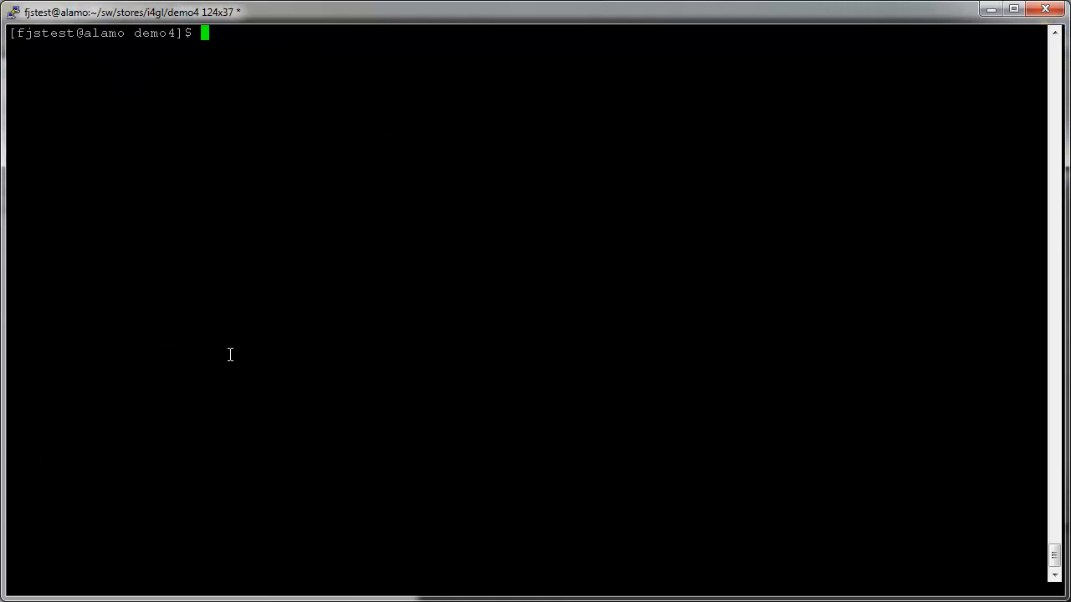
type("vi default.")
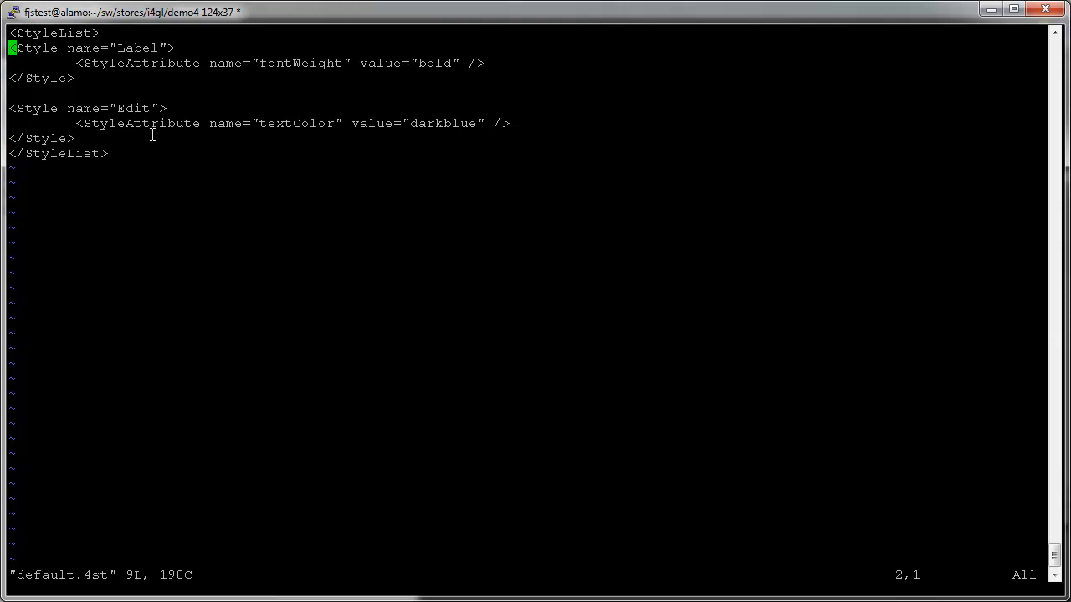
double_click(141, 47)
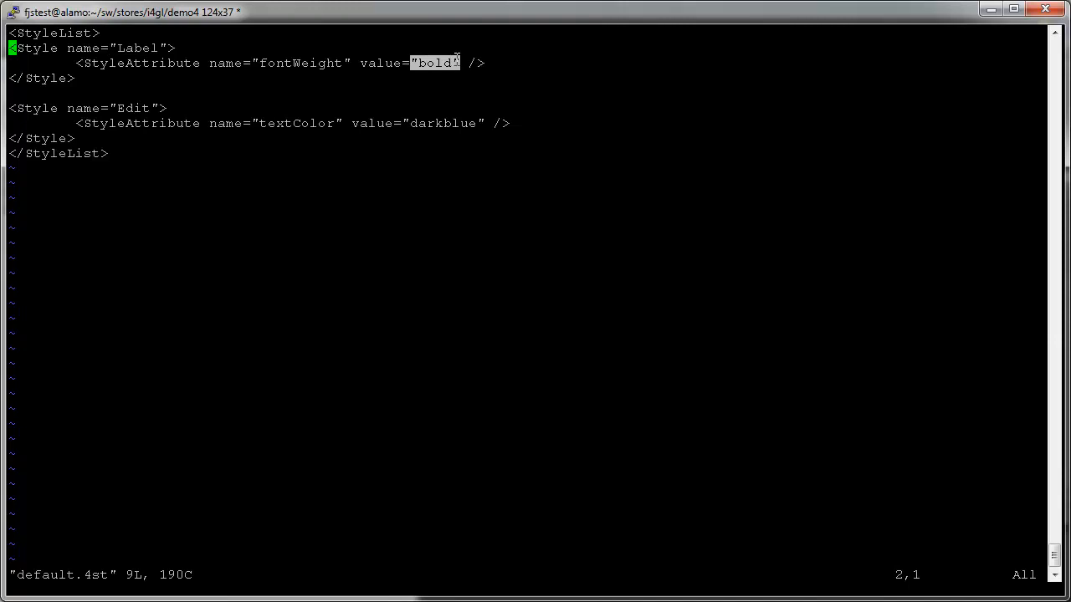
mouse_move(515, 120)
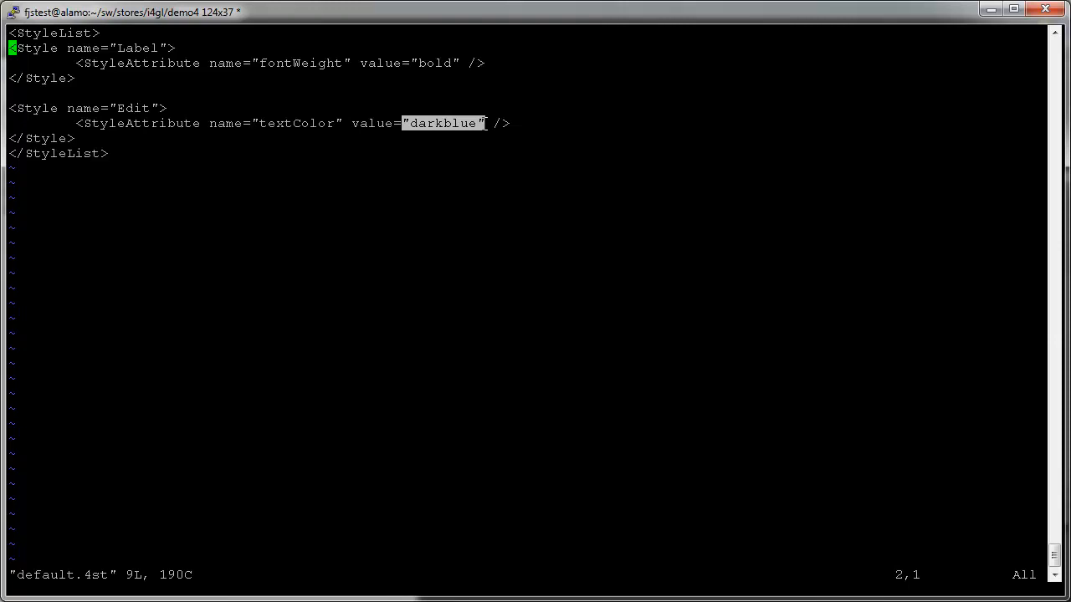
mouse_move(358, 172)
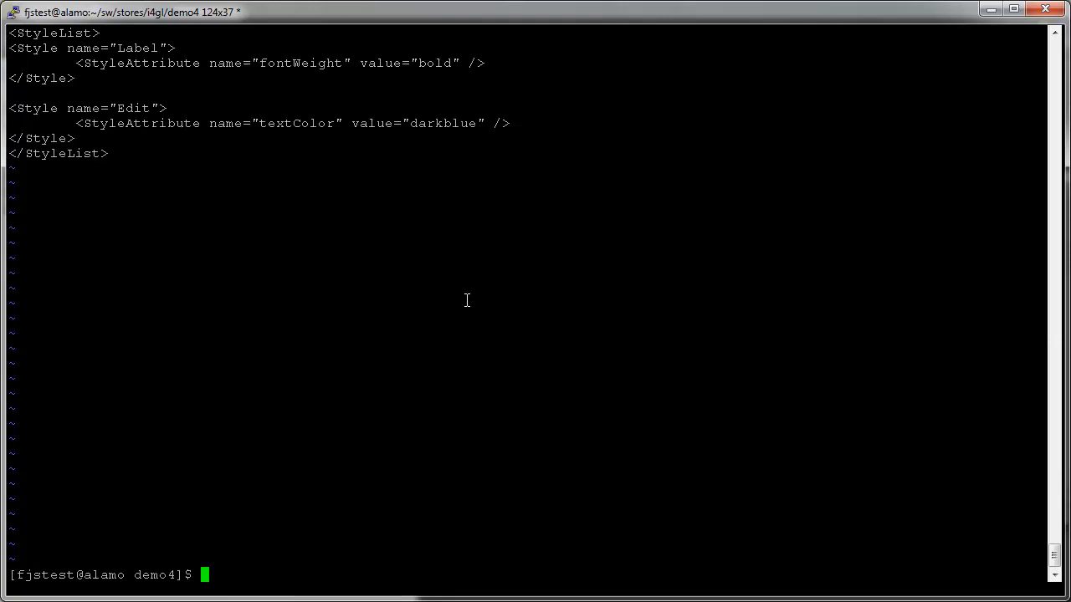
Relaunch demo4, enter the Customer window with bold labels and start Find-cust query mode
type("fglrun demo")
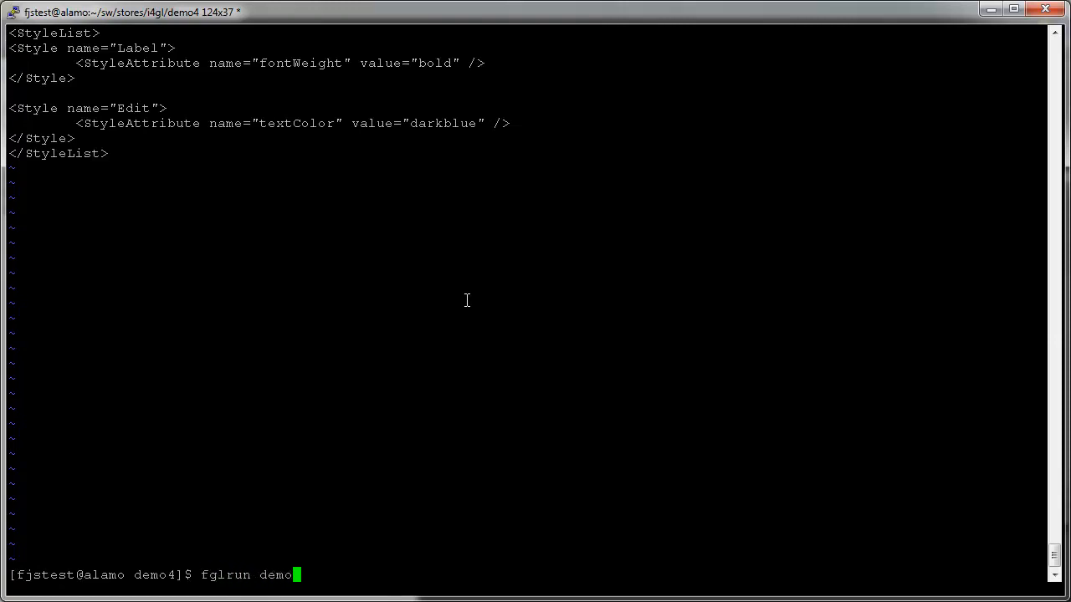
key("Return")
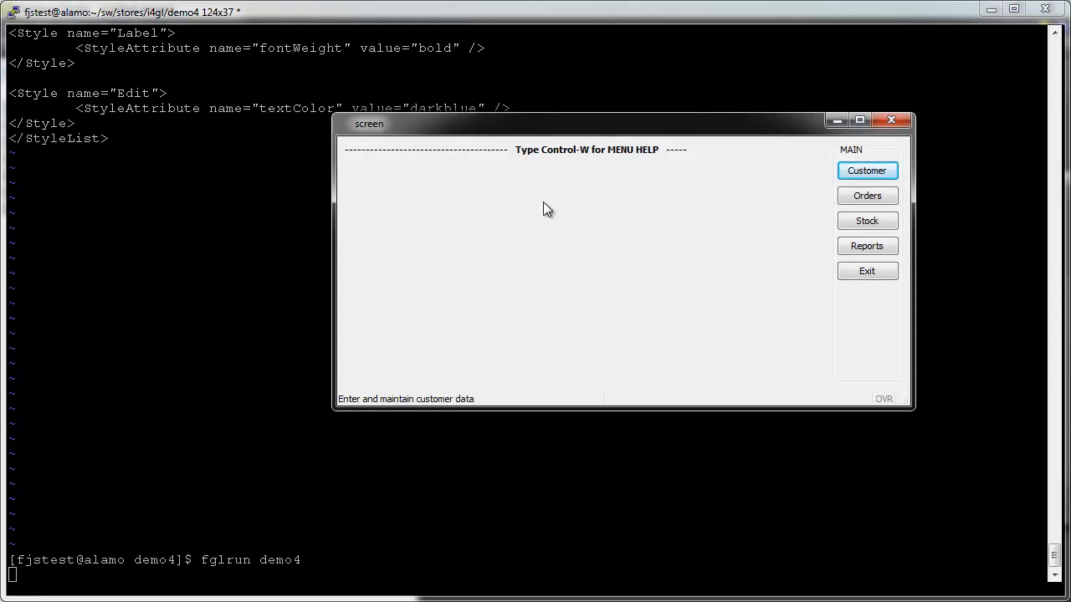
left_click(867, 171)
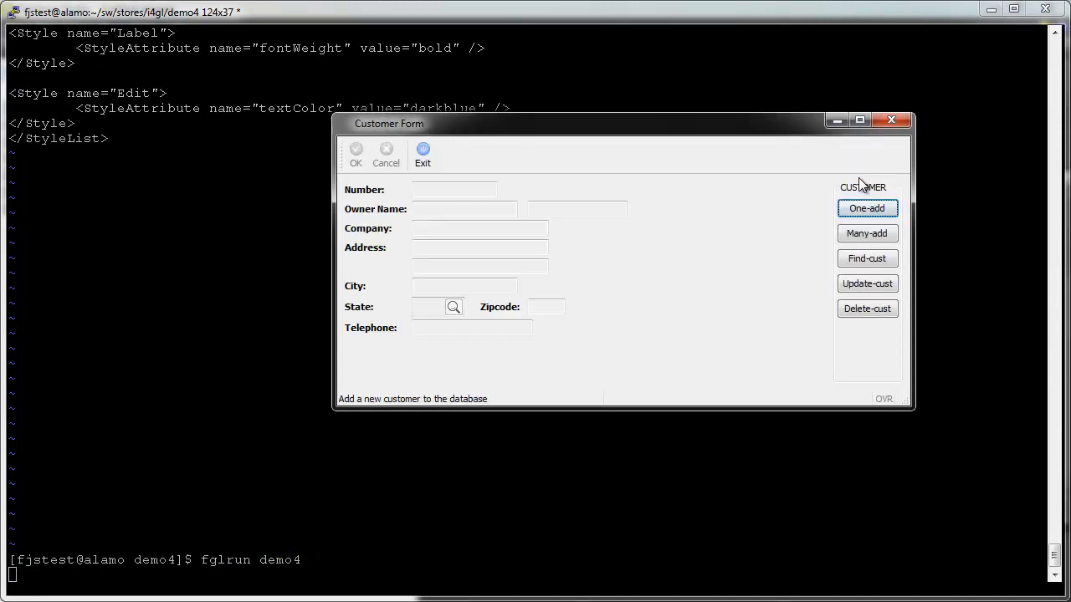
mouse_move(786, 315)
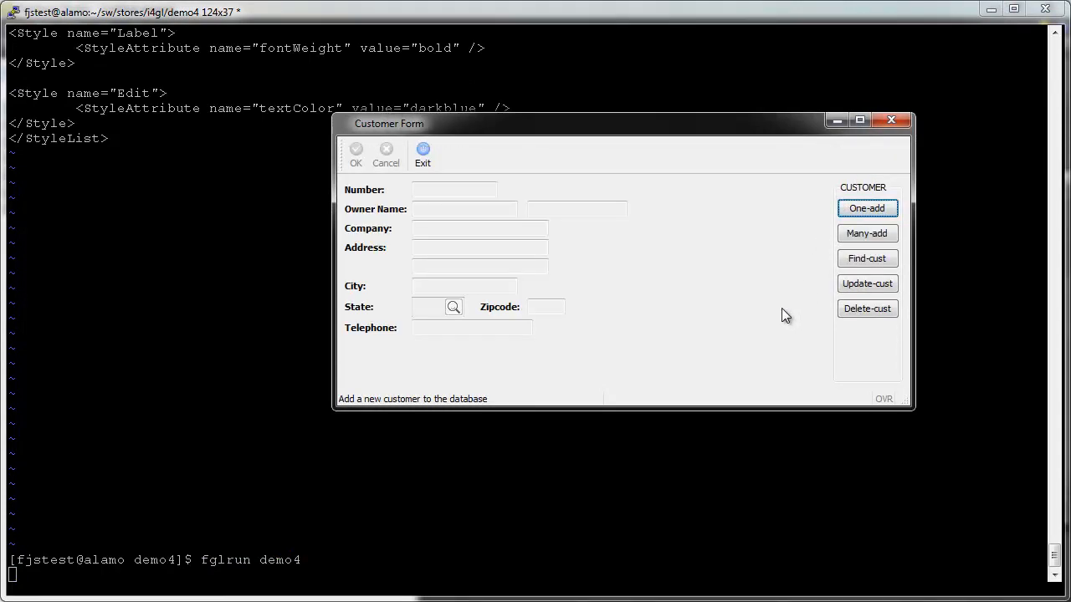
left_click(867, 258)
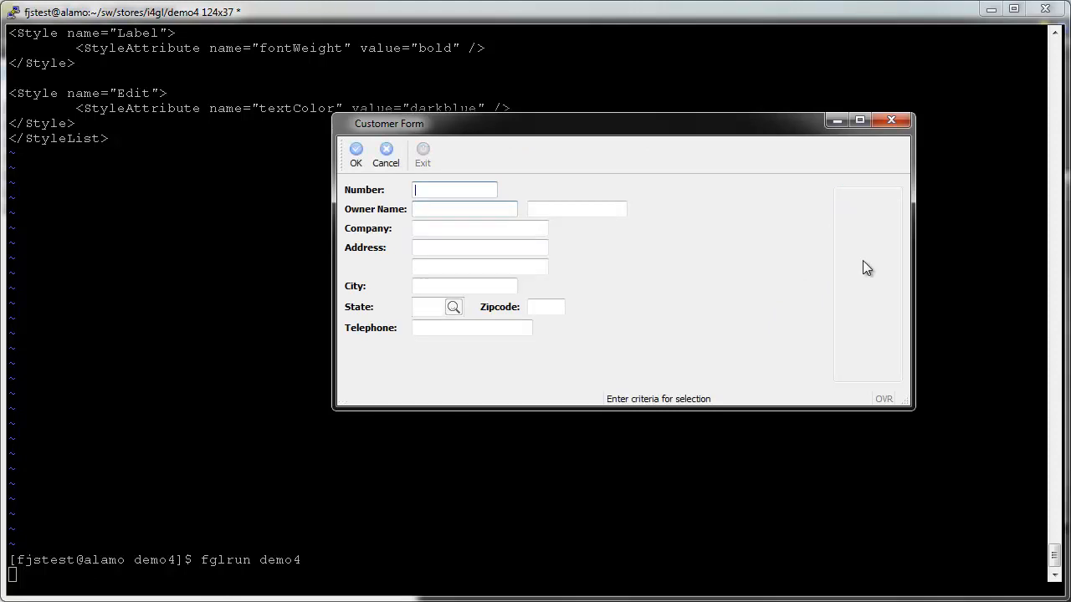
left_click(355, 154)
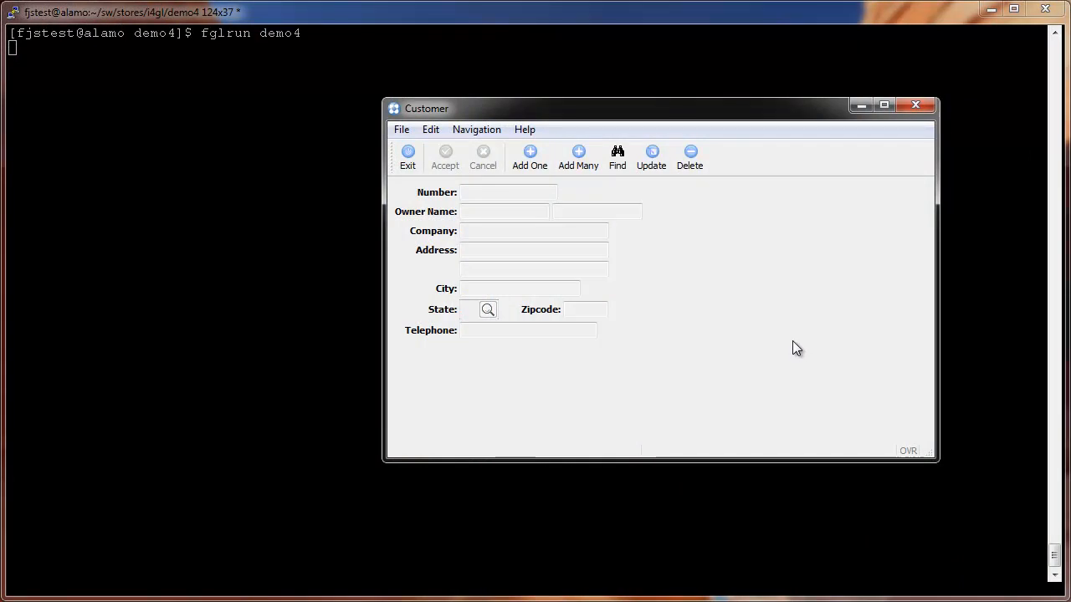
mouse_move(777, 341)
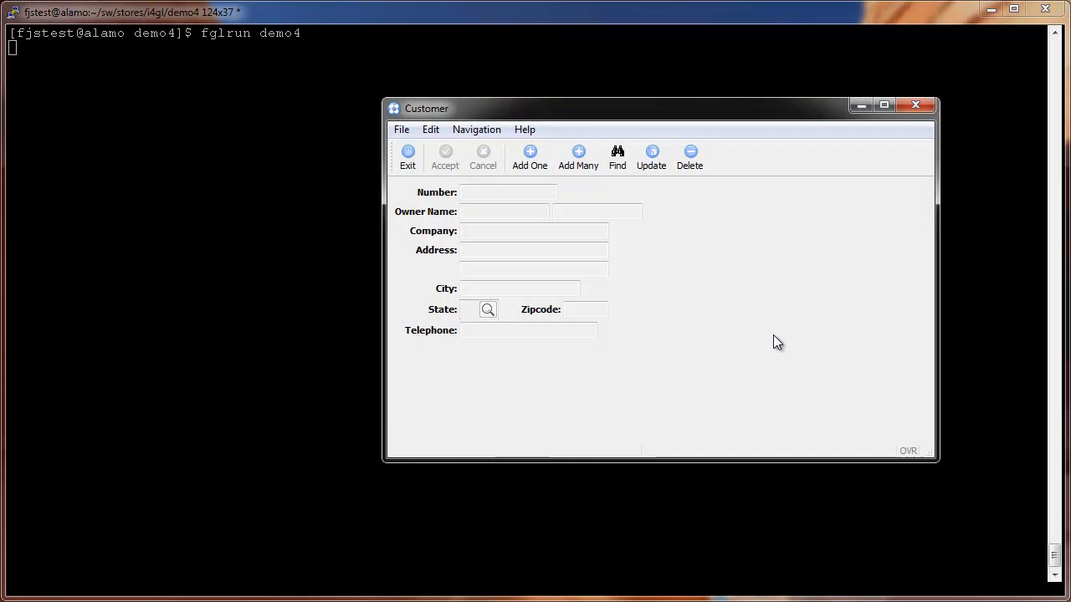
Find and accept the search to display customer 106 from Mountain View, CA in blue fields
left_click(528, 158)
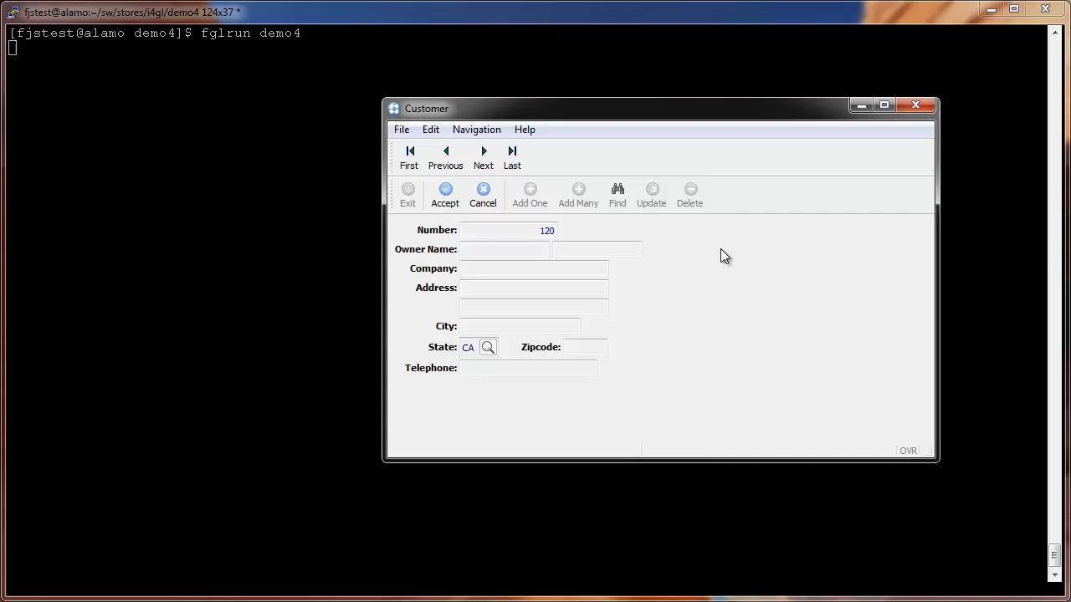
mouse_move(617, 215)
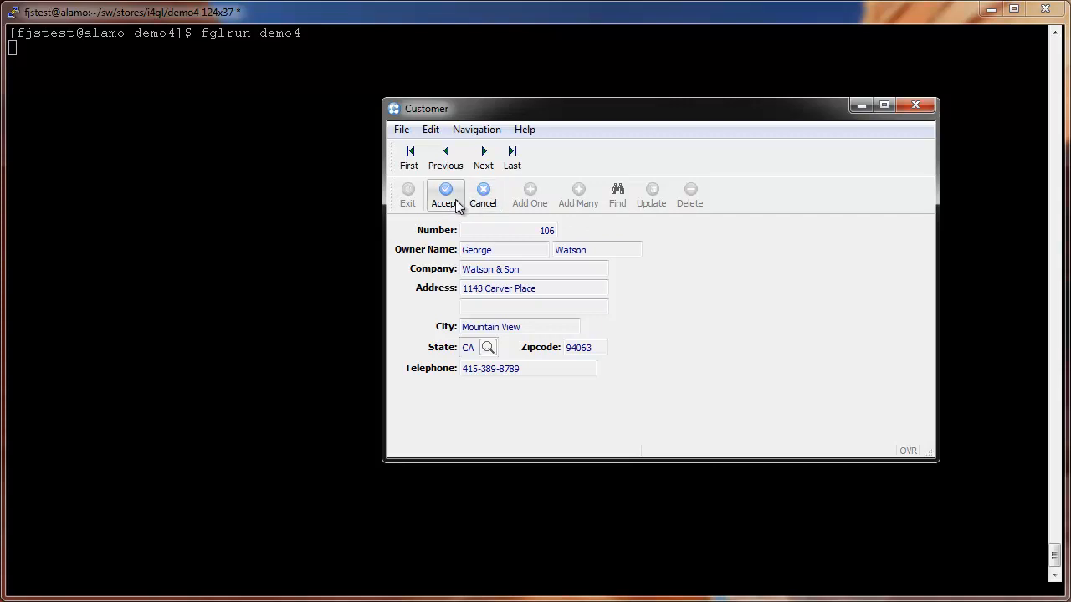
left_click(445, 194)
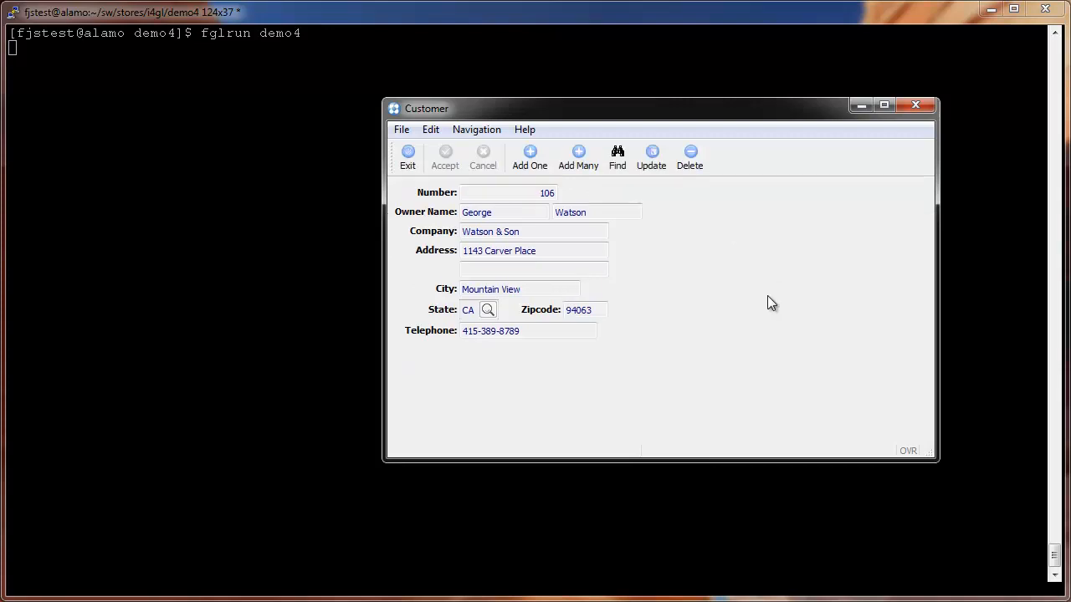